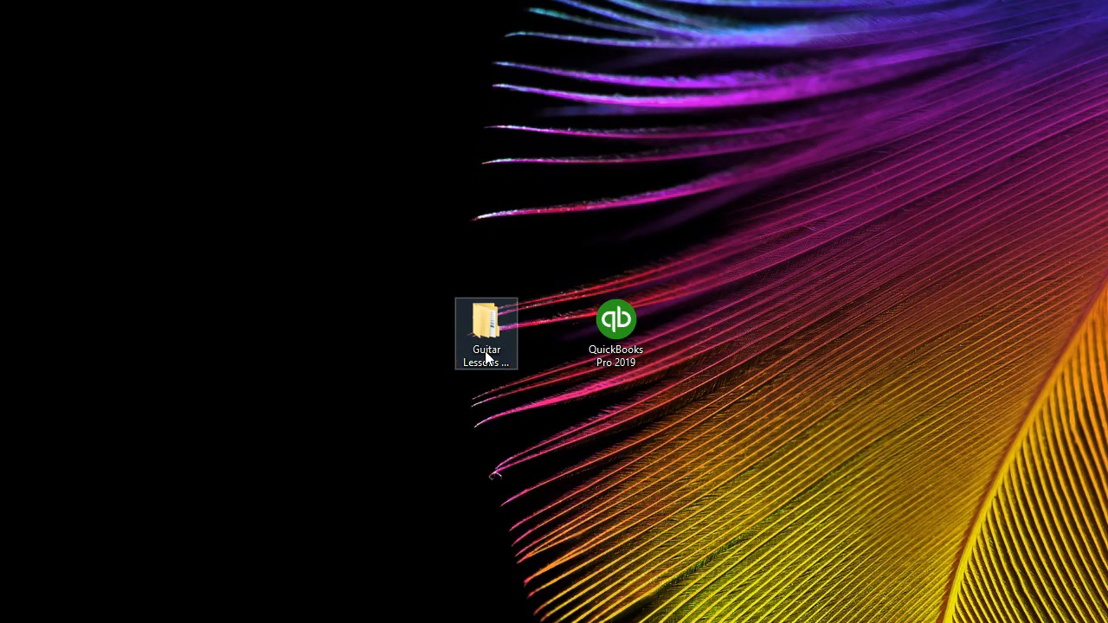
# Step: Navigate Guitar Lessons & Equipment > QuickBooks Data File > QB 1 and select the company file
pyautogui.doubleClick(486, 333)
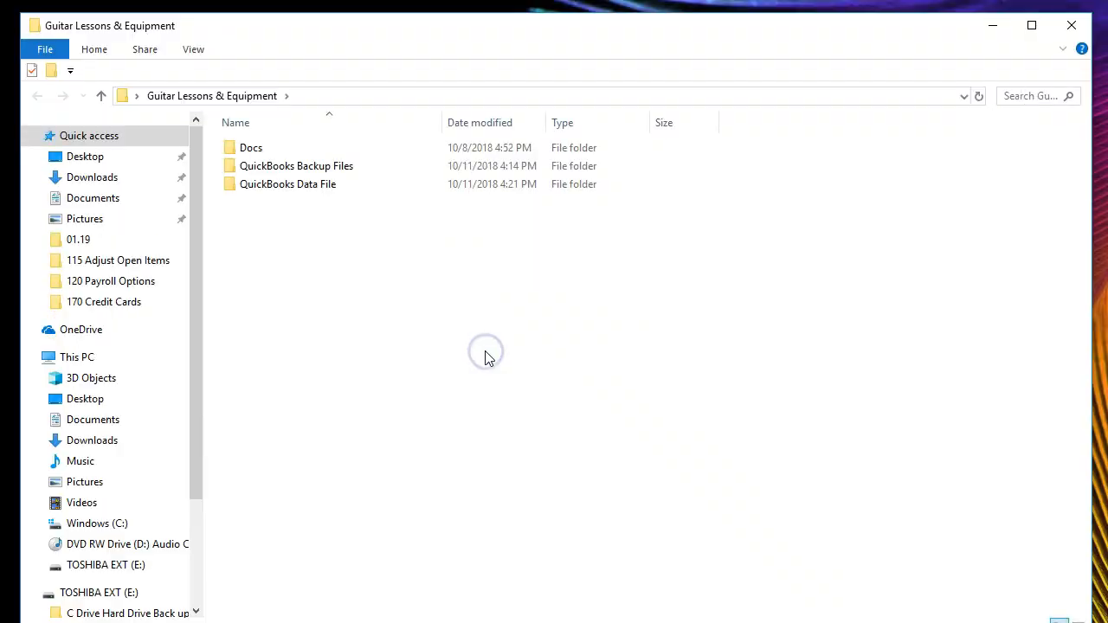
pyautogui.click(287, 184)
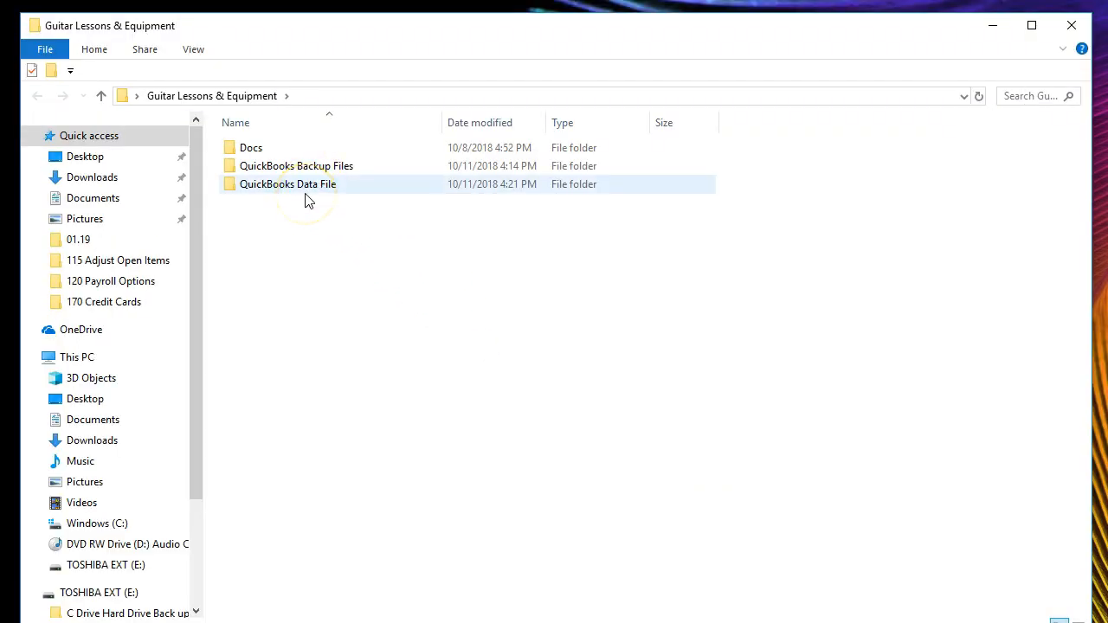
pyautogui.doubleClick(288, 183)
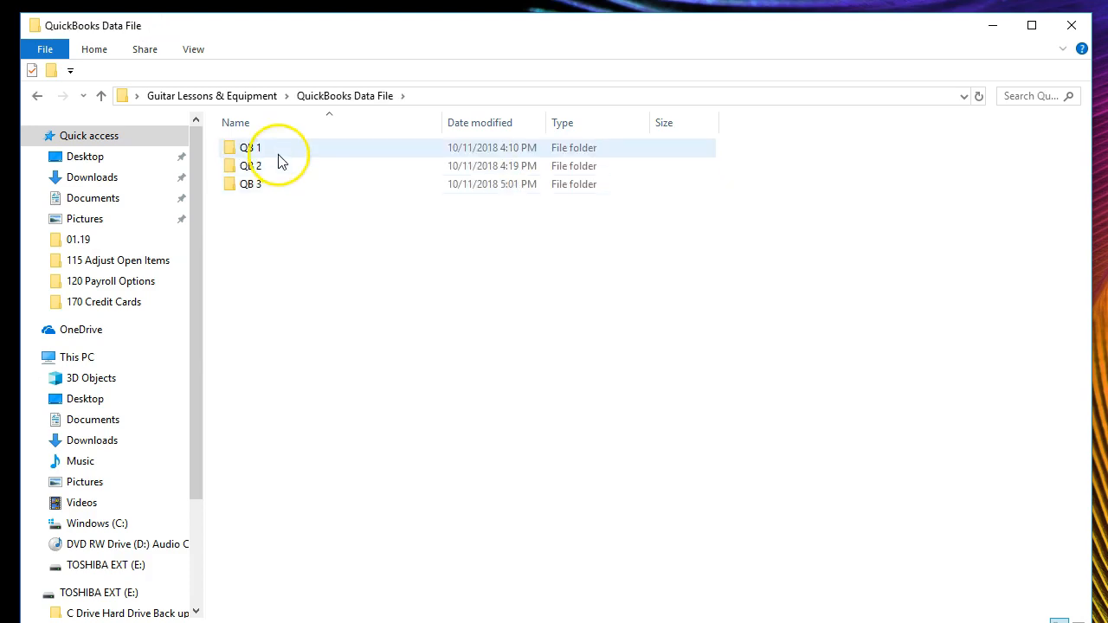
pyautogui.click(250, 148)
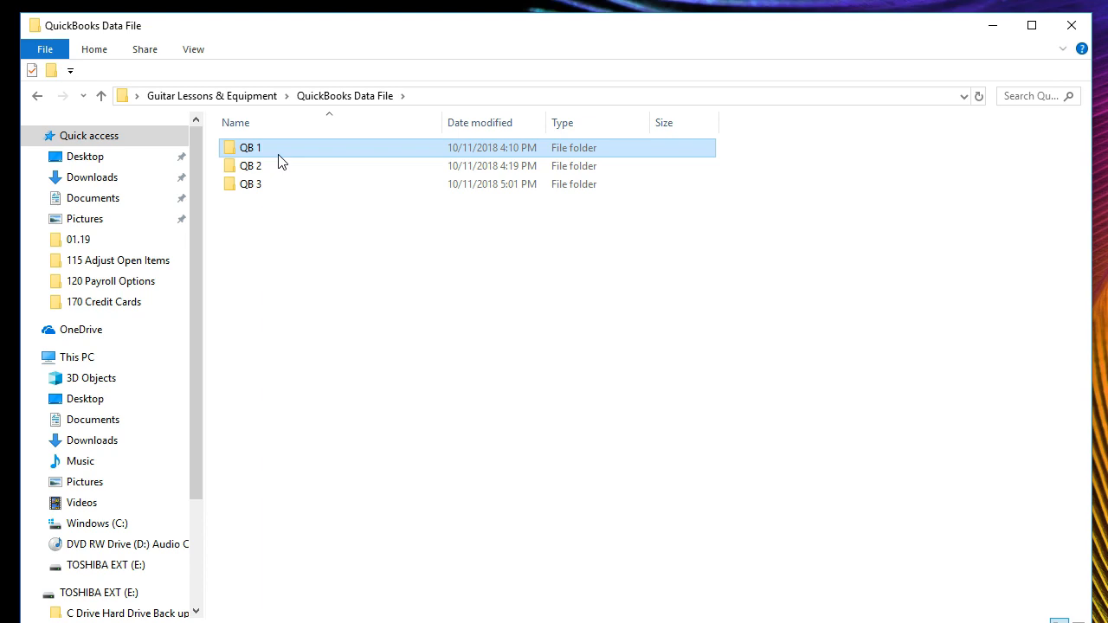
pyautogui.doubleClick(250, 147)
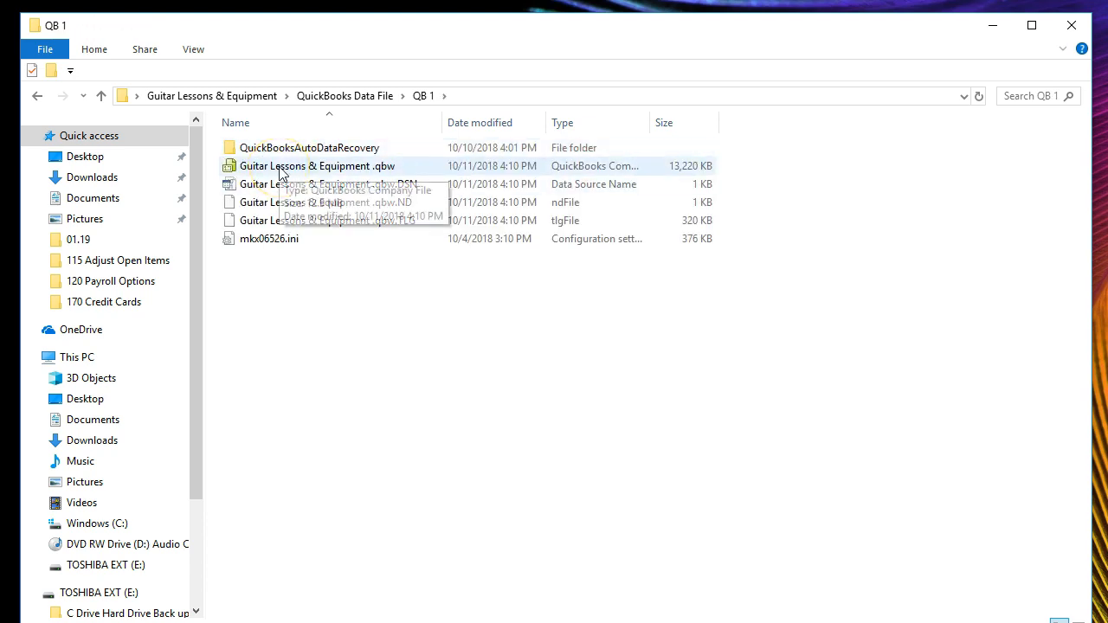
pyautogui.click(316, 166)
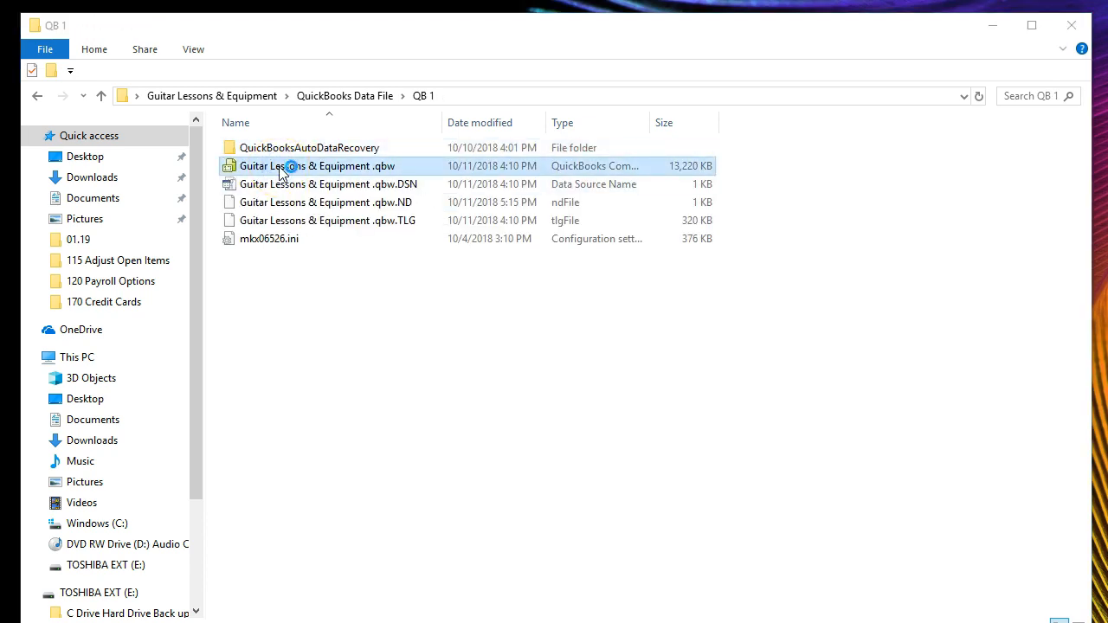
# Step: Open the Guitar Lessons & Equipment company file and show the Open Window List
pyautogui.doubleClick(316, 165)
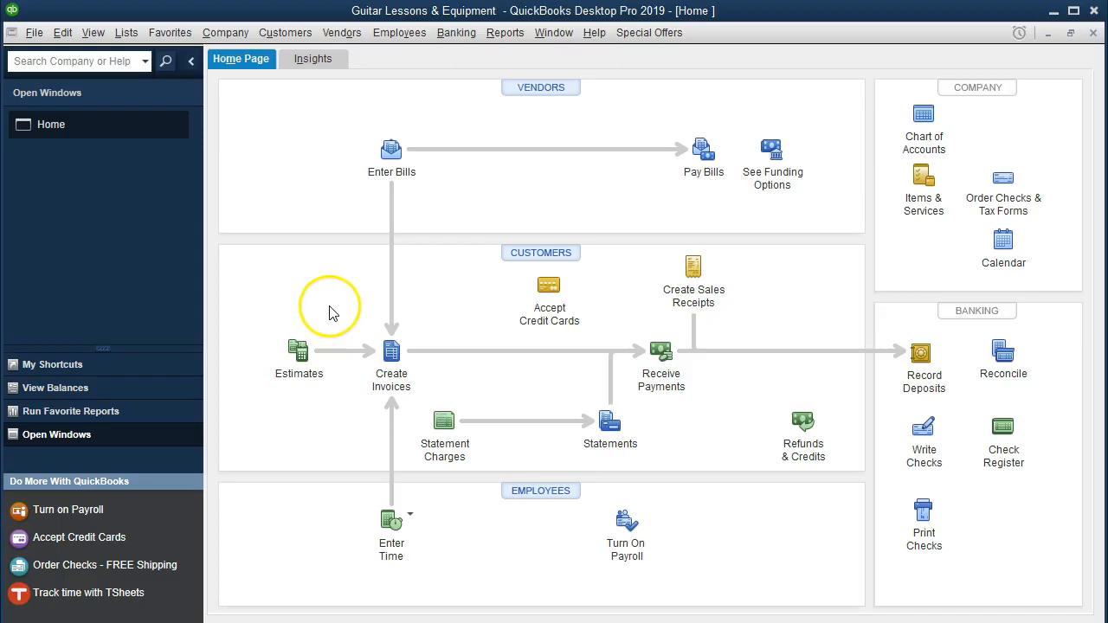
pyautogui.moveTo(146, 228)
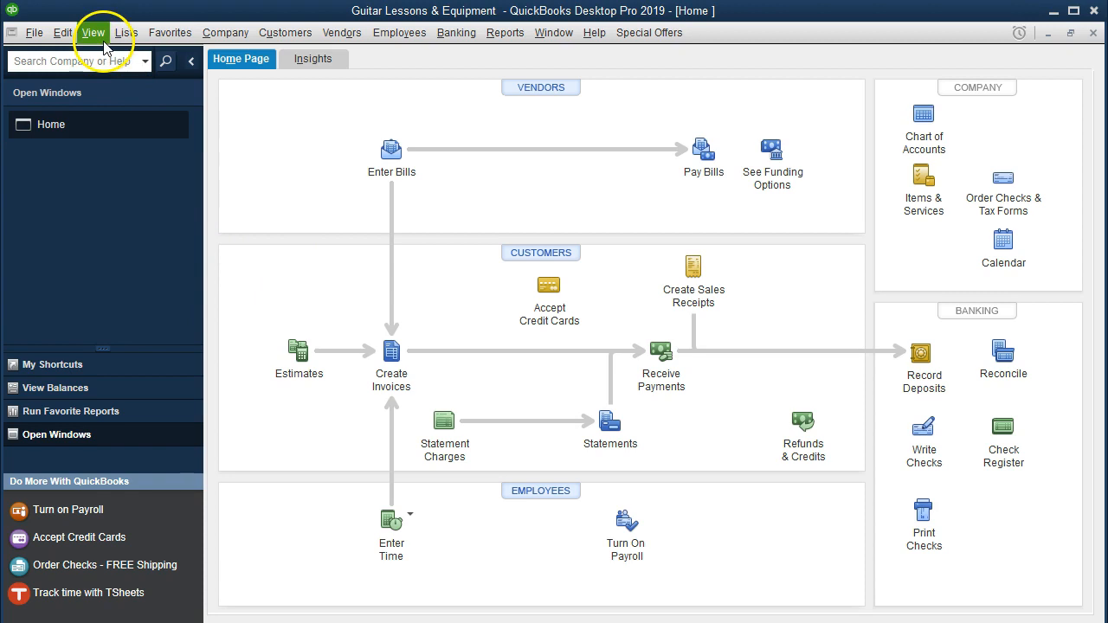
pyautogui.click(93, 32)
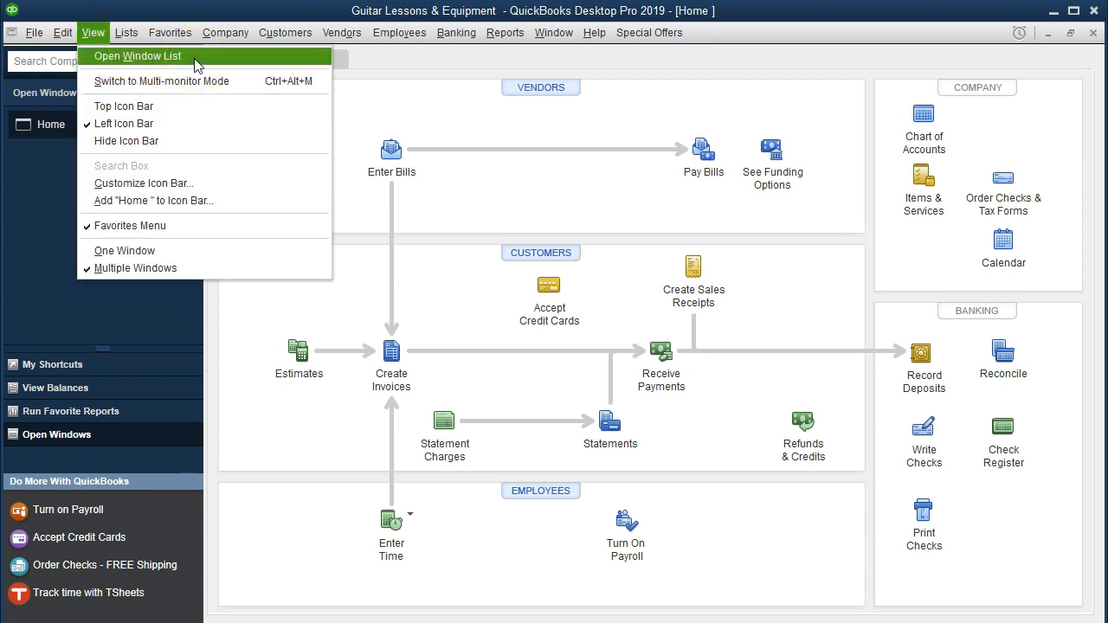
pyautogui.click(135, 55)
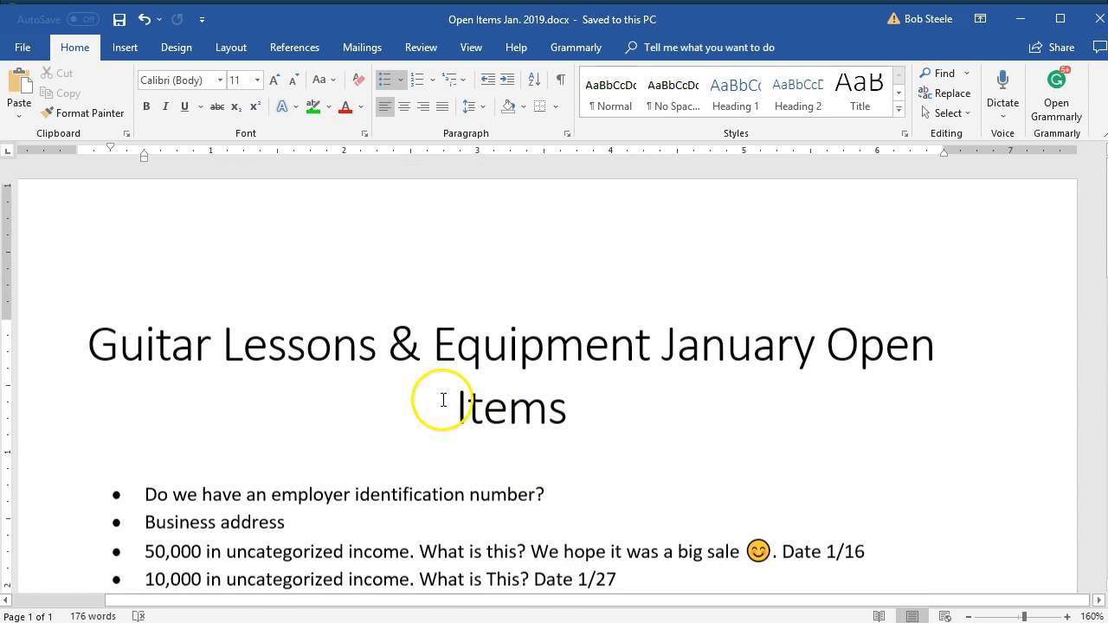
# Step: Scroll the Open Items Jan. 2019 document to the paycheck item and click the empty last bullet
pyautogui.scroll(-3)
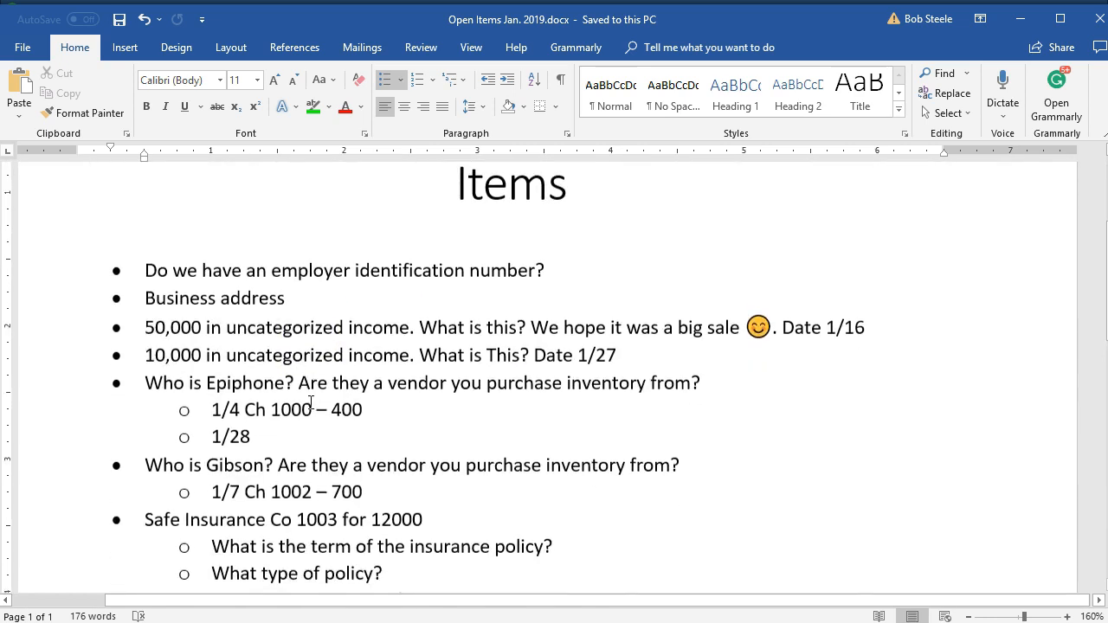
pyautogui.scroll(-3)
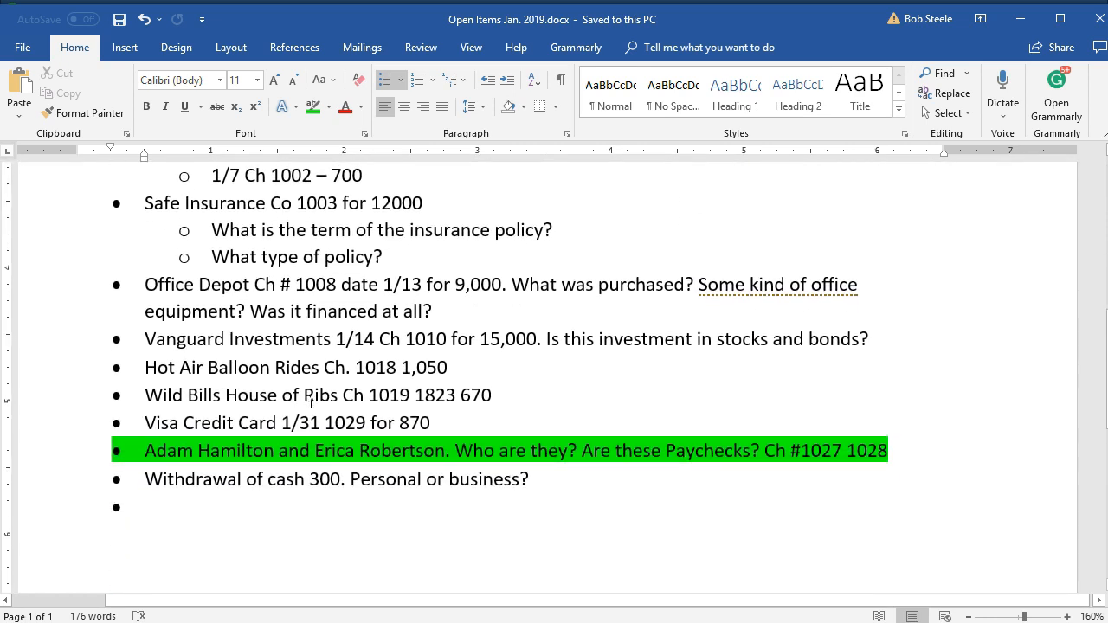
pyautogui.scroll(-3)
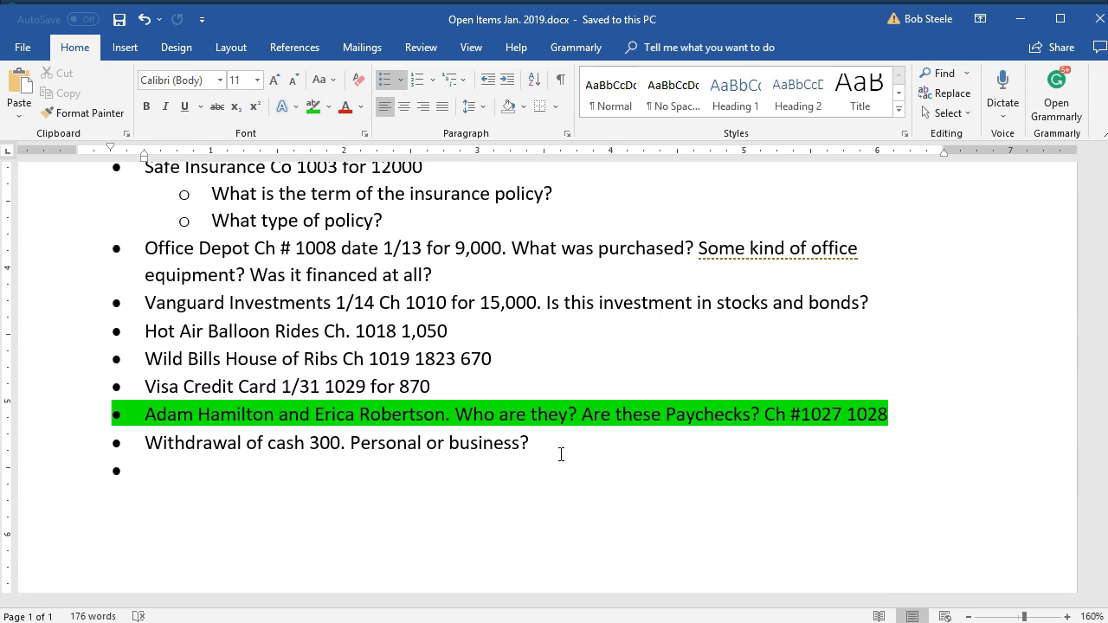
pyautogui.click(146, 470)
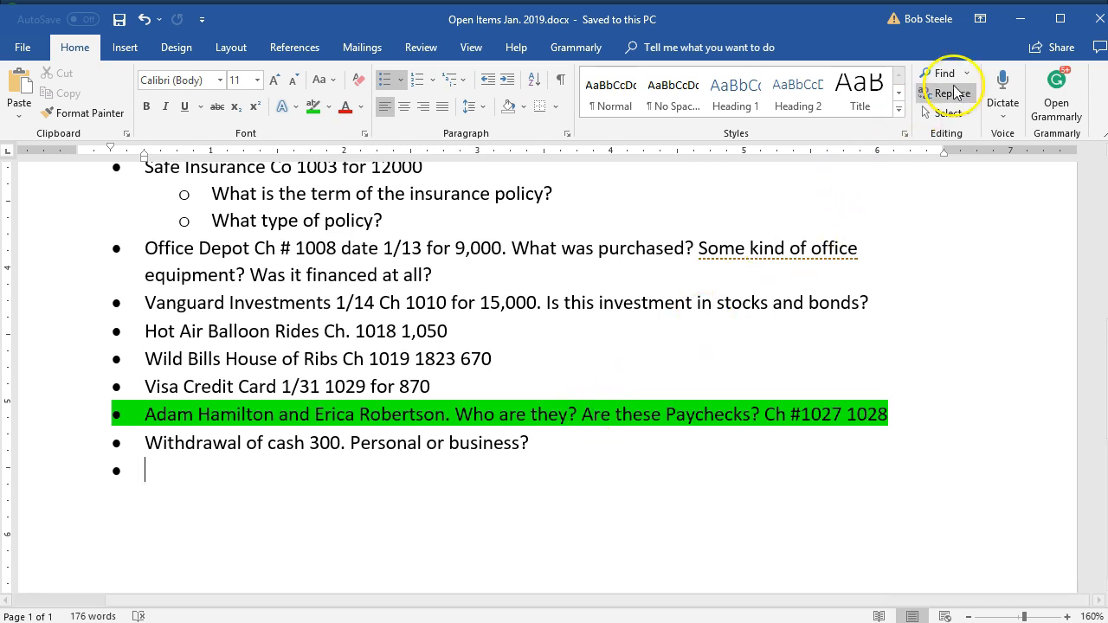
pyautogui.moveTo(1020, 19)
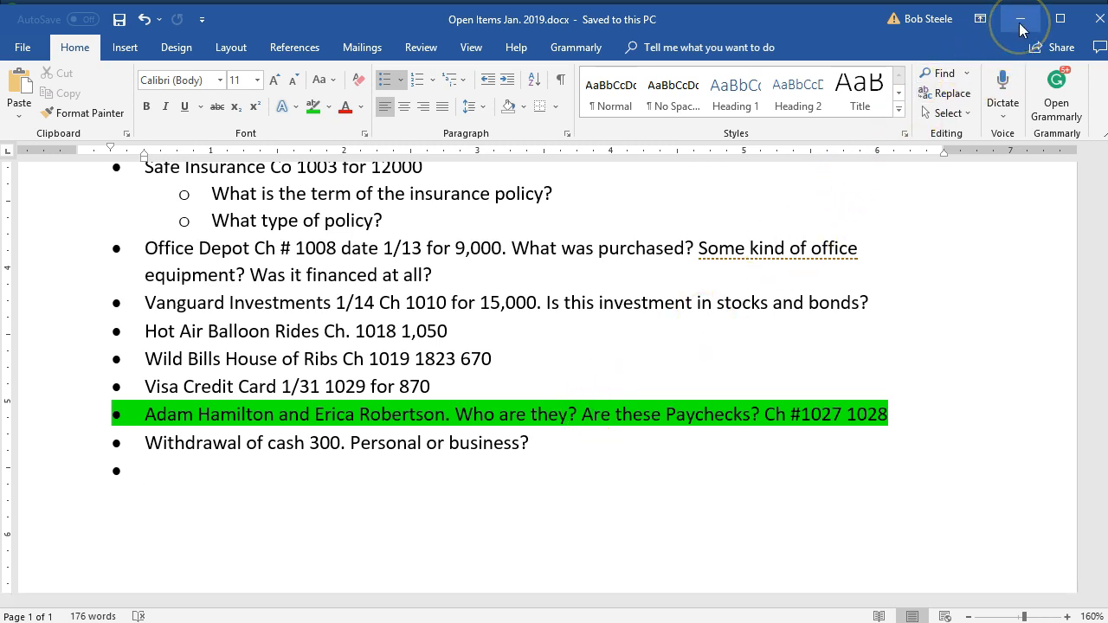
# Step: Minimize Word and run the standard Balance Sheet report in QuickBooks
pyautogui.click(1020, 19)
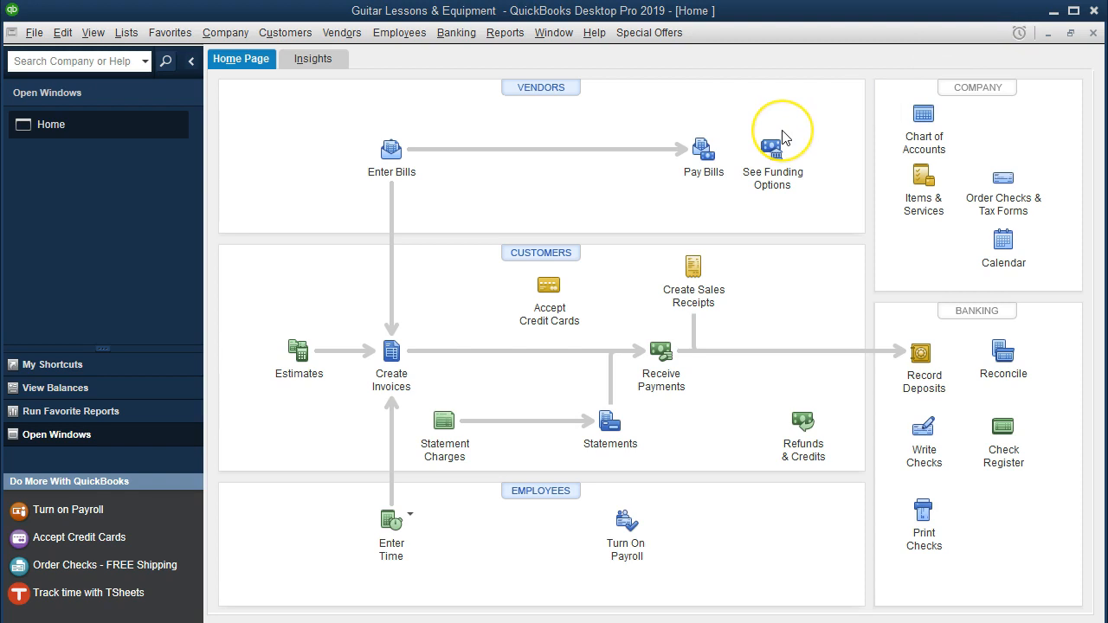
pyautogui.moveTo(782, 134)
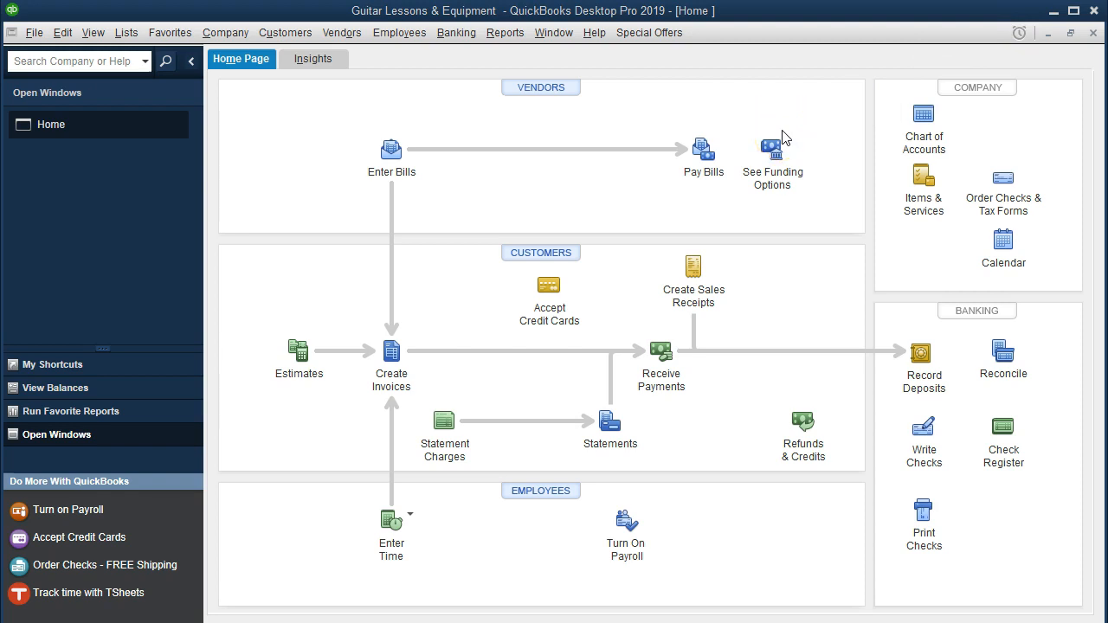
pyautogui.moveTo(530, 52)
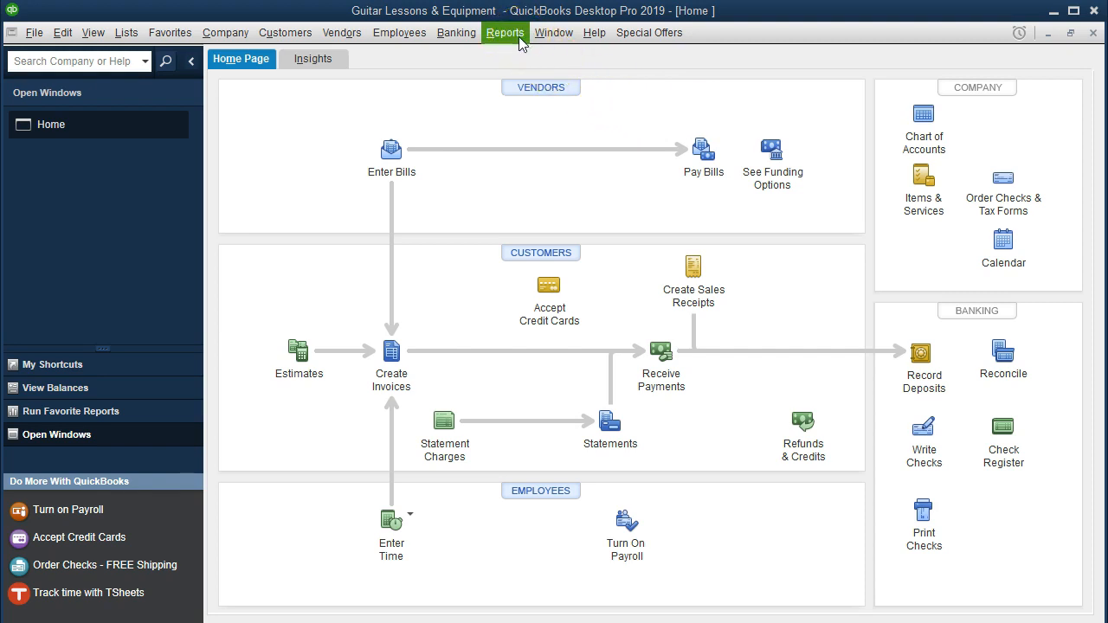
pyautogui.click(505, 32)
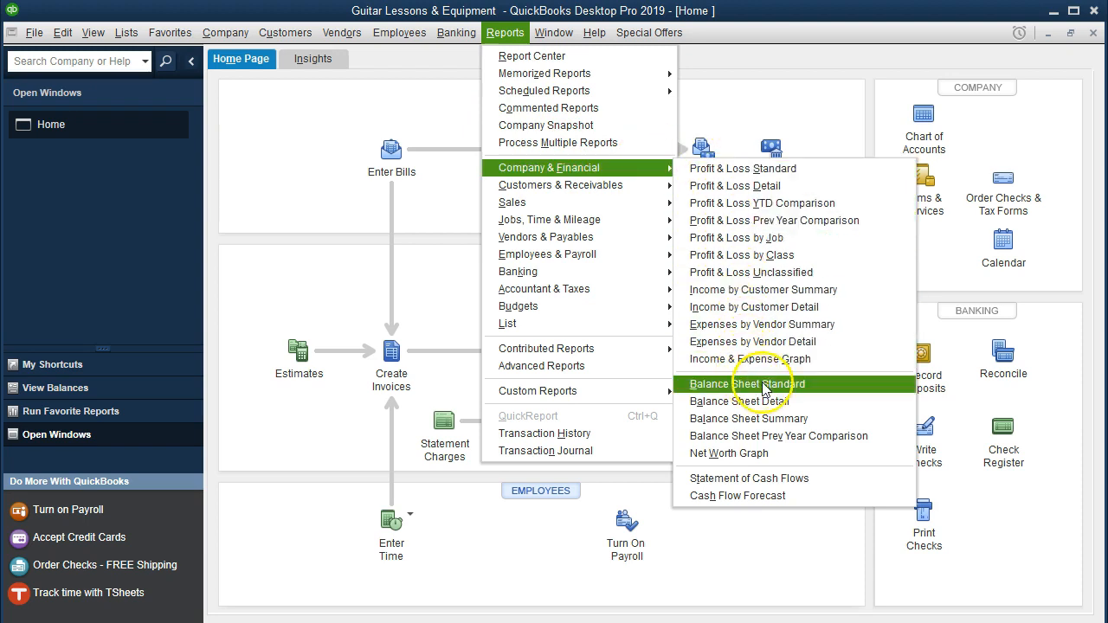
pyautogui.click(746, 383)
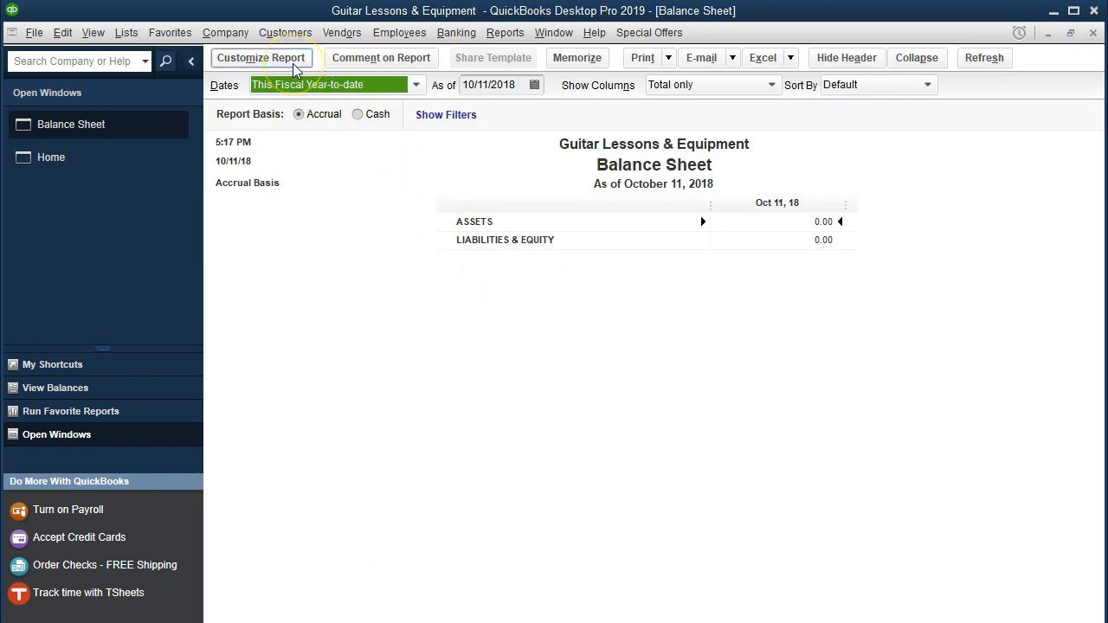
# Step: Customize the Balance Sheet to the 01/01/2019–01/31/2019 date range
pyautogui.click(261, 57)
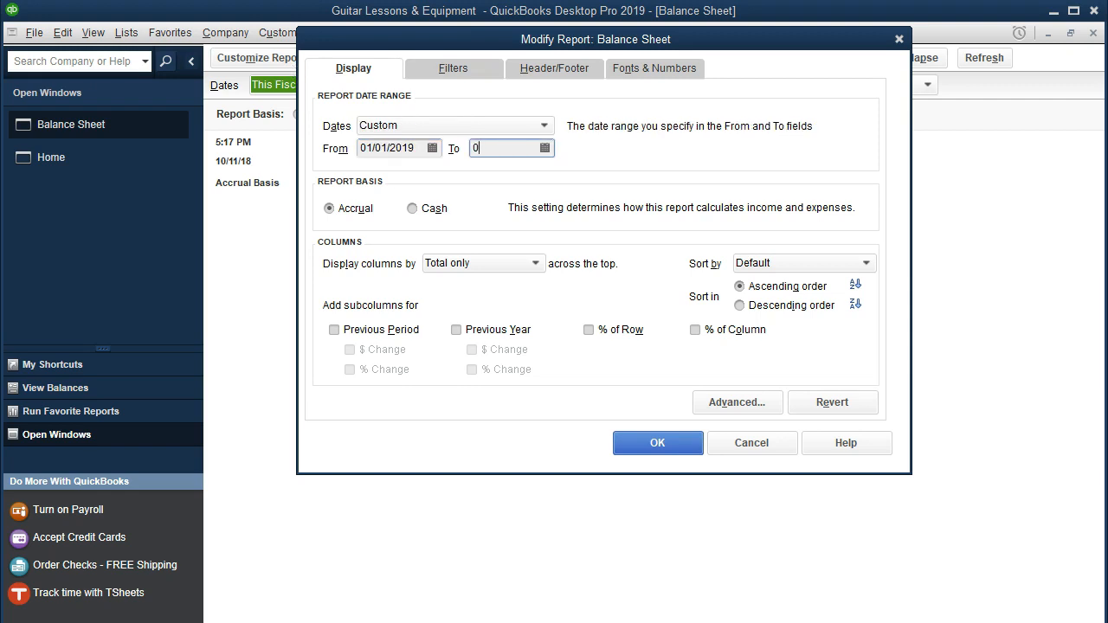
pyautogui.write('01/31/2019')
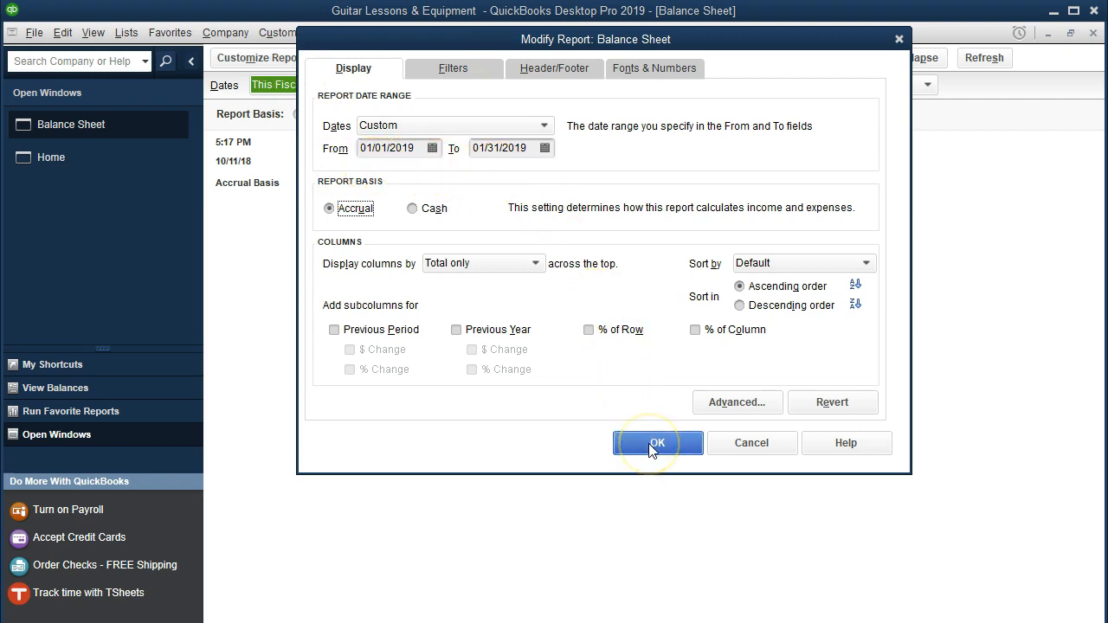
pyautogui.moveTo(657, 442)
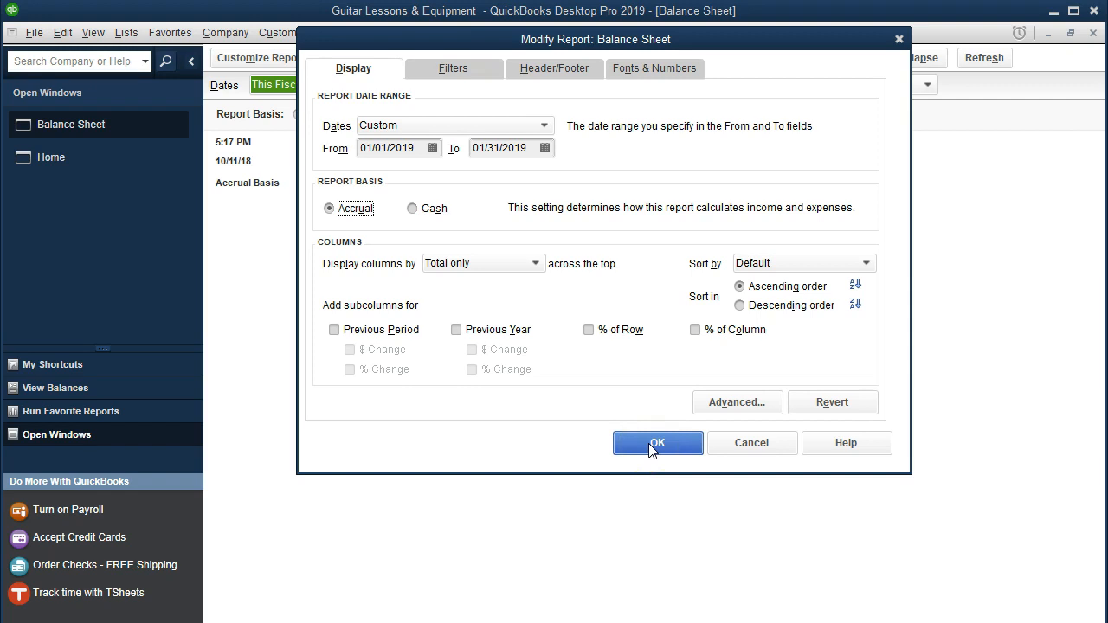
pyautogui.click(658, 443)
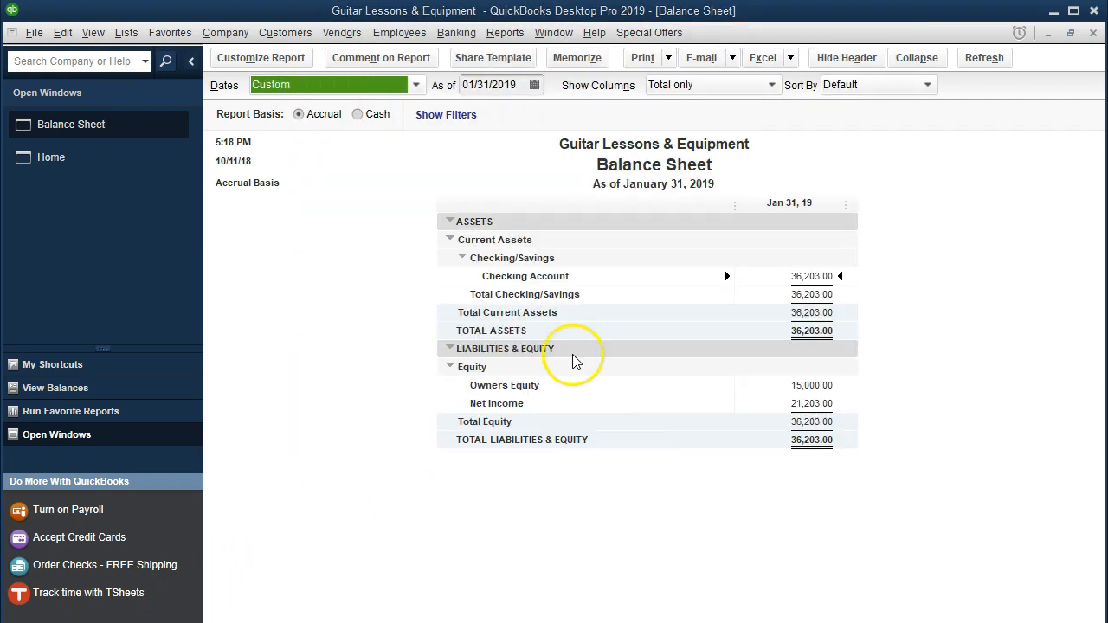
pyautogui.moveTo(765, 276)
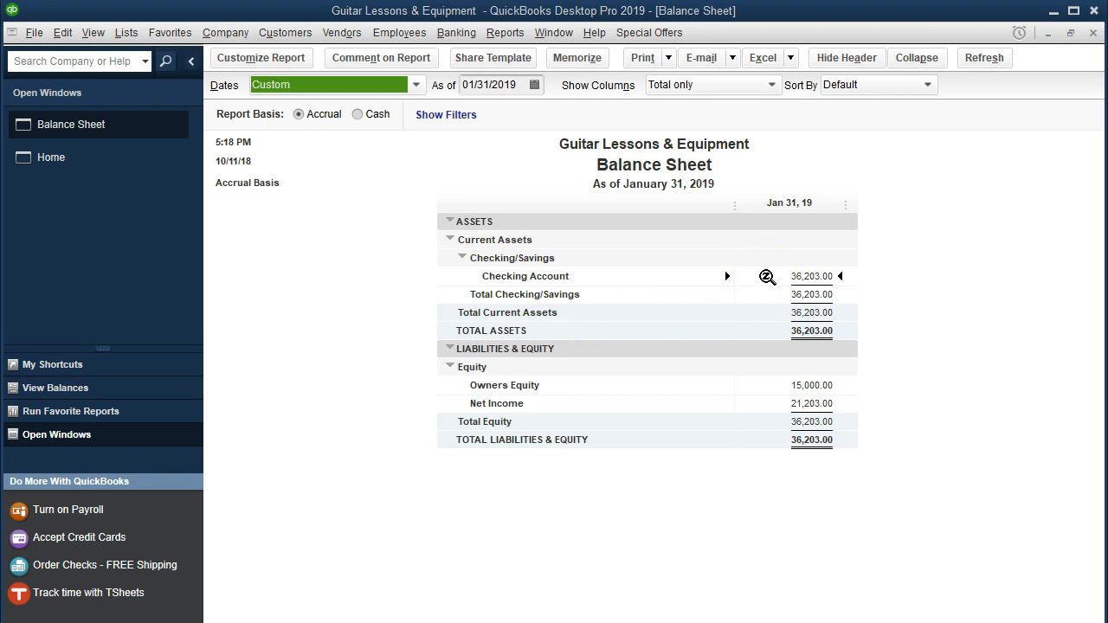
# Step: Drill into Checking Account and scroll down to checks 1027 and 1028
pyautogui.doubleClick(525, 276)
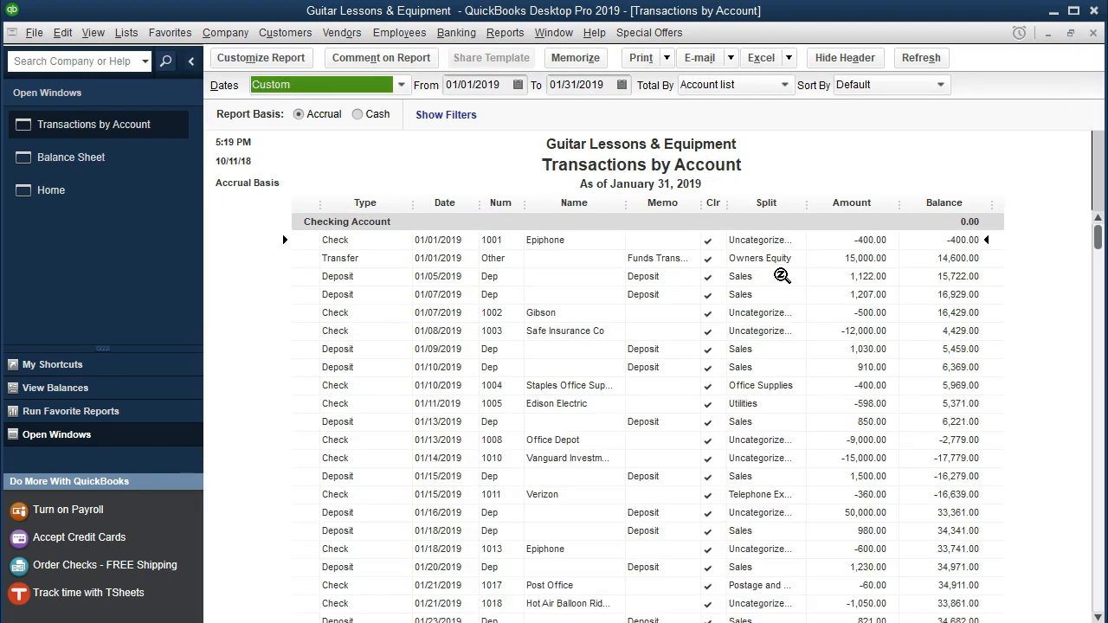
pyautogui.scroll(-3)
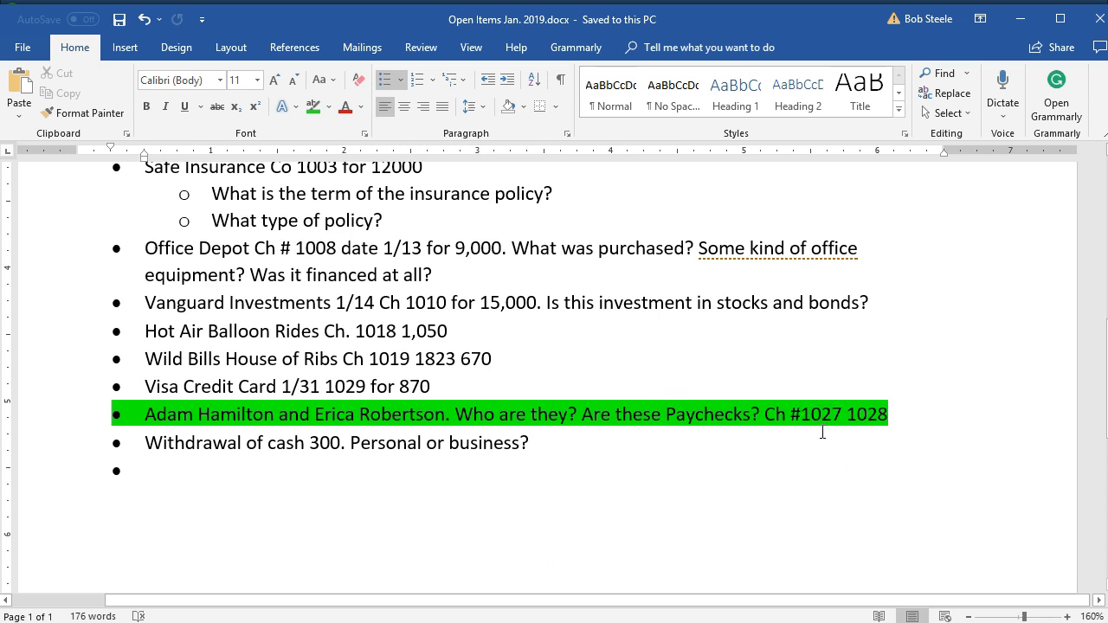
pyautogui.moveTo(1022, 43)
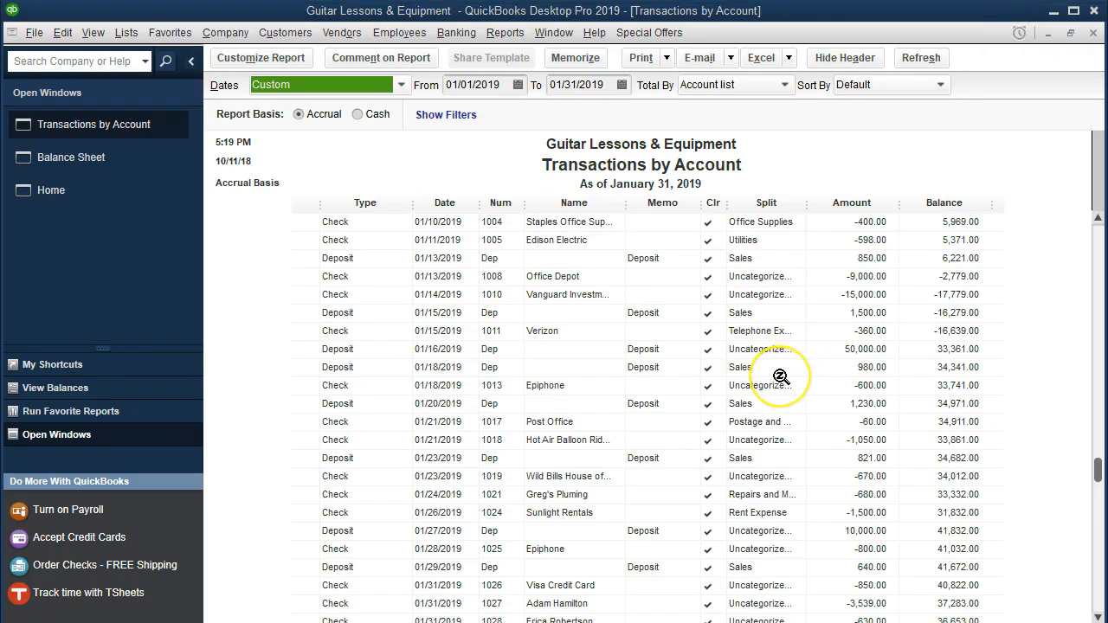
pyautogui.scroll(-3)
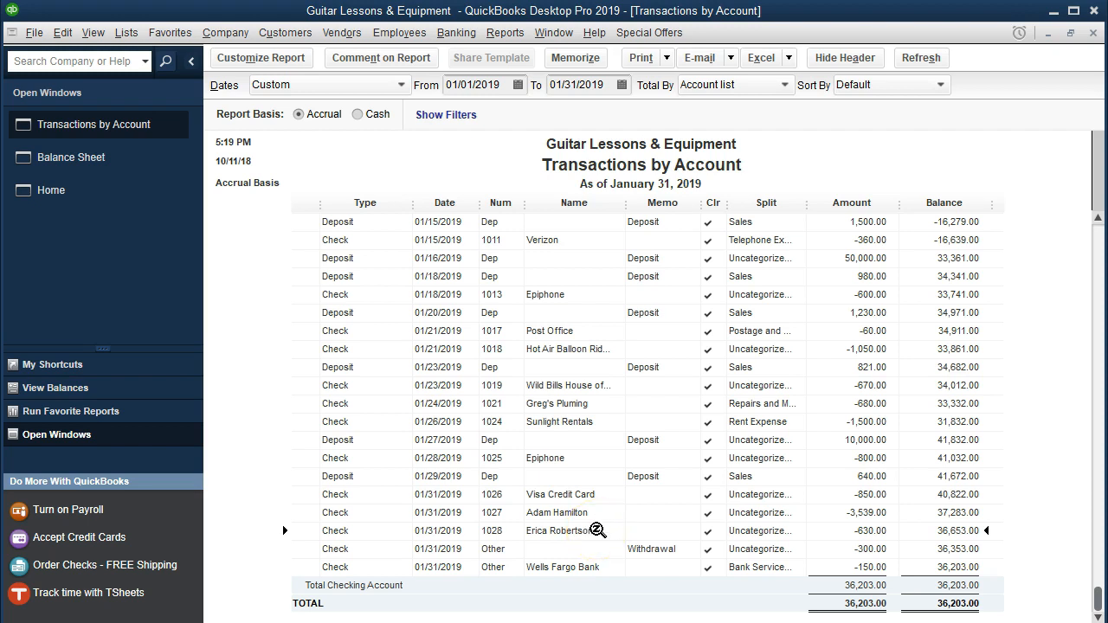
pyautogui.moveTo(1088, 49)
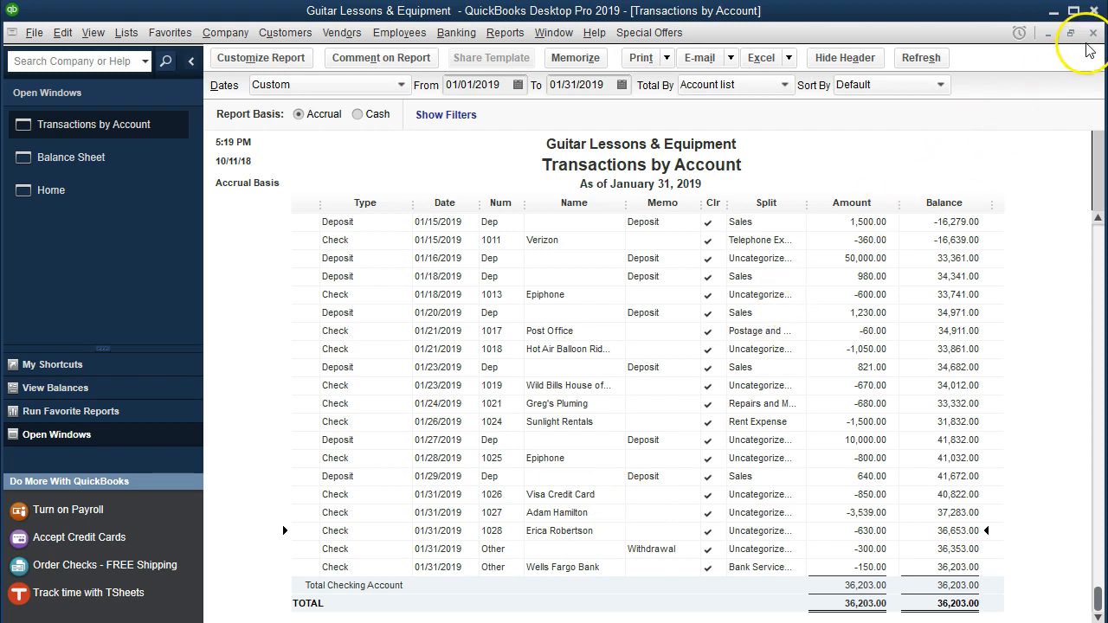
# Step: Close the transactions report and run Profit & Loss Standard for 01/01/2019–01/31/2019
pyautogui.click(72, 157)
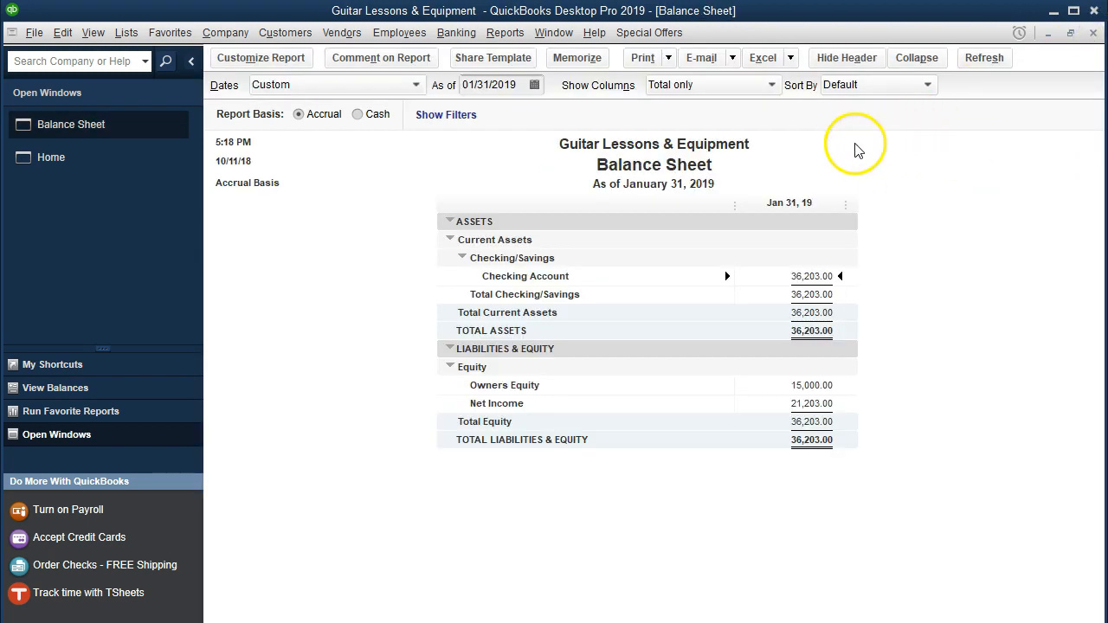
pyautogui.moveTo(505, 32)
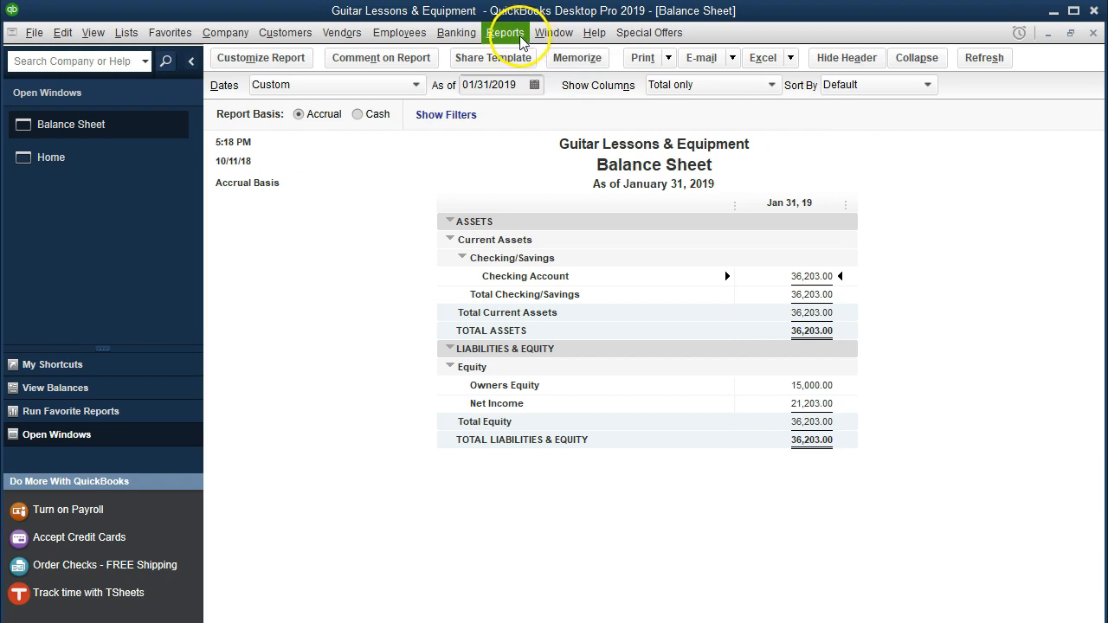
pyautogui.click(506, 32)
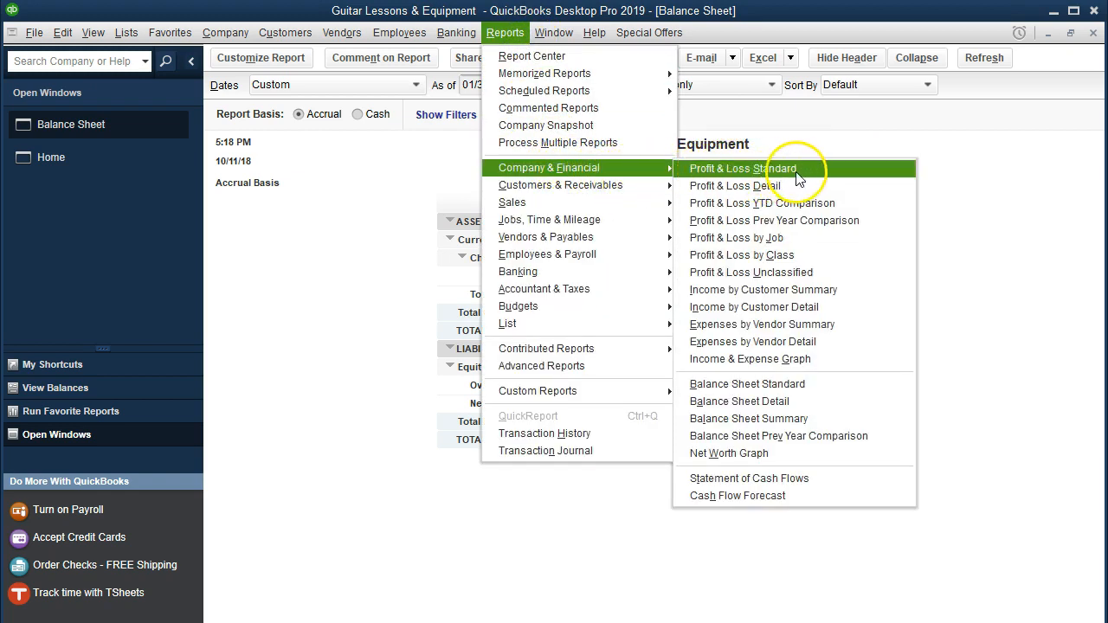
pyautogui.moveTo(811, 176)
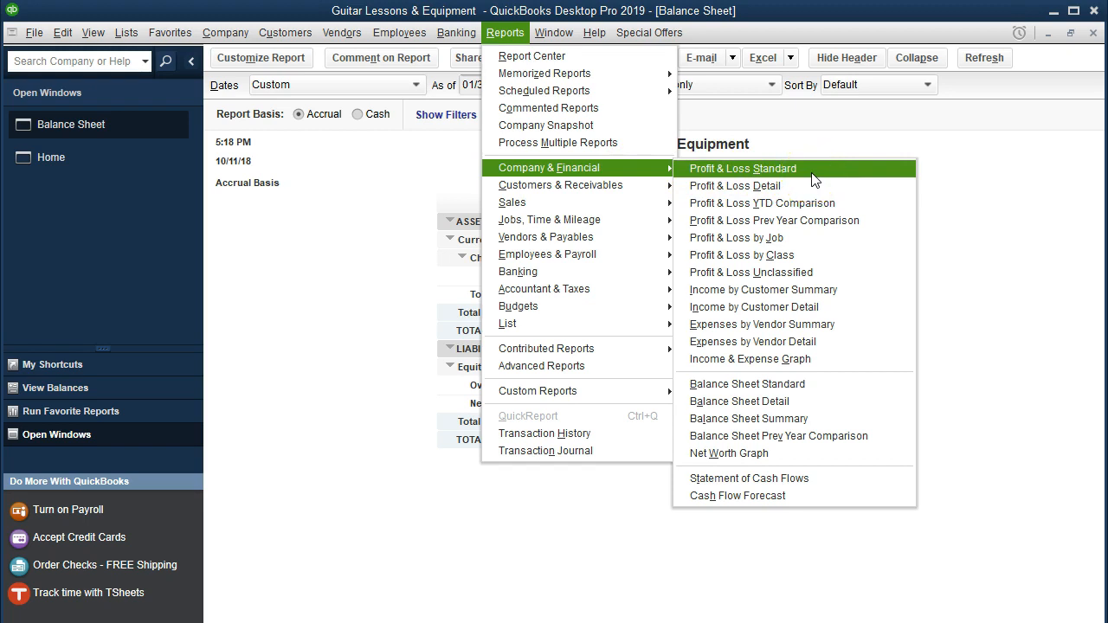
pyautogui.click(742, 168)
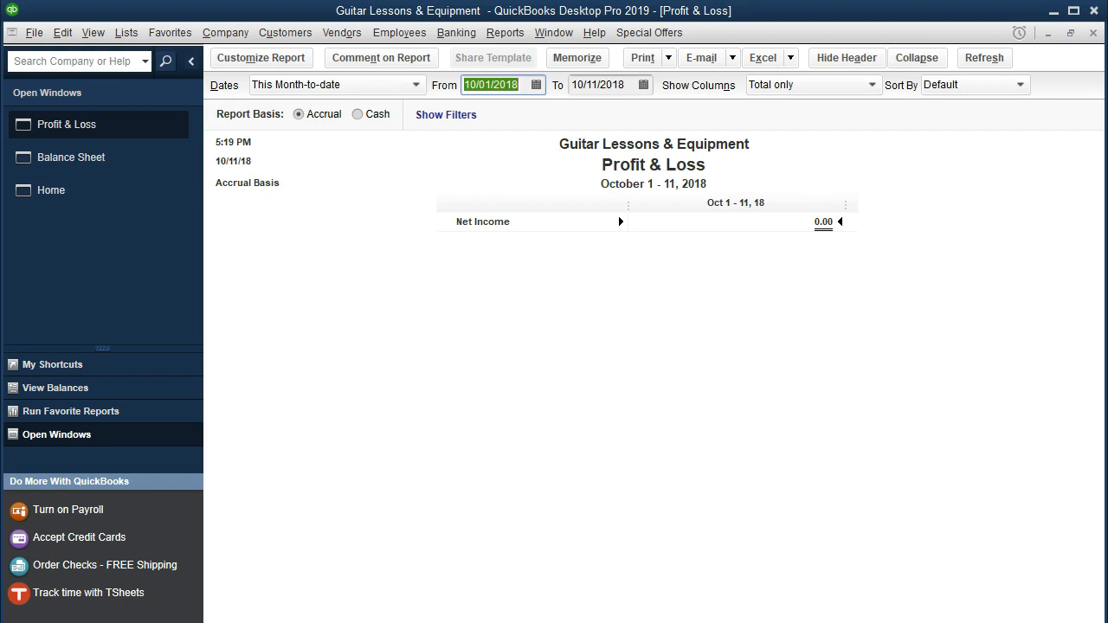
pyautogui.write('01011')
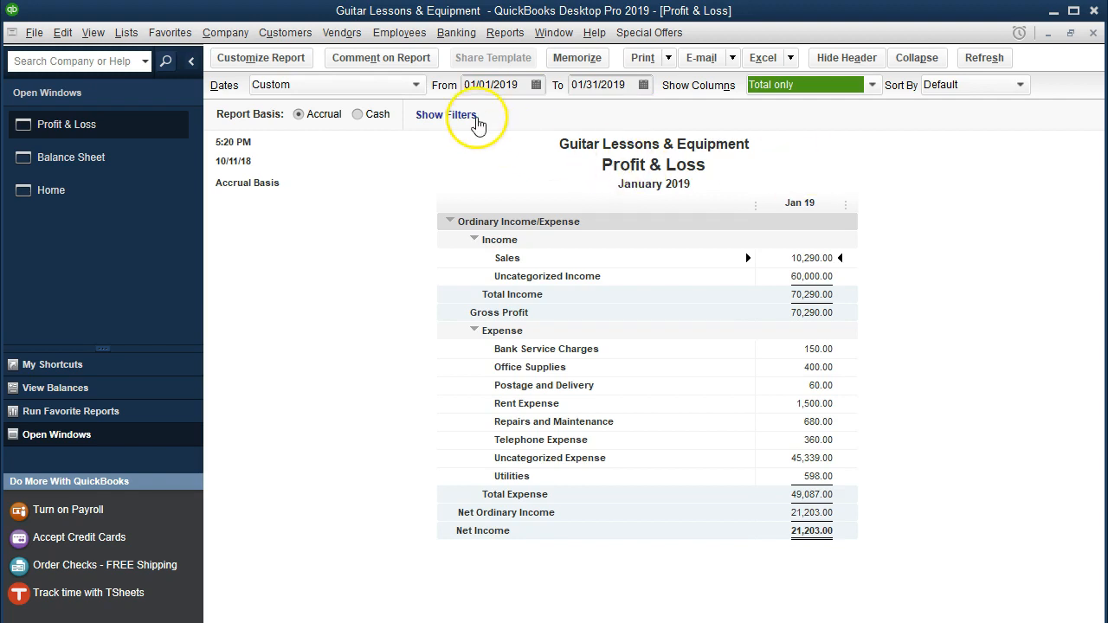
pyautogui.moveTo(554, 235)
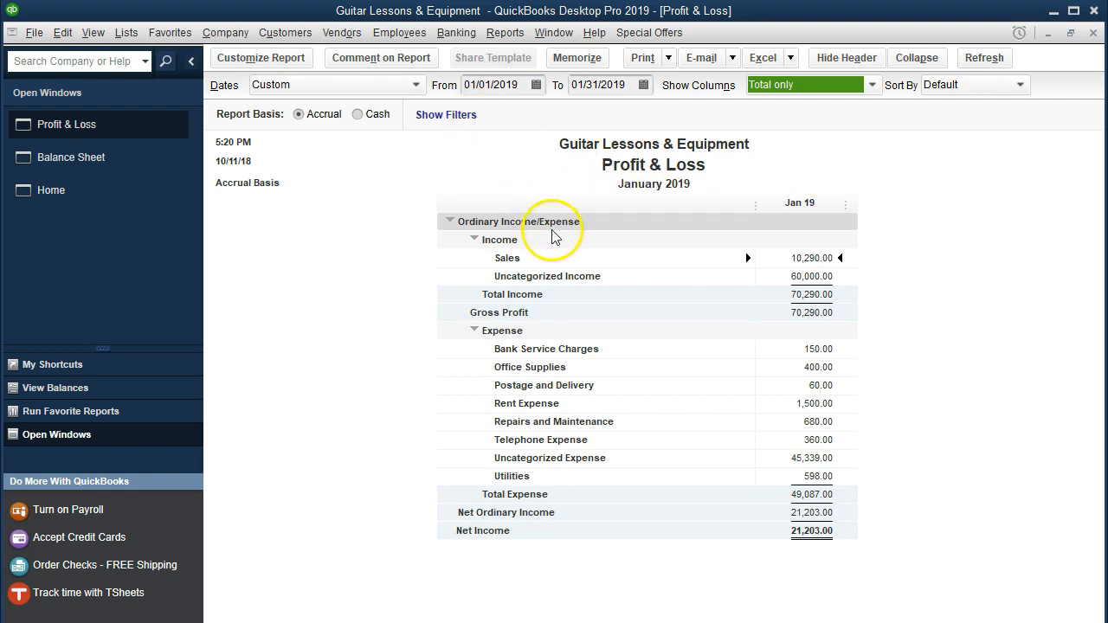
pyautogui.moveTo(709, 456)
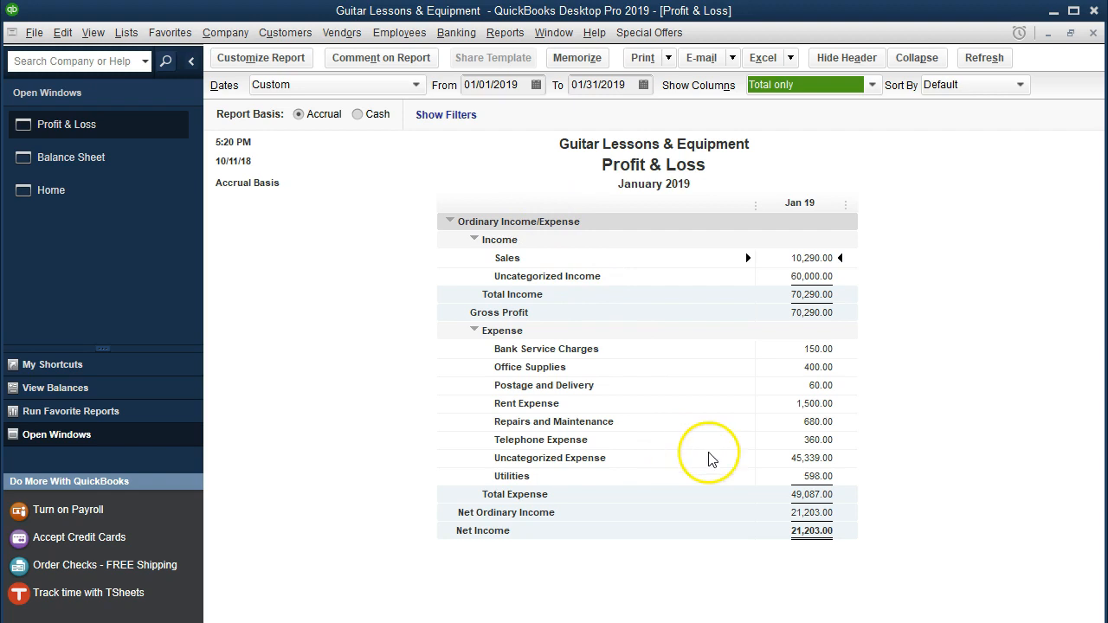
pyautogui.moveTo(790, 457)
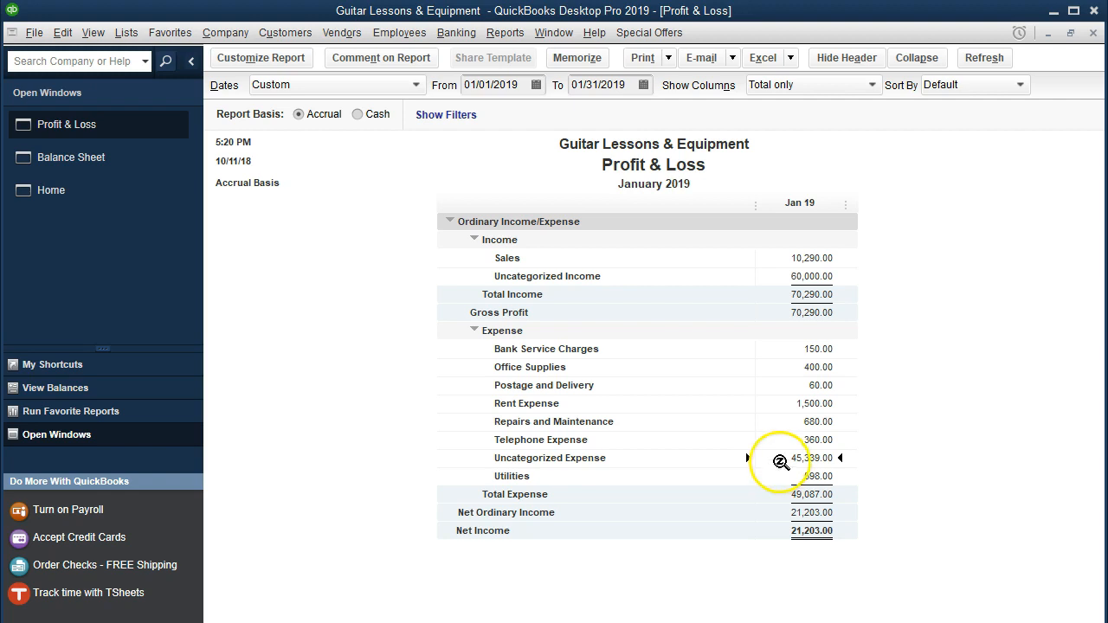
# Step: Drill into the 45,339.00 Uncategorized Expense amount on the Profit & Loss
pyautogui.doubleClick(805, 458)
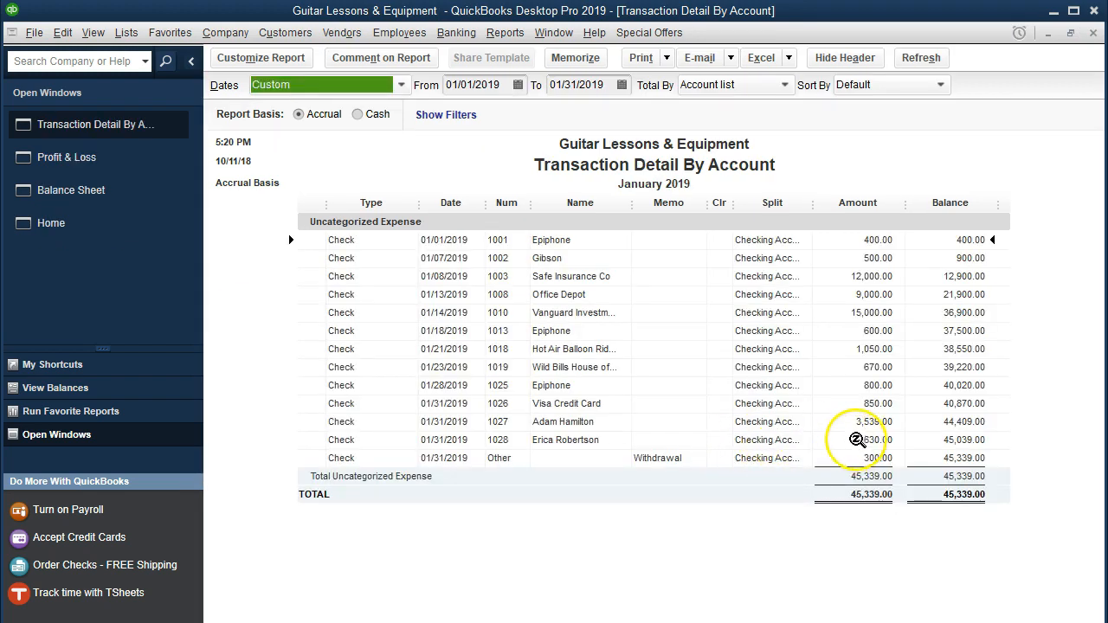
pyautogui.moveTo(853, 457)
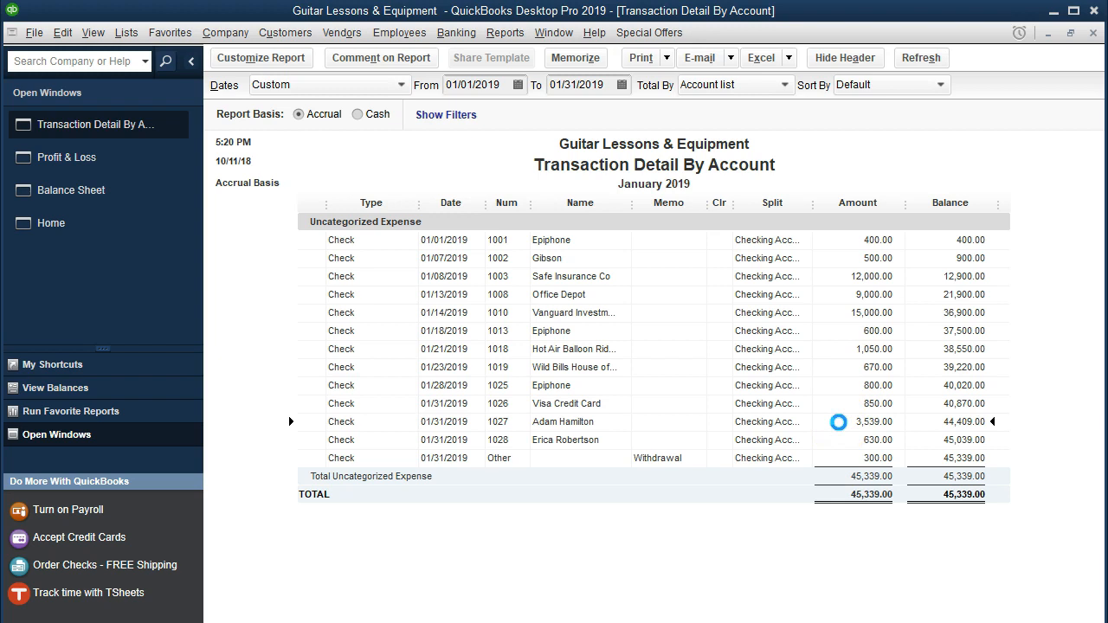
pyautogui.doubleClick(563, 422)
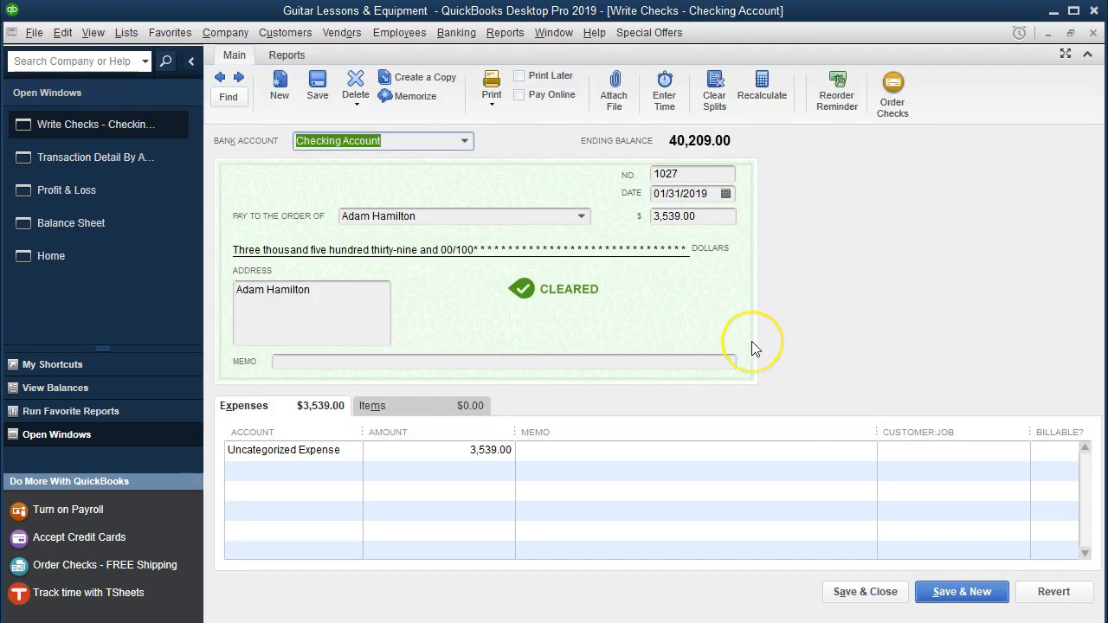
pyautogui.moveTo(755, 348)
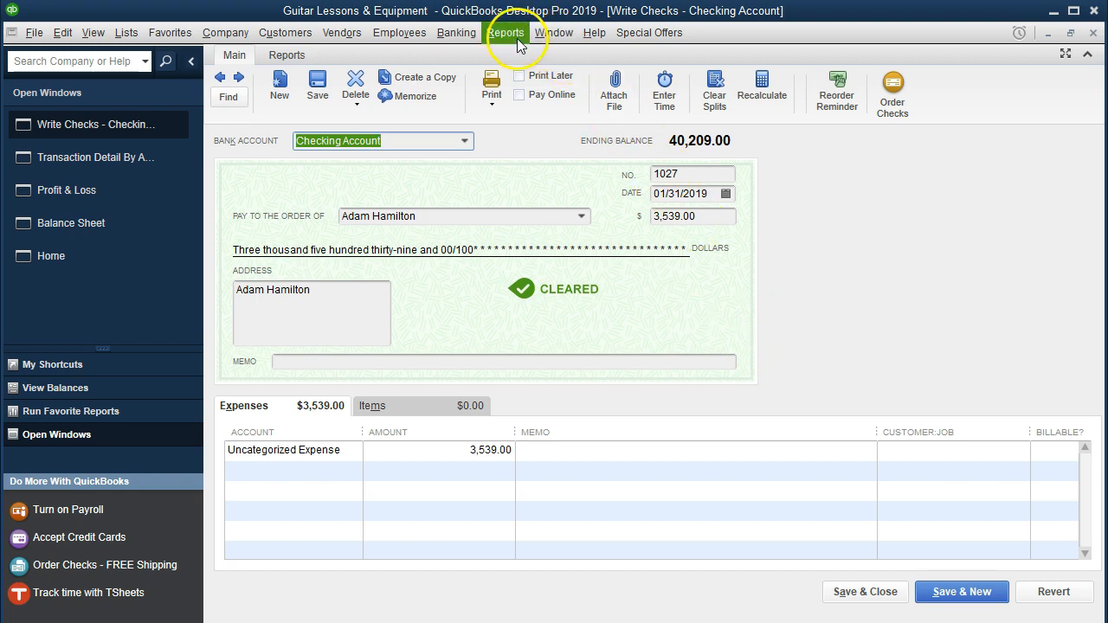
pyautogui.click(456, 32)
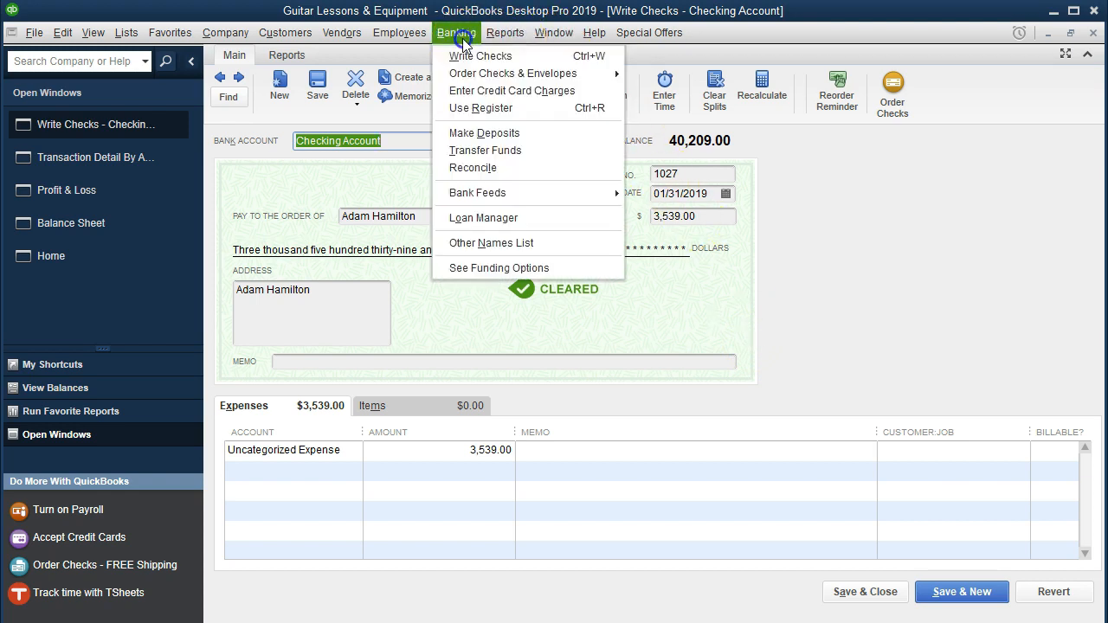
pyautogui.moveTo(480, 108)
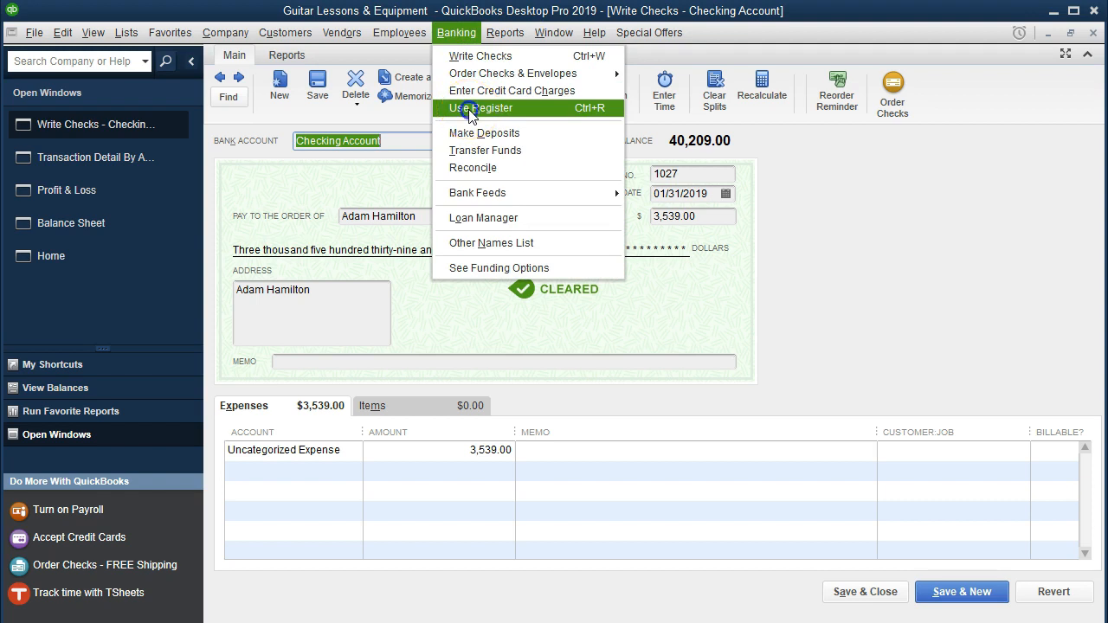
pyautogui.click(482, 107)
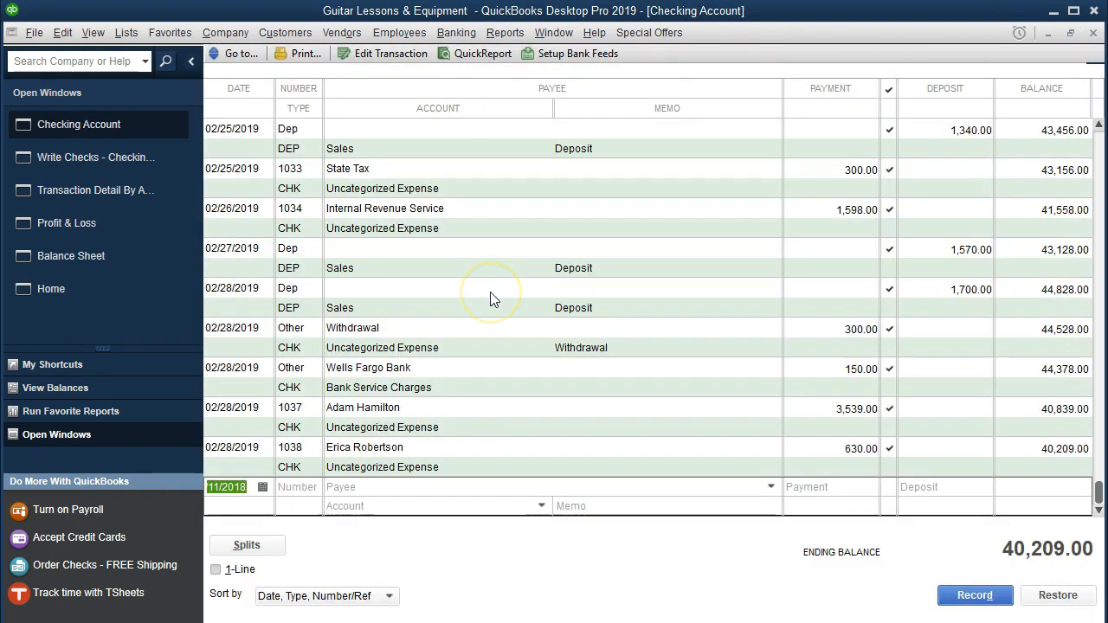
pyautogui.moveTo(485, 313)
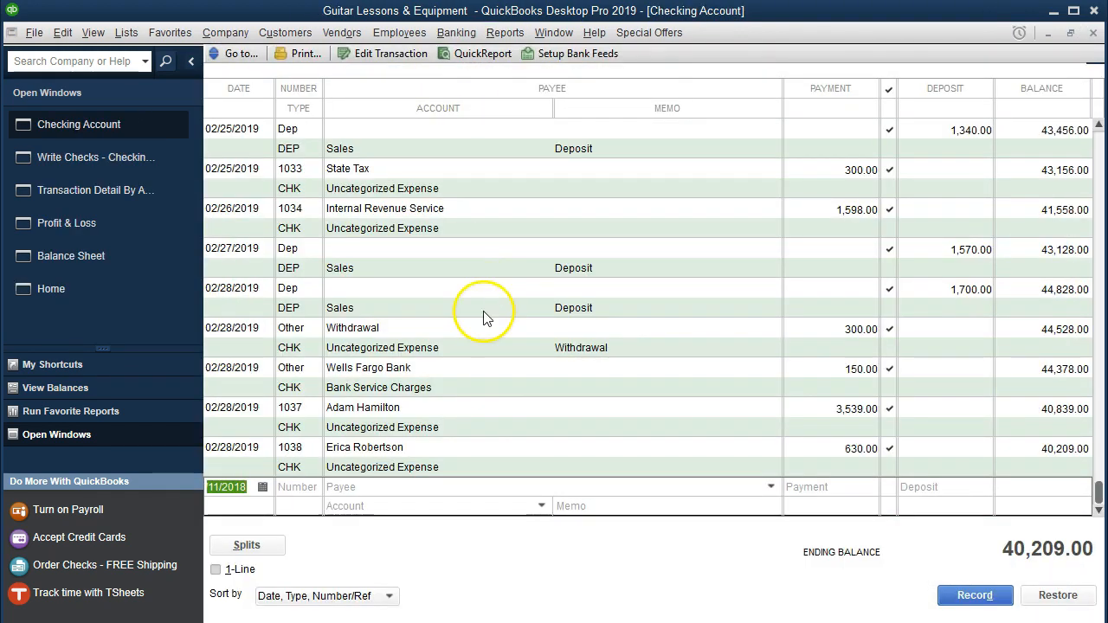
pyautogui.scroll(3)
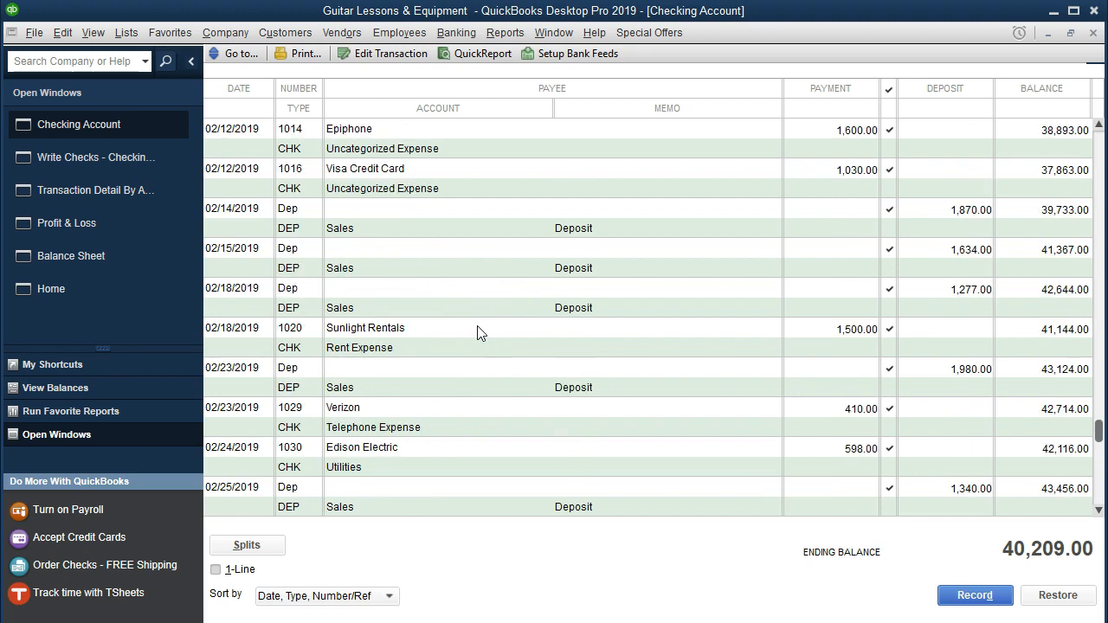
pyautogui.scroll(3)
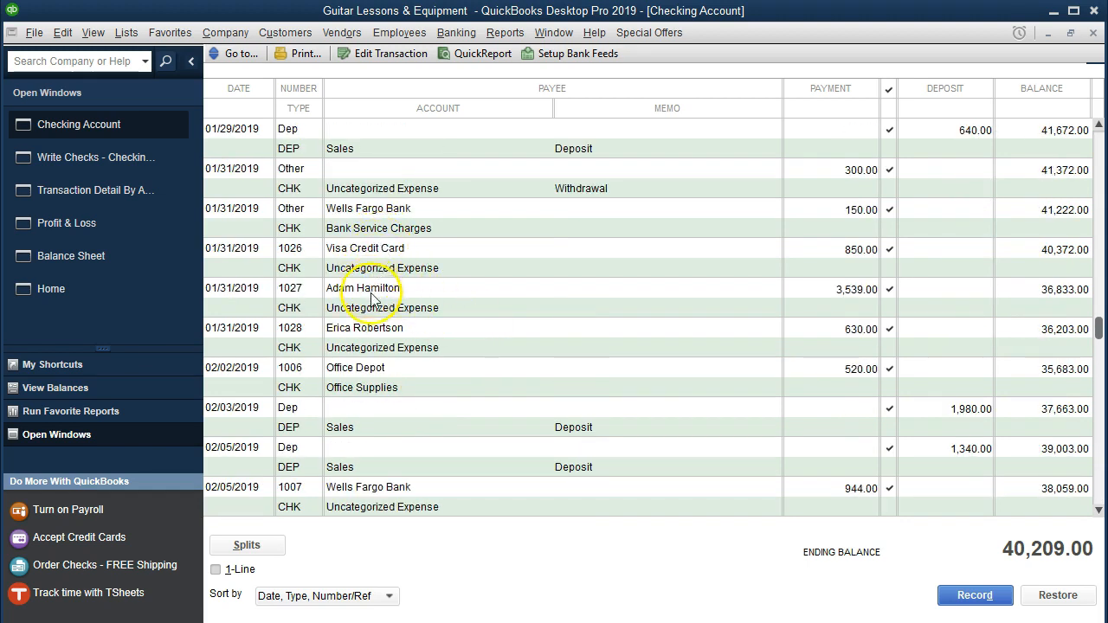
pyautogui.click(364, 327)
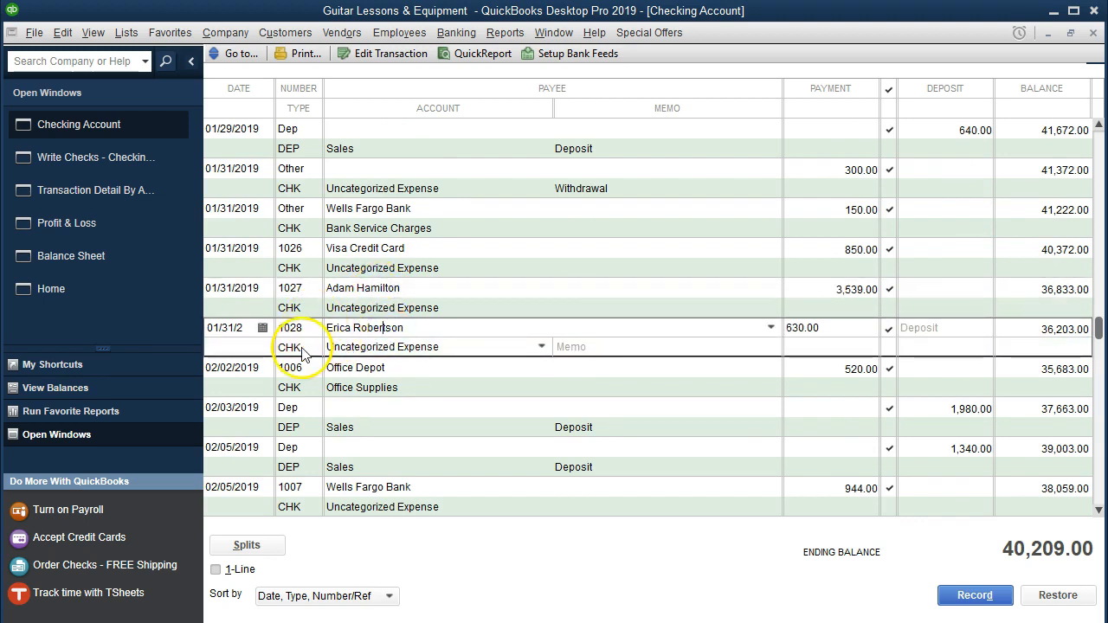
pyautogui.moveTo(314, 314)
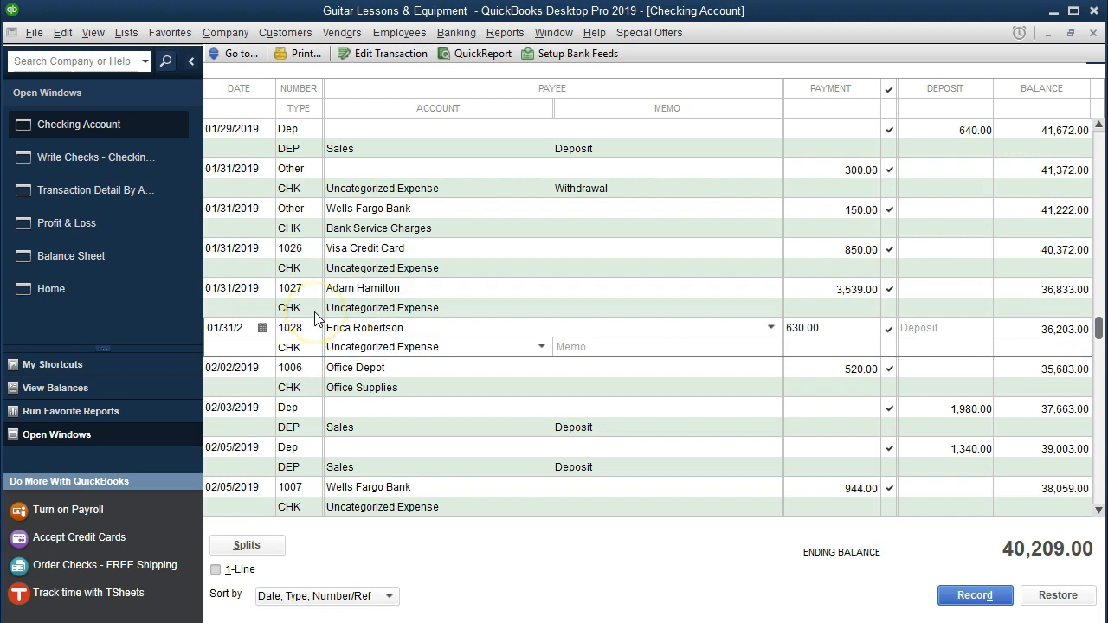
pyautogui.moveTo(649, 156)
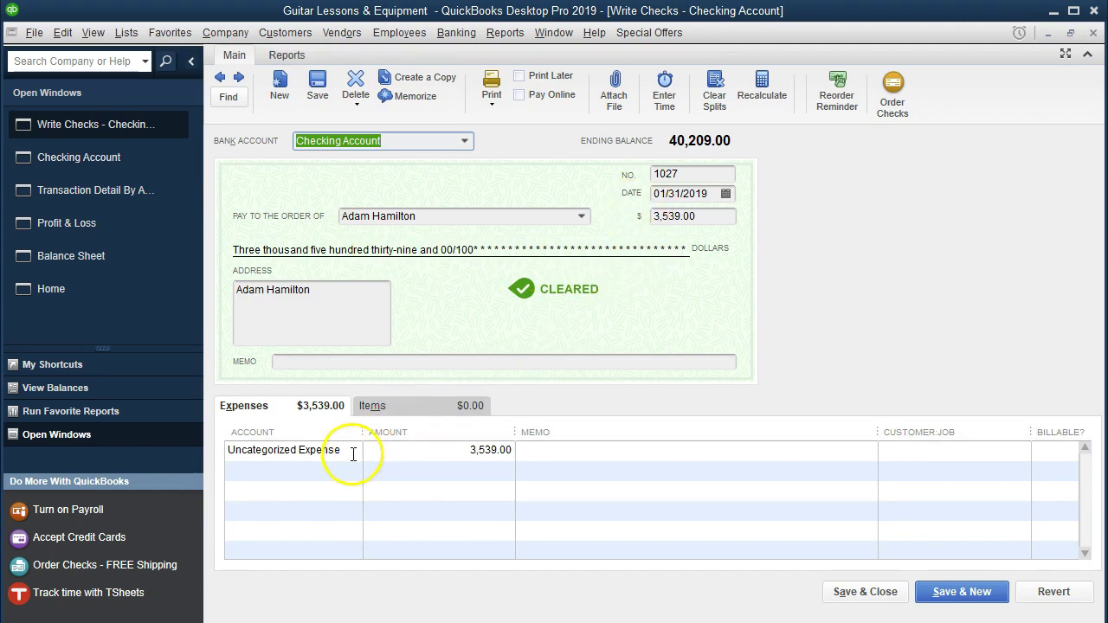
# Step: Change check 1027's expense account from Uncategorized Expense to Payroll Expenses
pyautogui.click(286, 450)
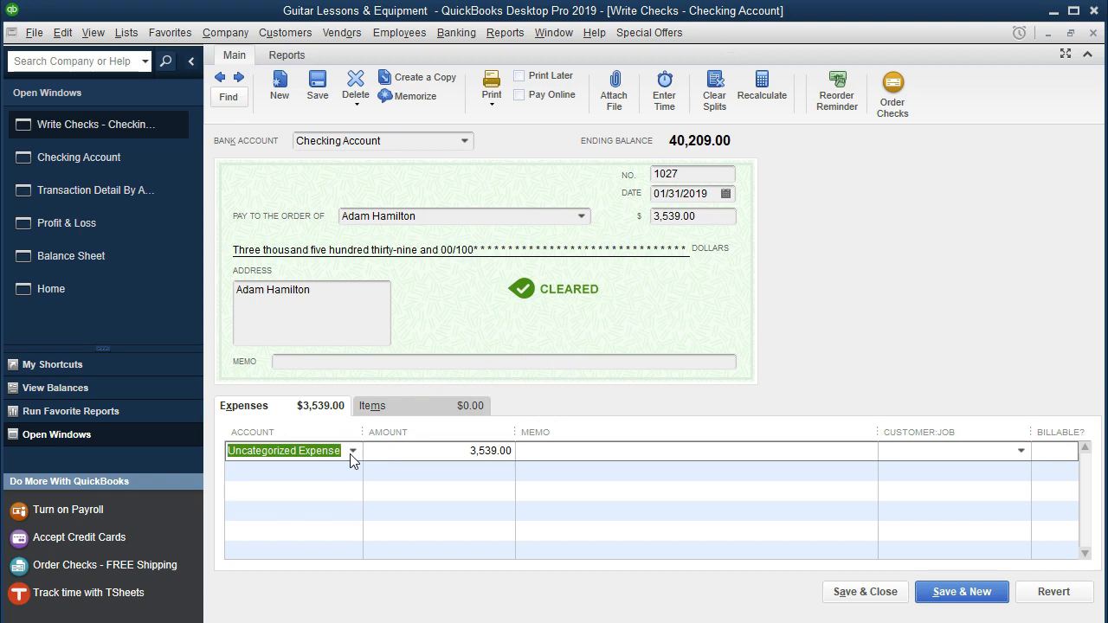
pyautogui.click(351, 451)
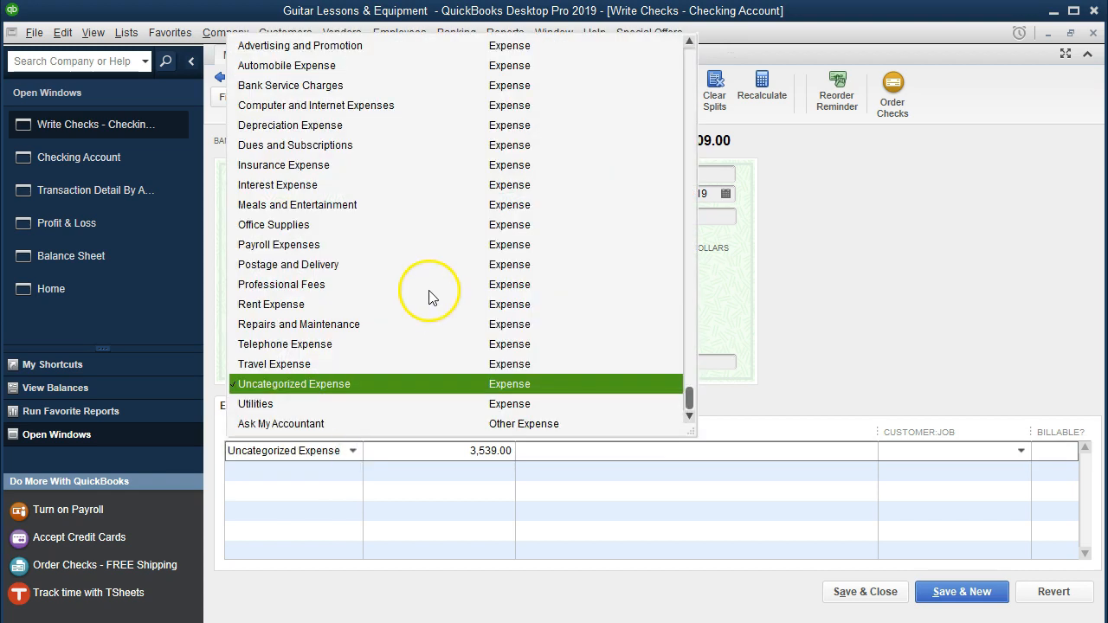
pyautogui.moveTo(433, 298)
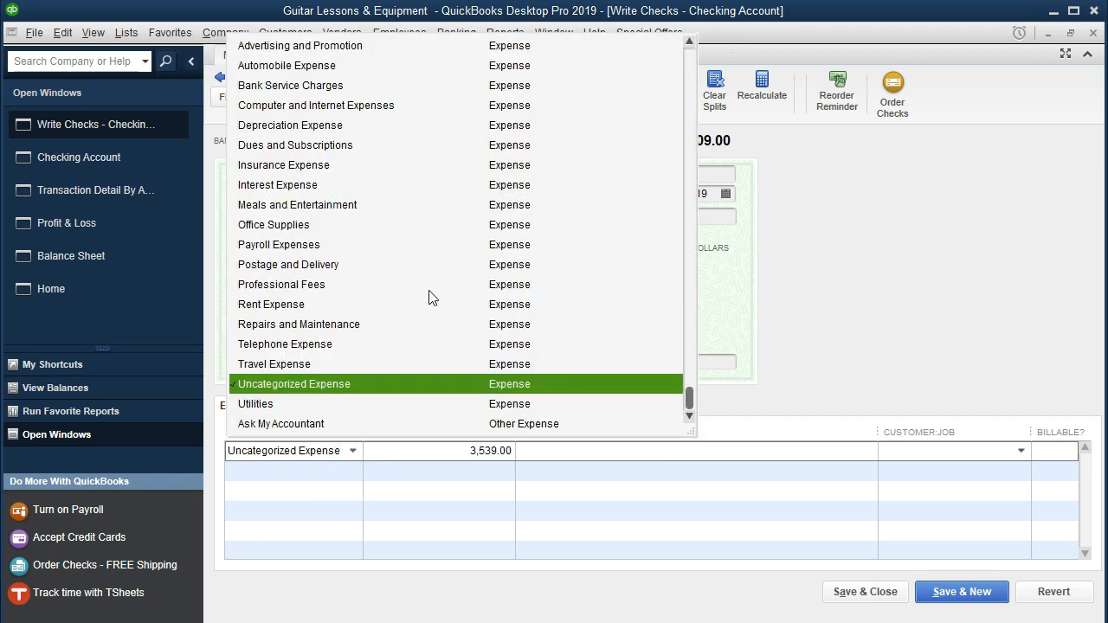
pyautogui.moveTo(333, 248)
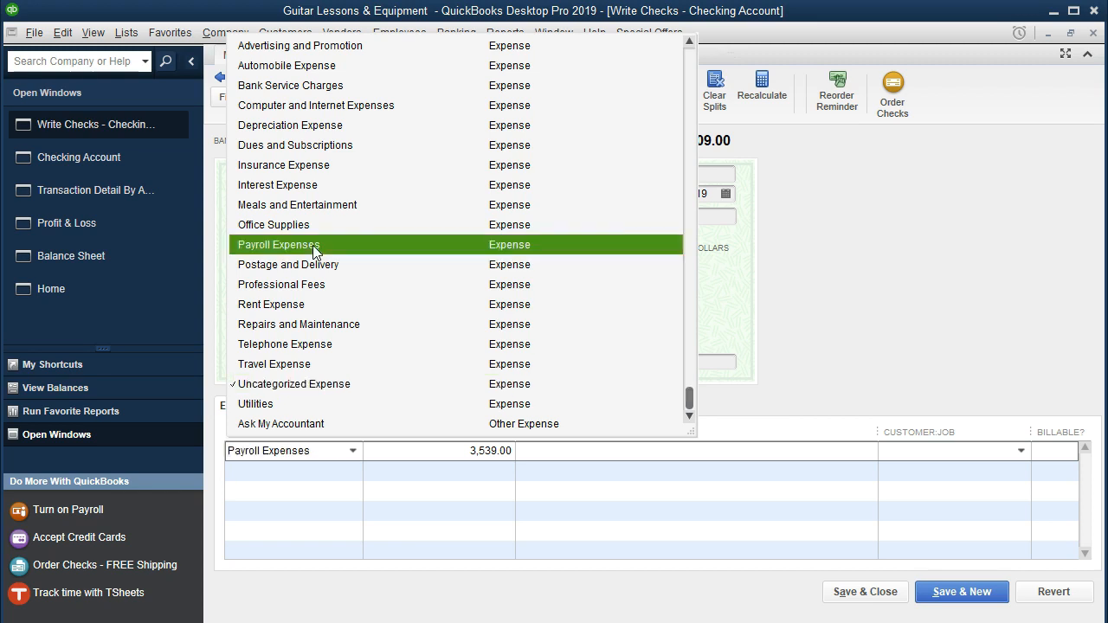
pyautogui.click(278, 244)
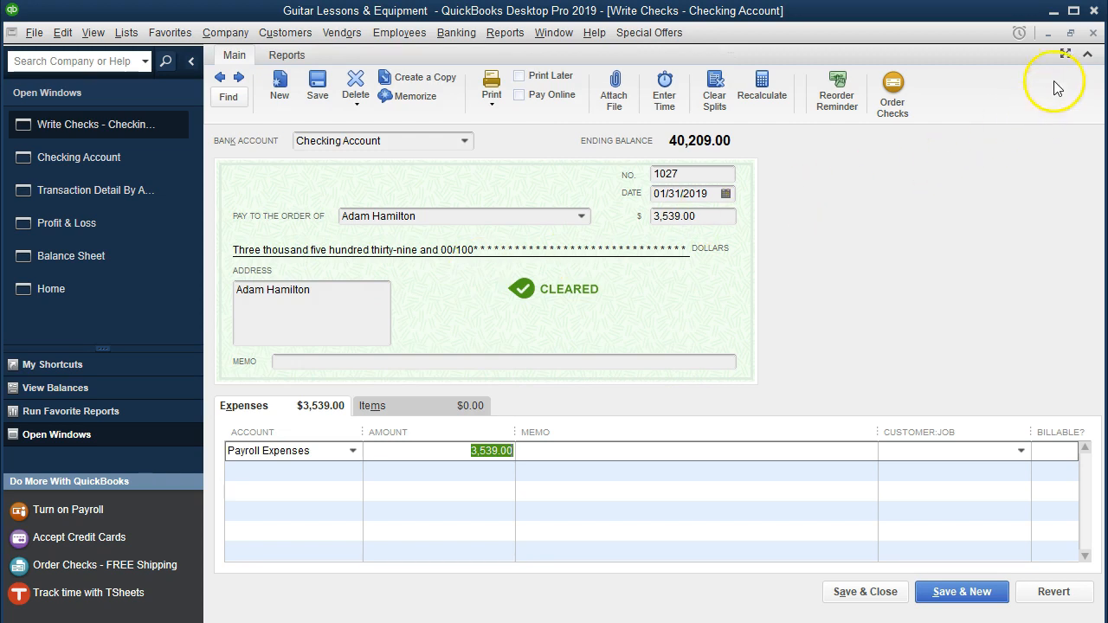
pyautogui.moveTo(866, 592)
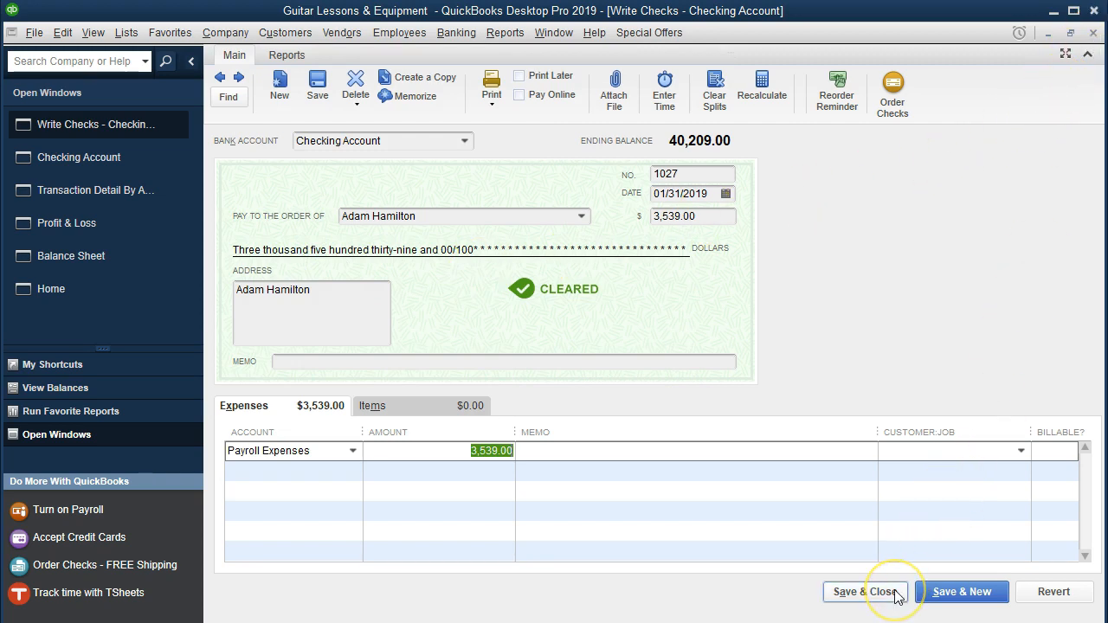
# Step: Save and close check 1027, confirming the recorded transaction change
pyautogui.click(863, 591)
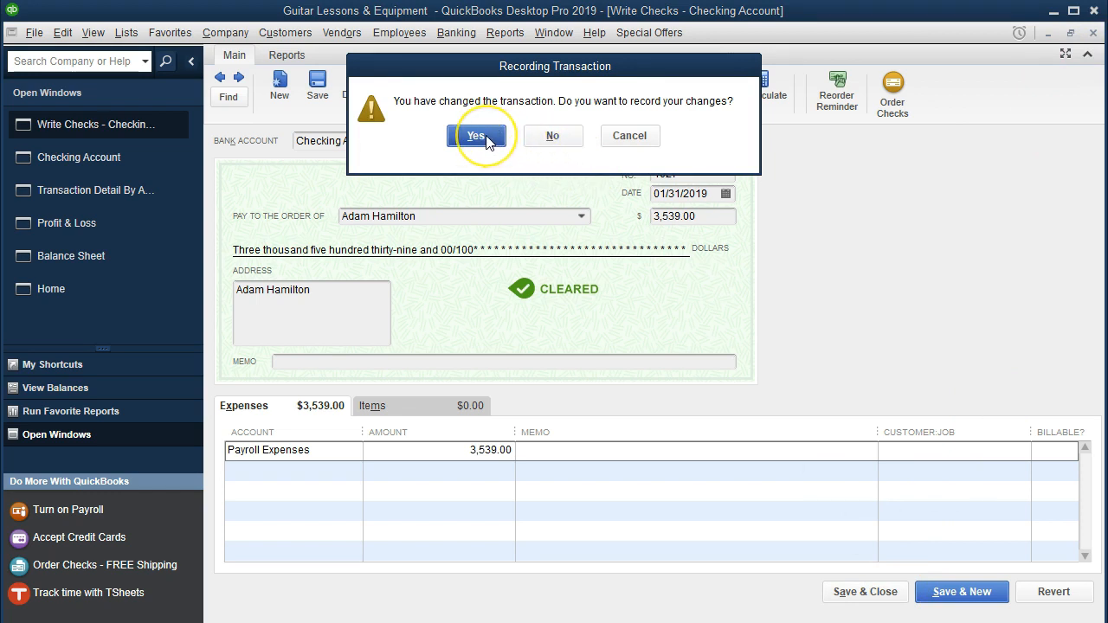
pyautogui.click(474, 136)
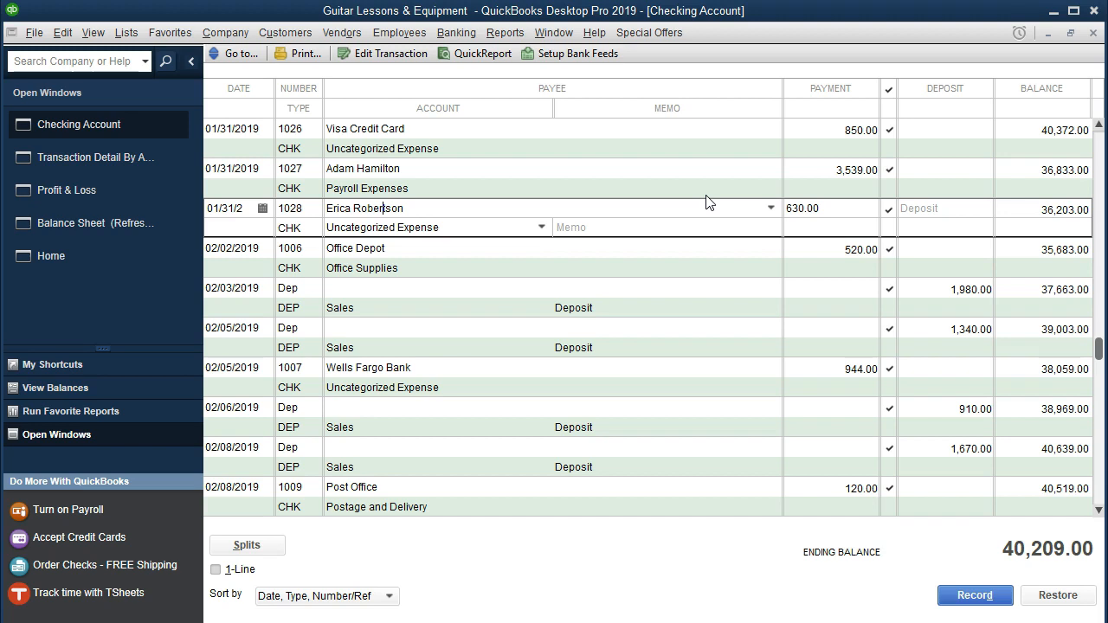
pyautogui.moveTo(432, 227)
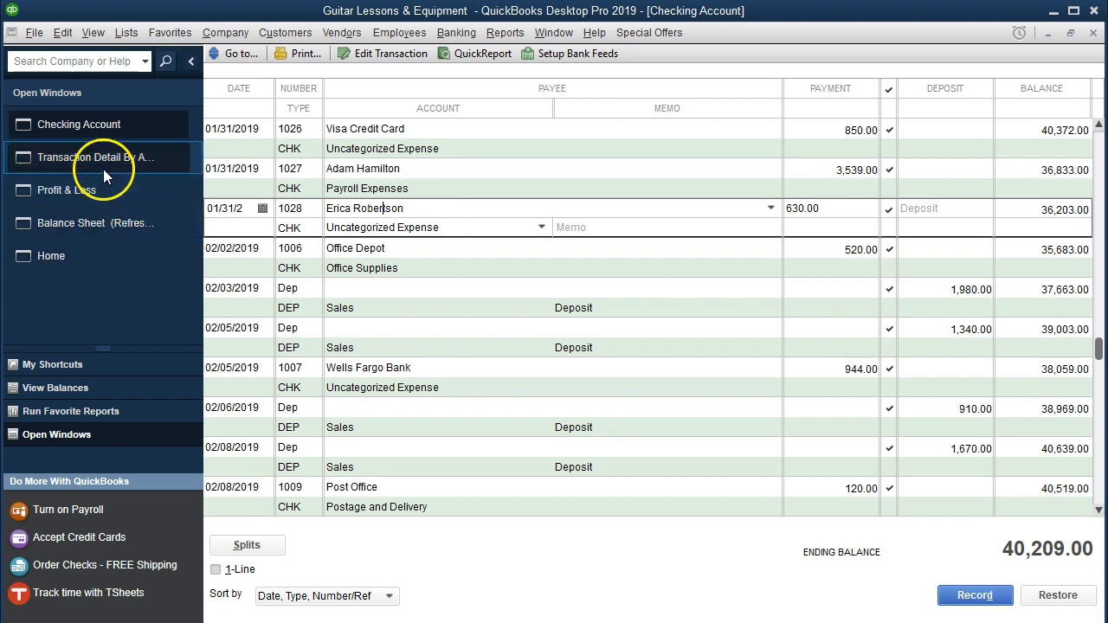
# Step: Close the January Uncategorized Expense Transaction Detail By Account report
pyautogui.click(95, 123)
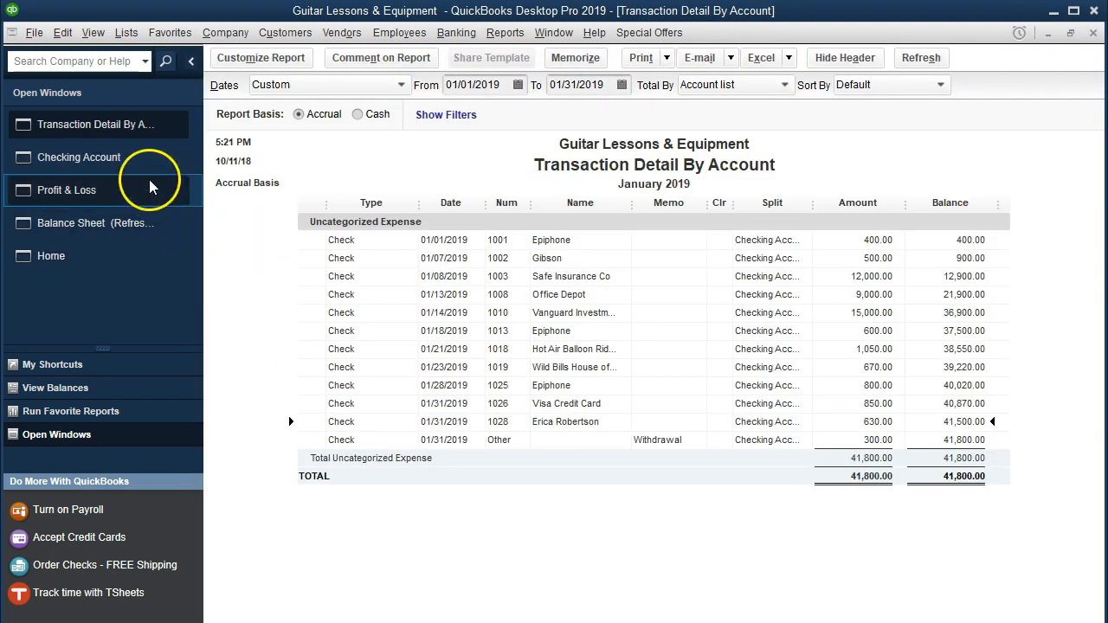
pyautogui.moveTo(190, 216)
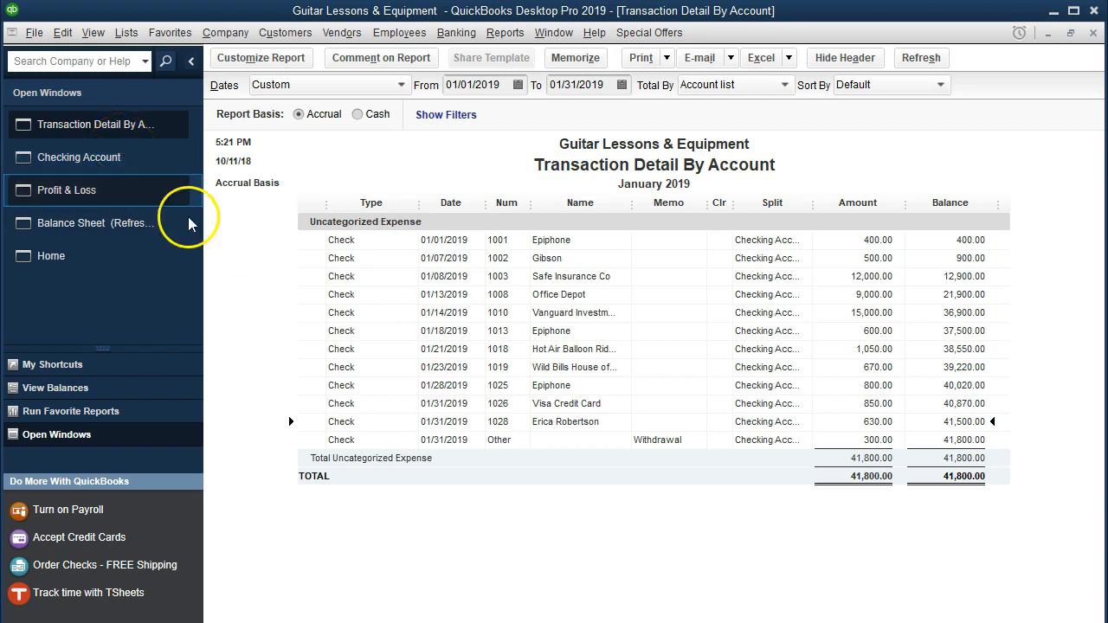
pyautogui.moveTo(714, 430)
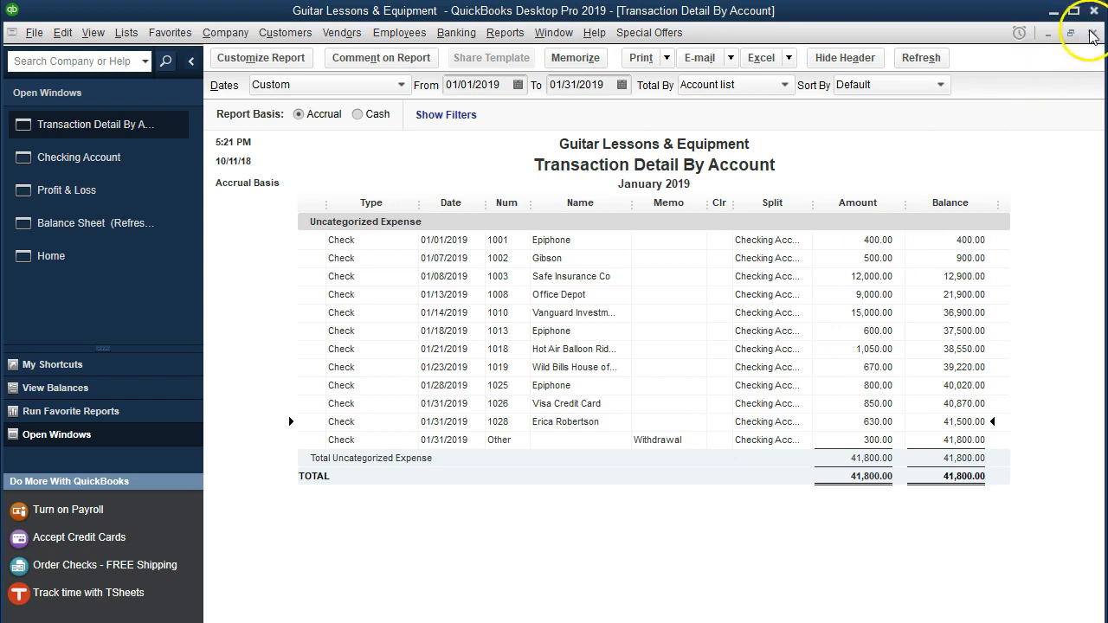
pyautogui.click(78, 124)
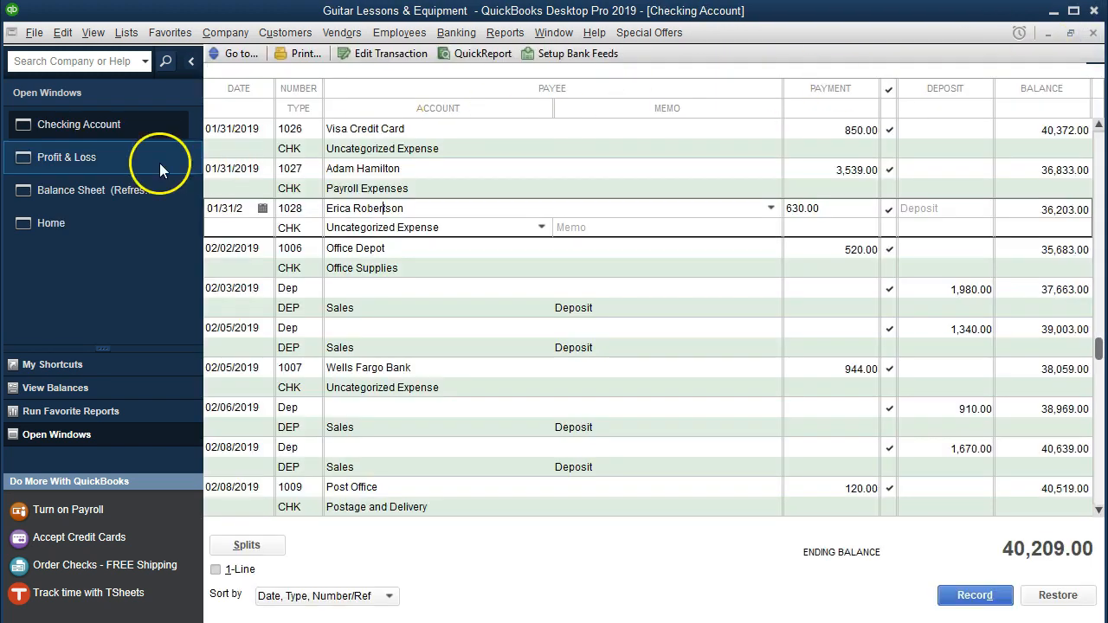
pyautogui.moveTo(93, 169)
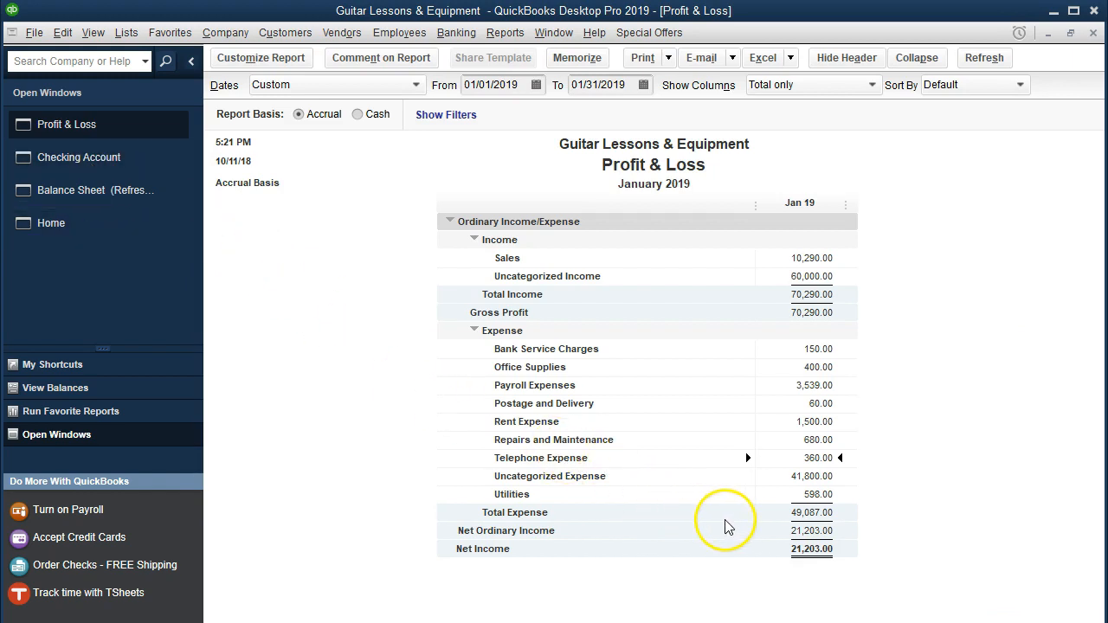
pyautogui.moveTo(781, 399)
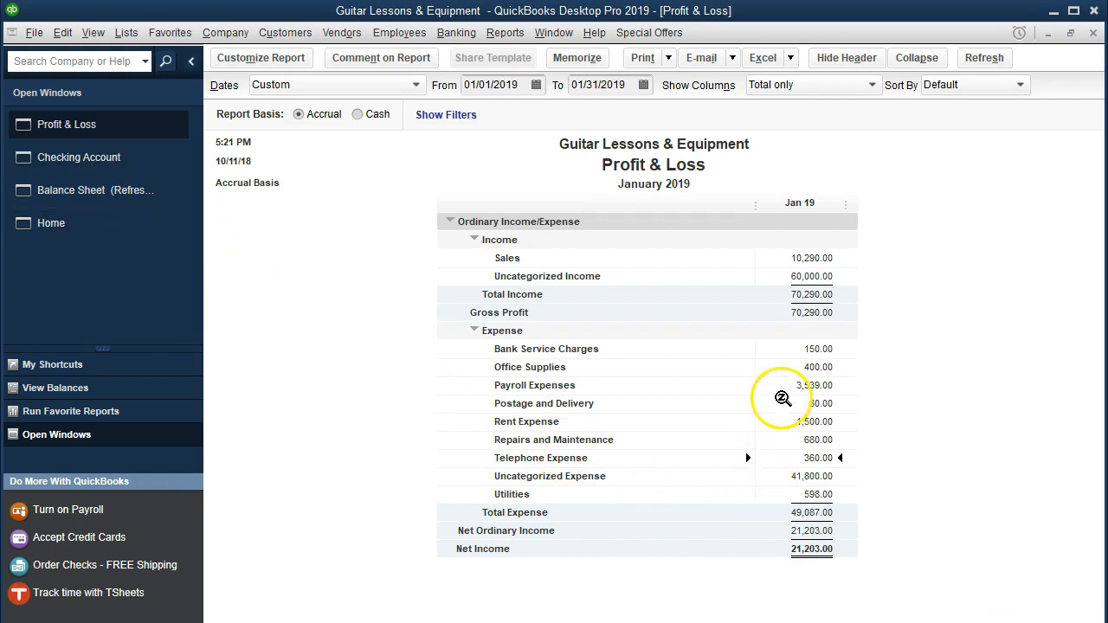
pyautogui.moveTo(783, 387)
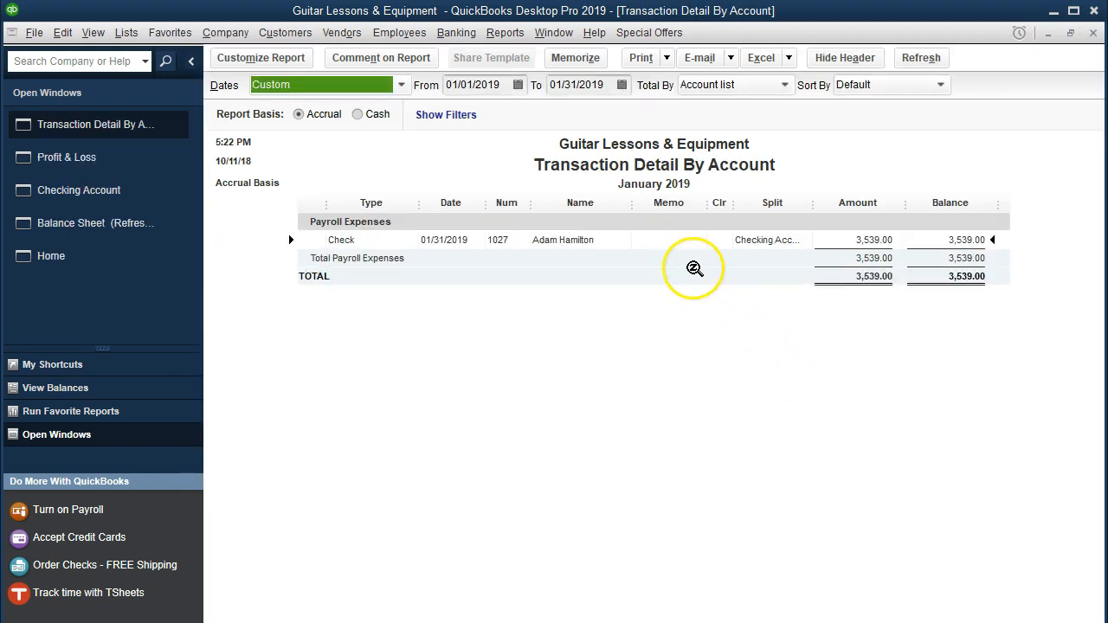
pyautogui.moveTo(1056, 84)
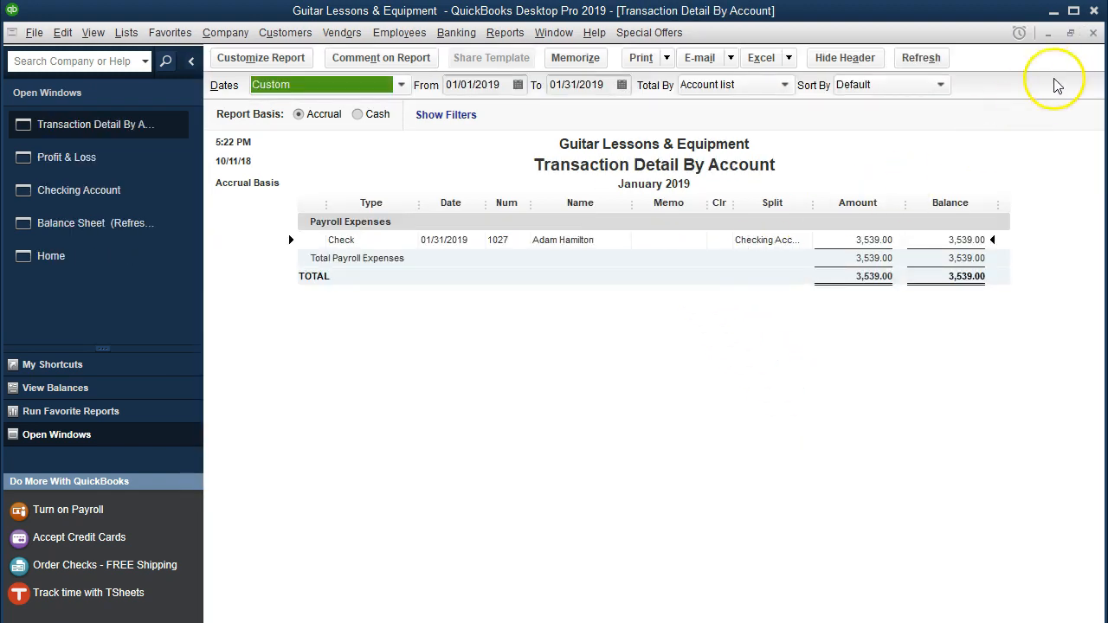
pyautogui.click(68, 124)
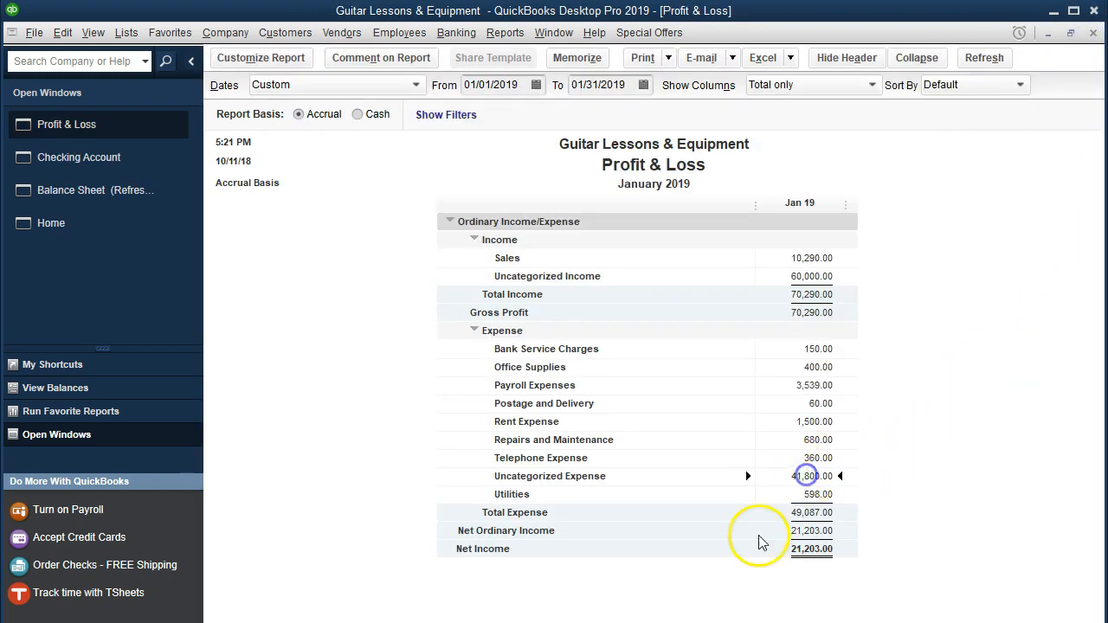
pyautogui.moveTo(781, 475)
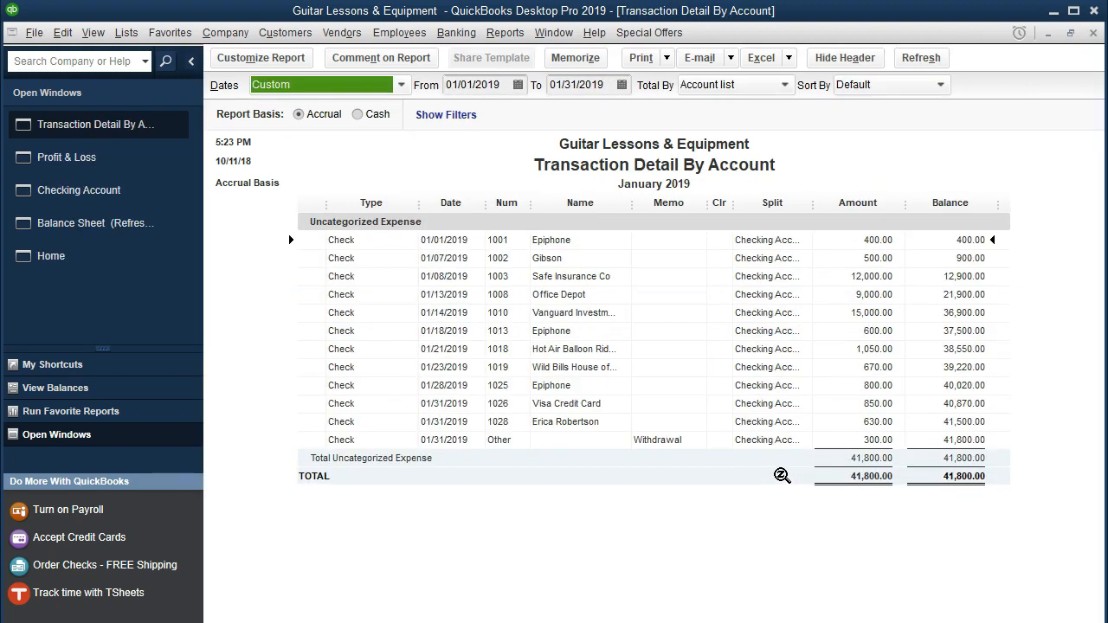
pyautogui.moveTo(746, 431)
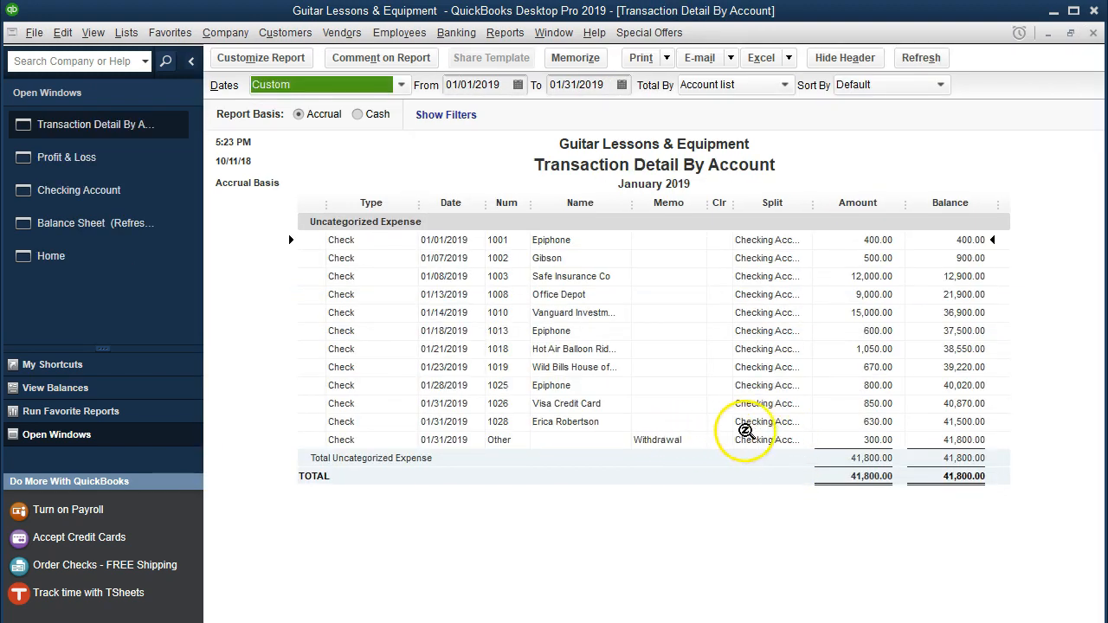
pyautogui.moveTo(843, 426)
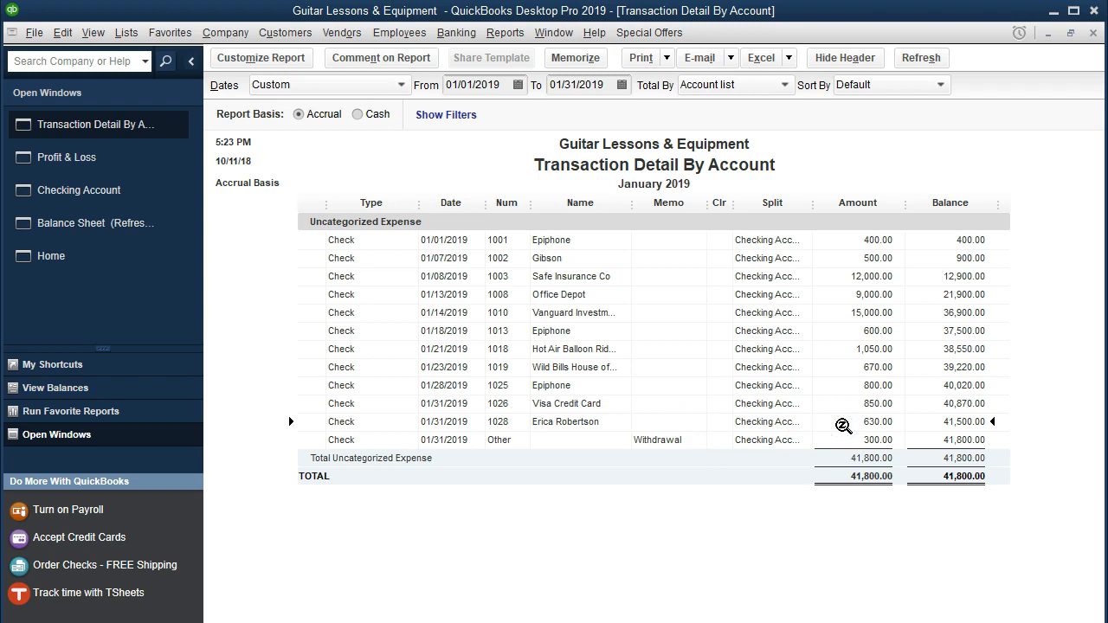
pyautogui.doubleClick(564, 421)
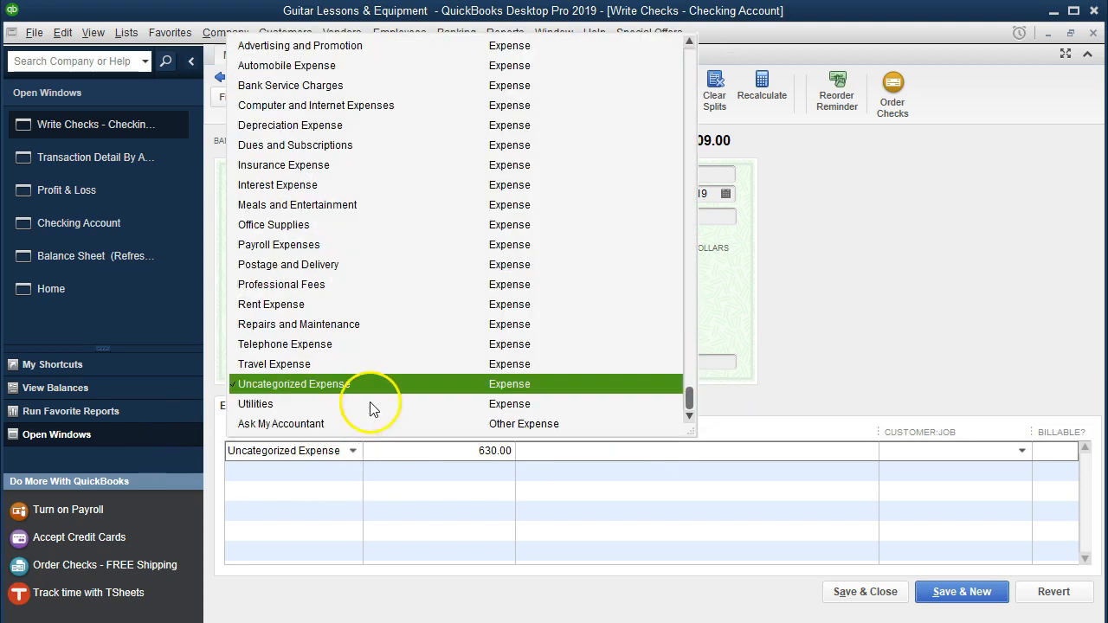
pyautogui.moveTo(302, 238)
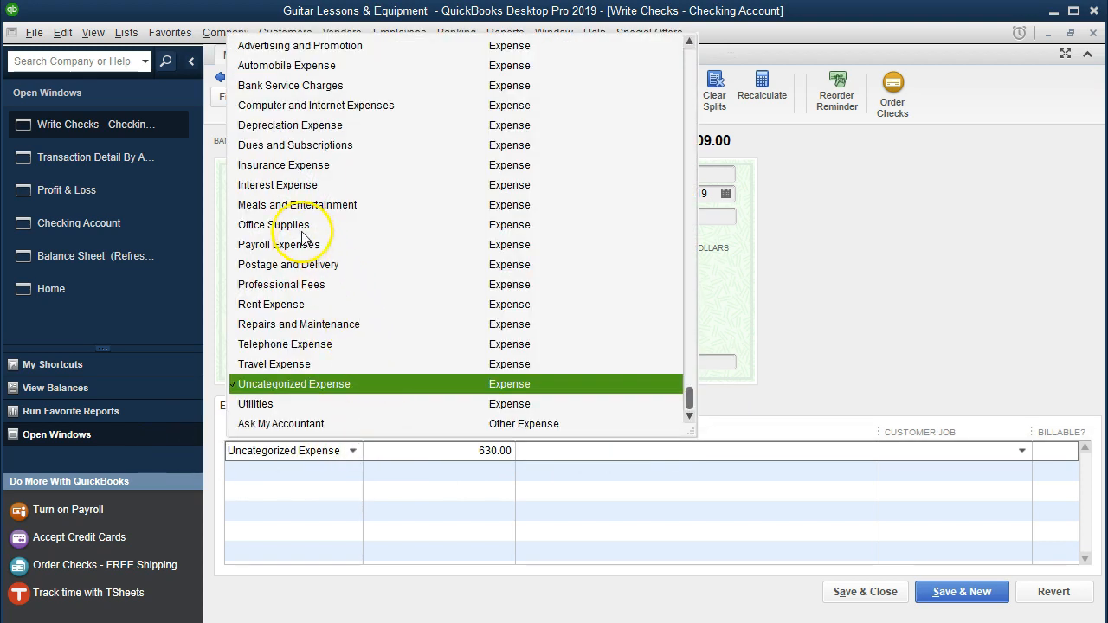
pyautogui.click(277, 244)
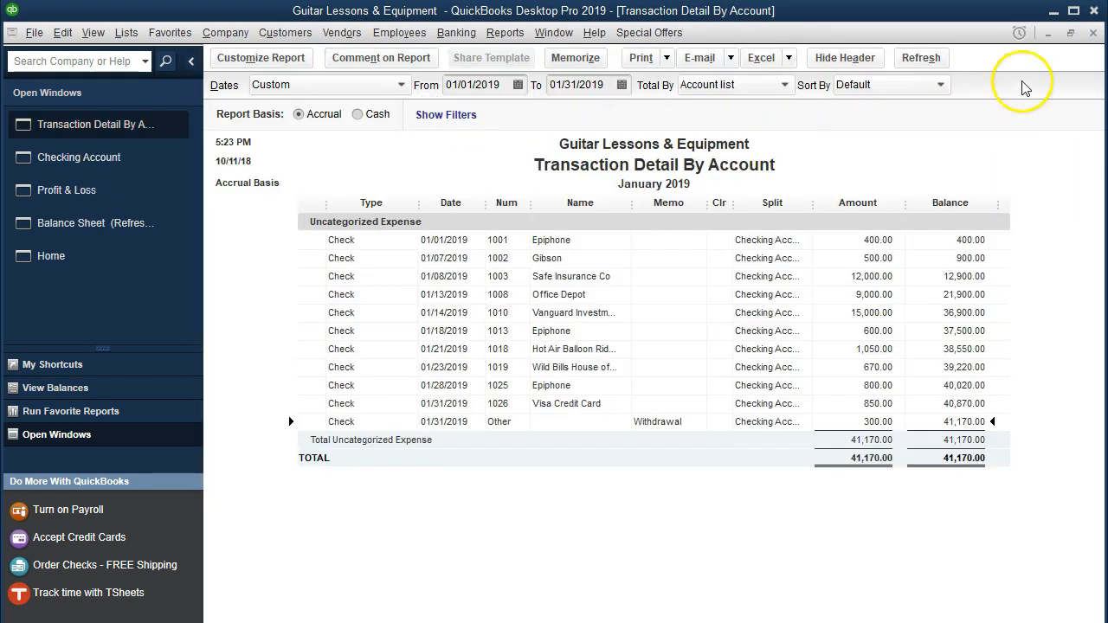
pyautogui.moveTo(905, 409)
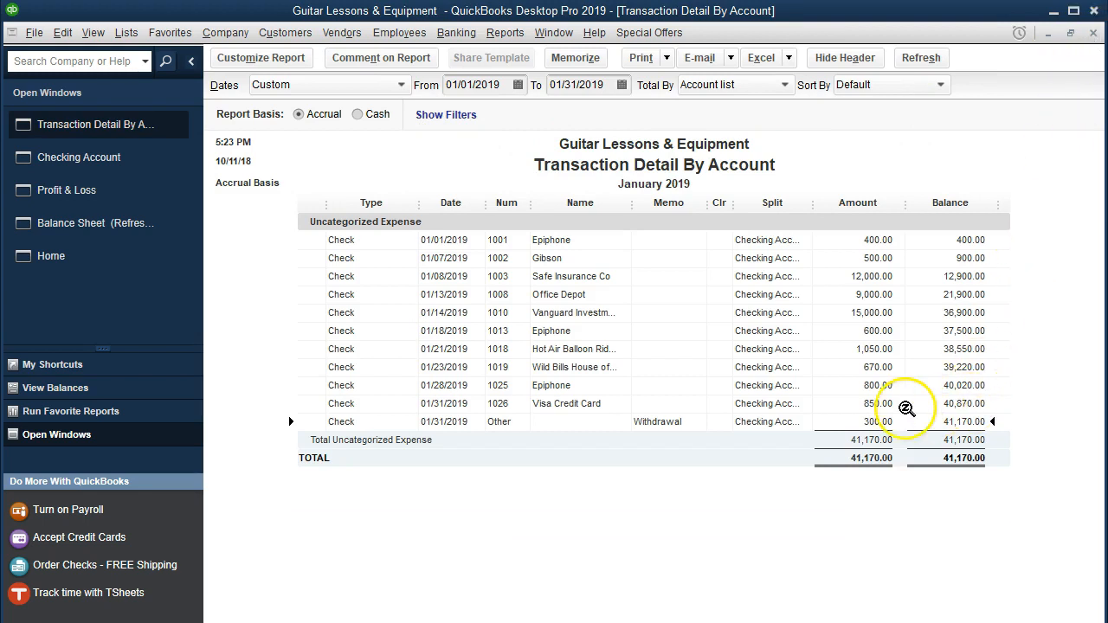
pyautogui.moveTo(1095, 43)
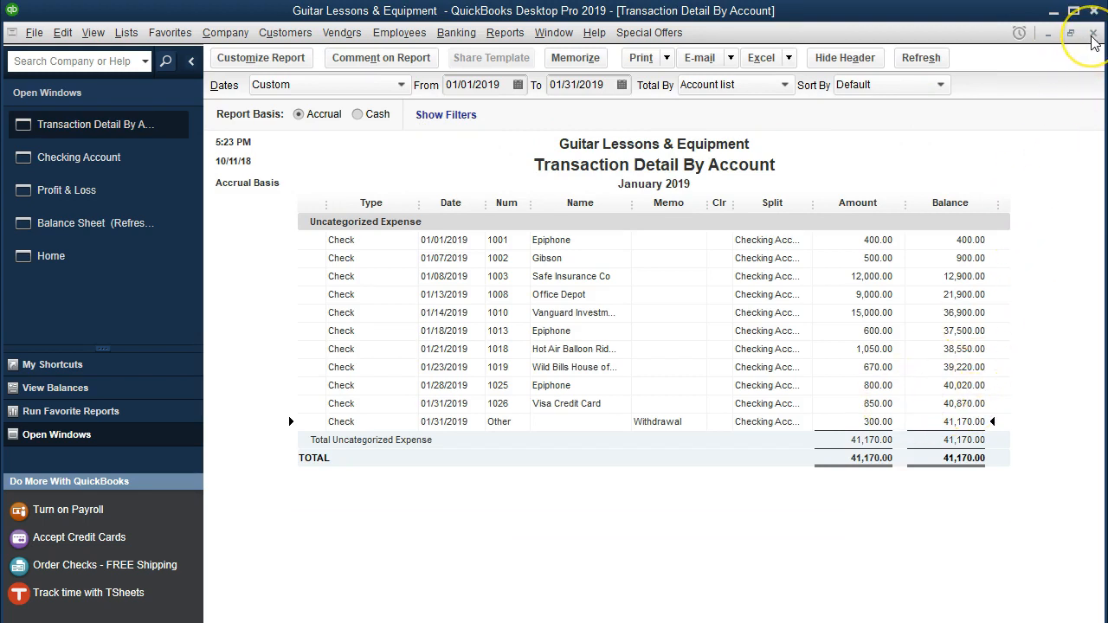
# Step: Close the January transaction detail report to reveal Payroll Expenses at $4,169
pyautogui.click(67, 124)
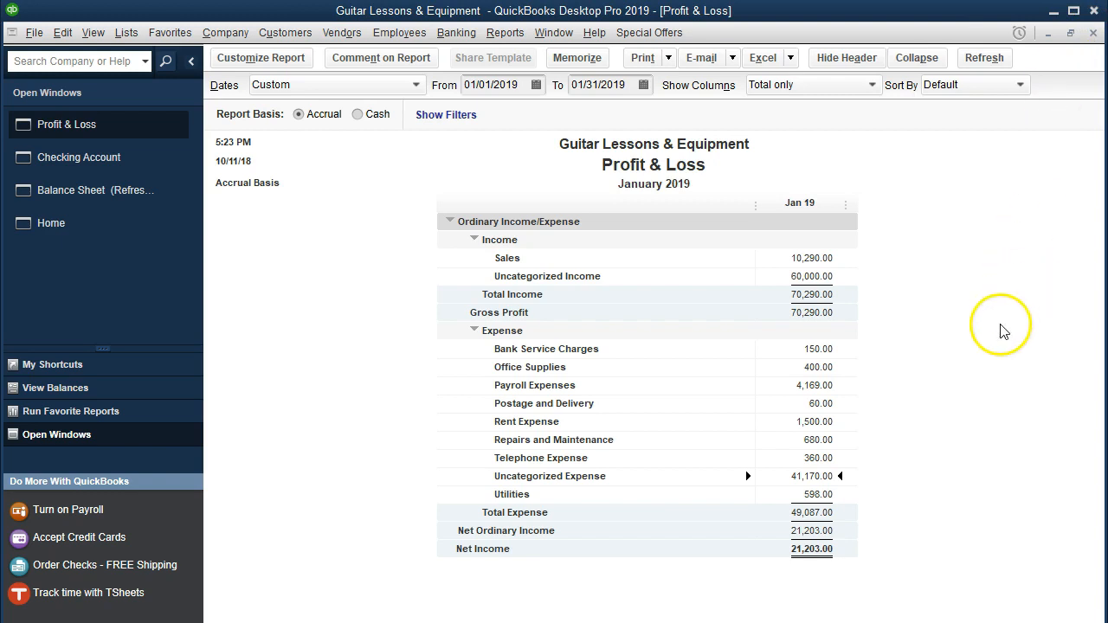
pyautogui.moveTo(799, 386)
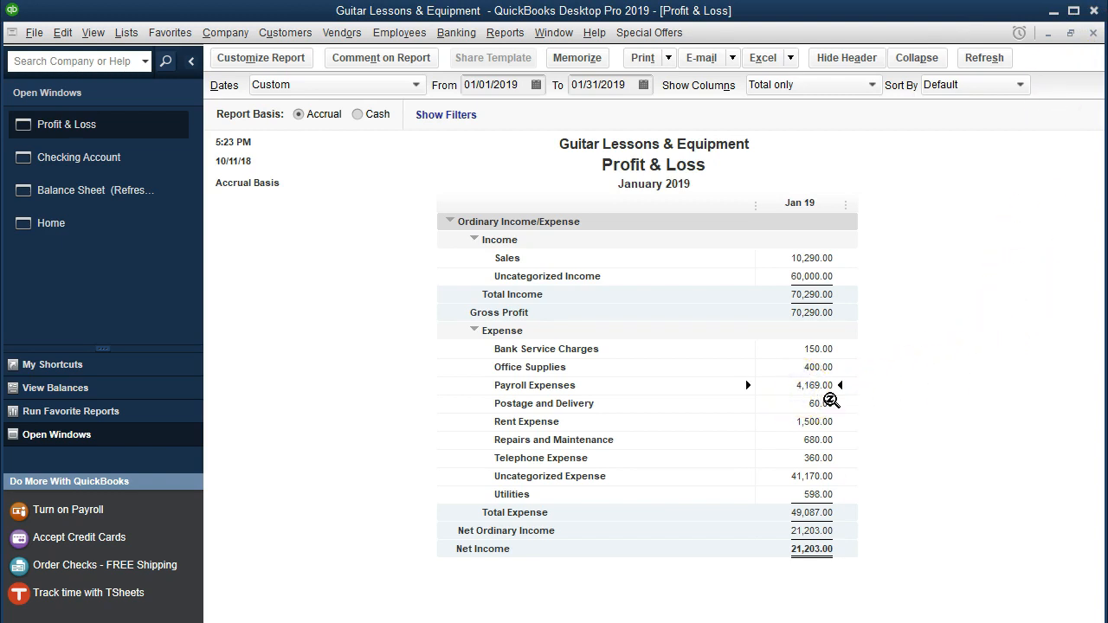
pyautogui.moveTo(831, 391)
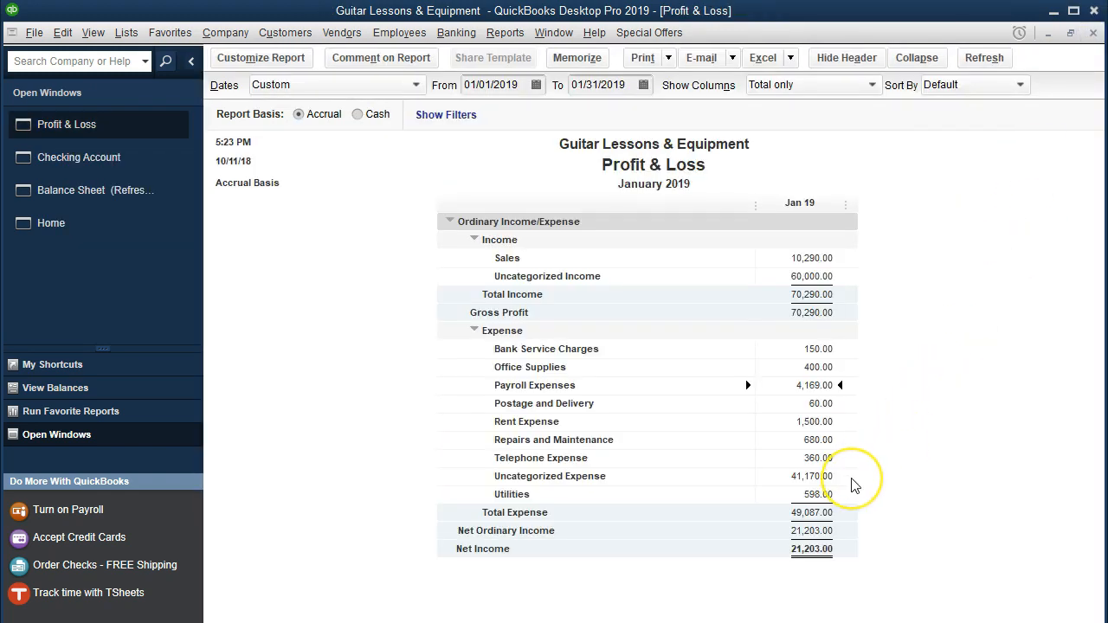
pyautogui.moveTo(785, 494)
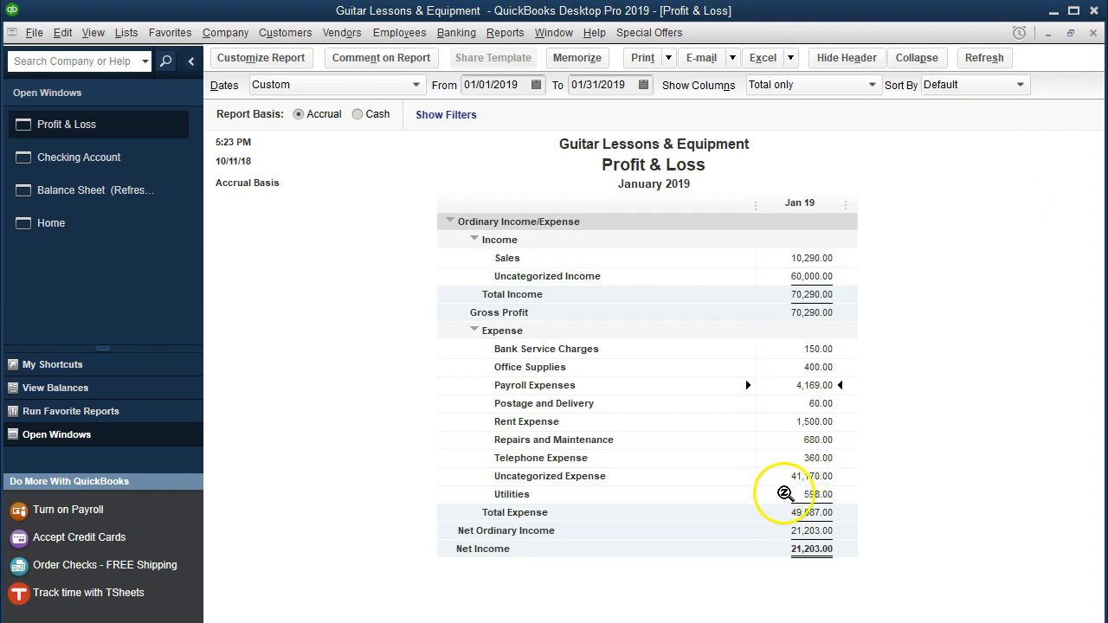
pyautogui.moveTo(827, 484)
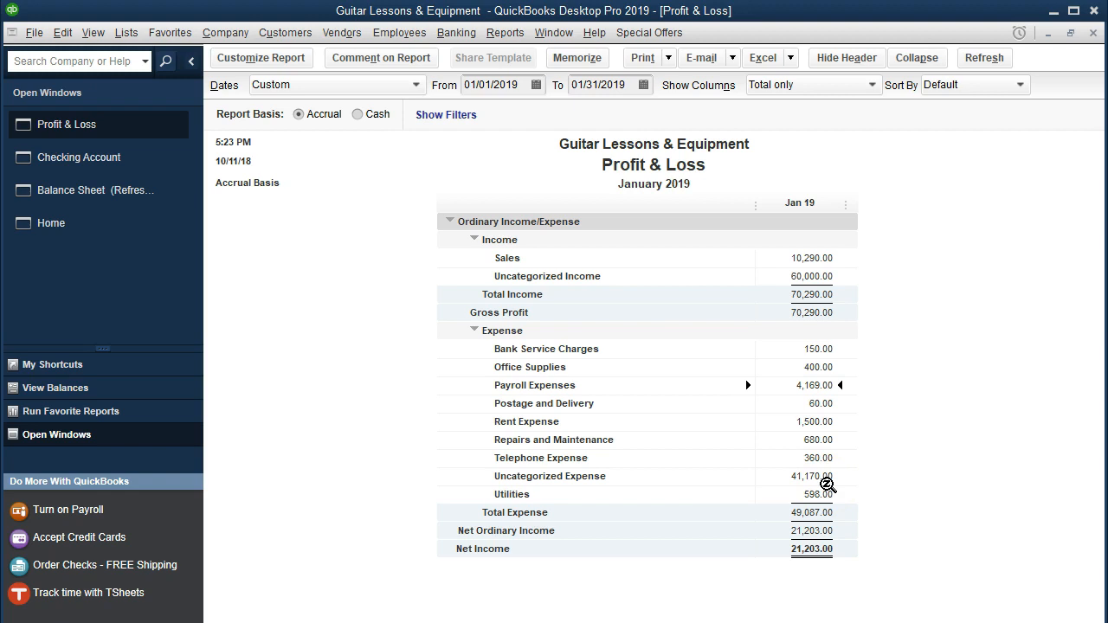
pyautogui.moveTo(560, 135)
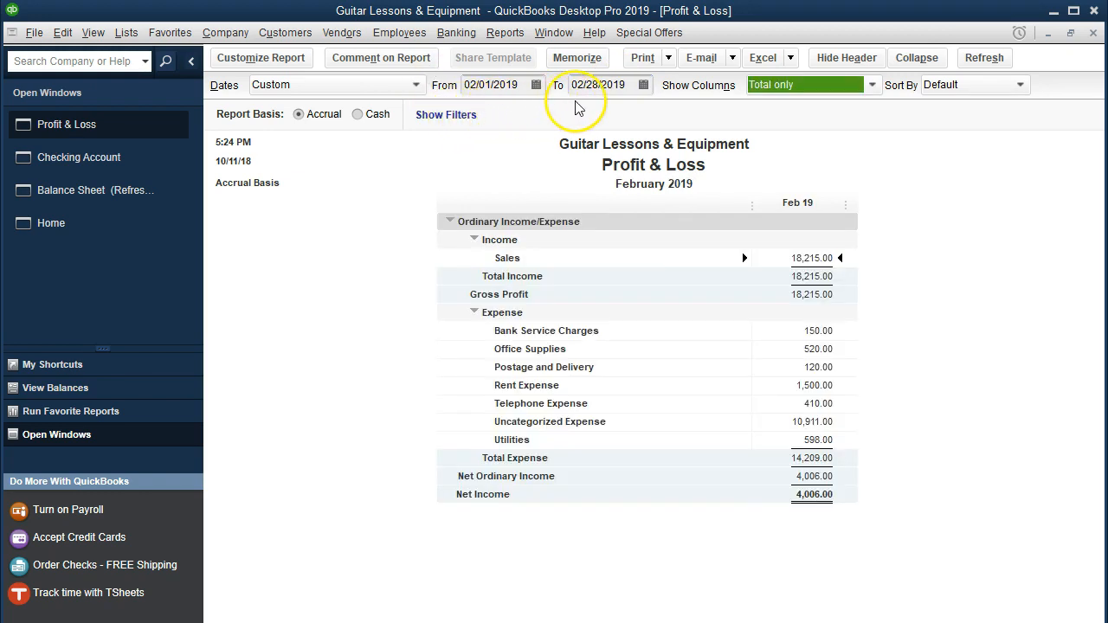
pyautogui.moveTo(753, 424)
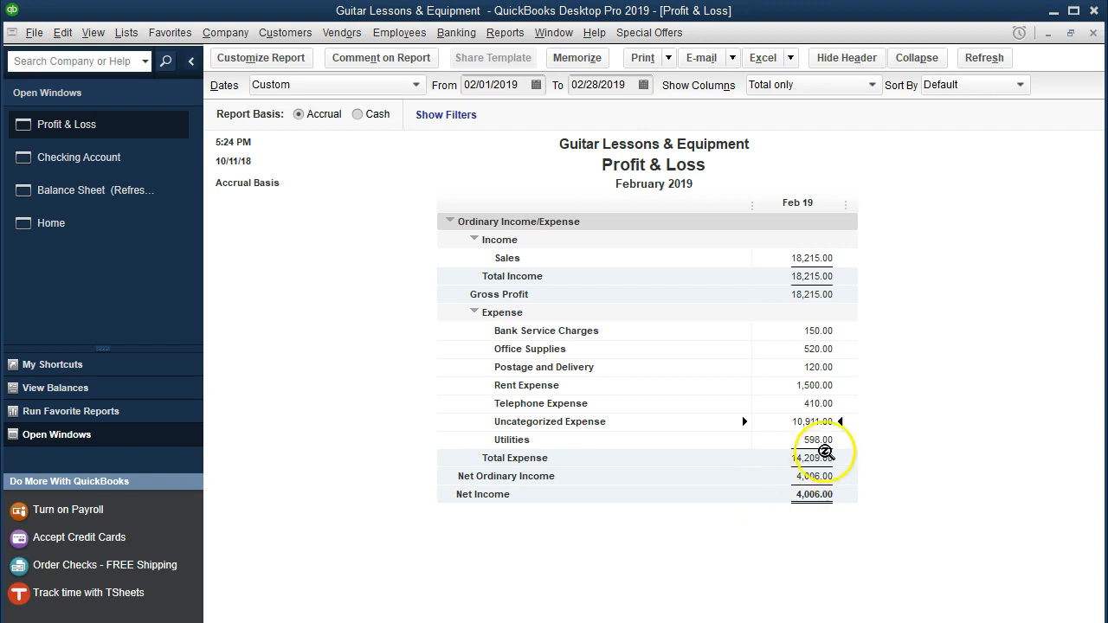
pyautogui.moveTo(786, 424)
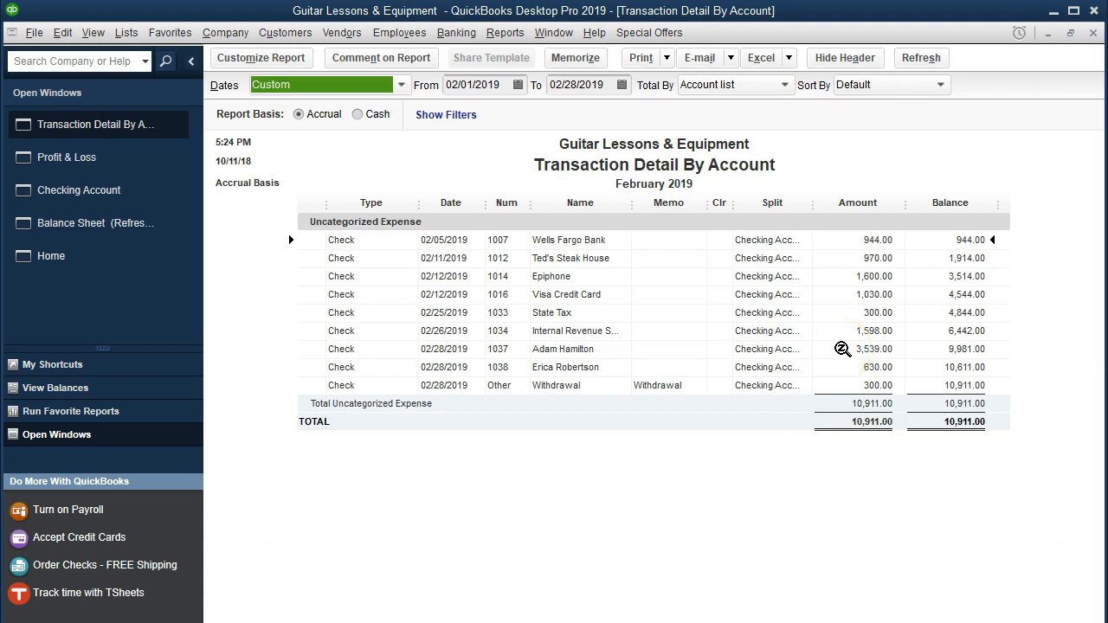
pyautogui.doubleClick(563, 349)
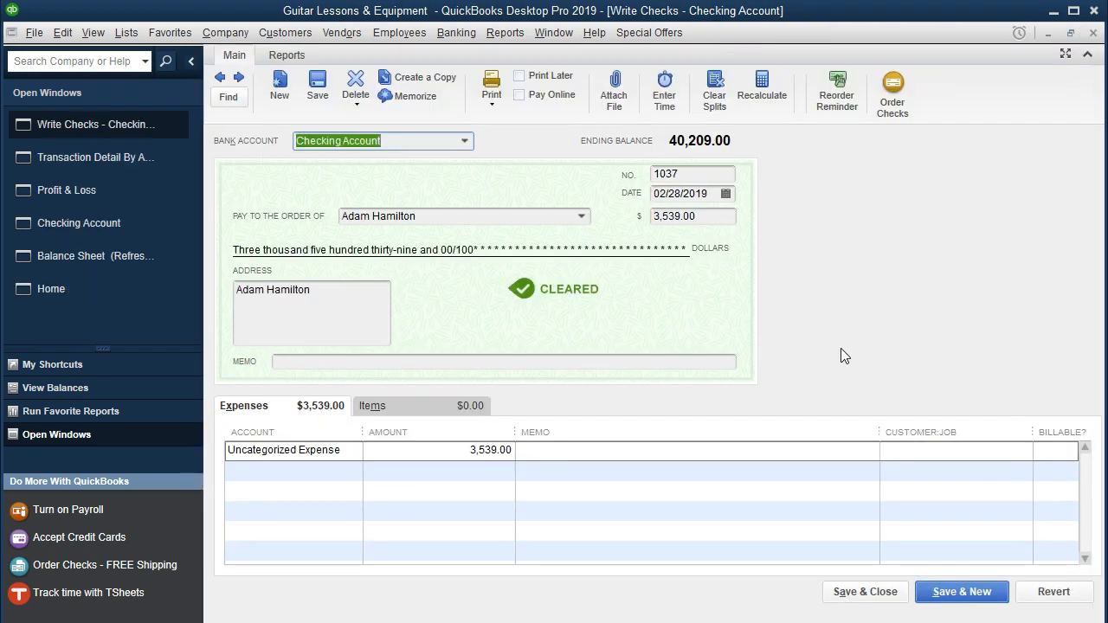
pyautogui.click(293, 451)
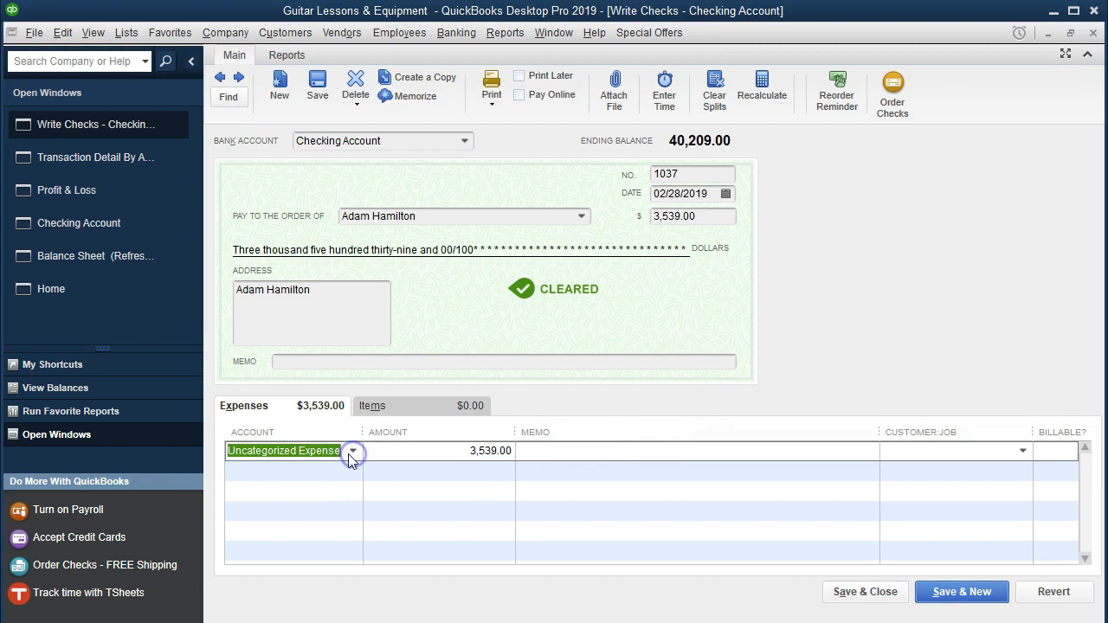
pyautogui.click(352, 451)
pyautogui.write('Pa')
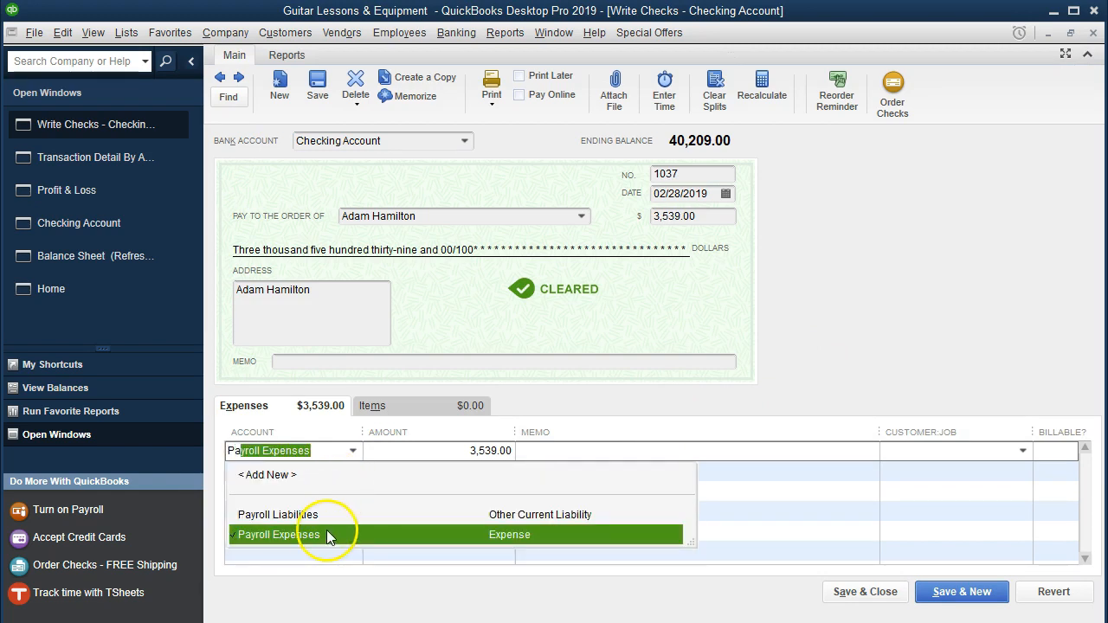
pyautogui.click(278, 534)
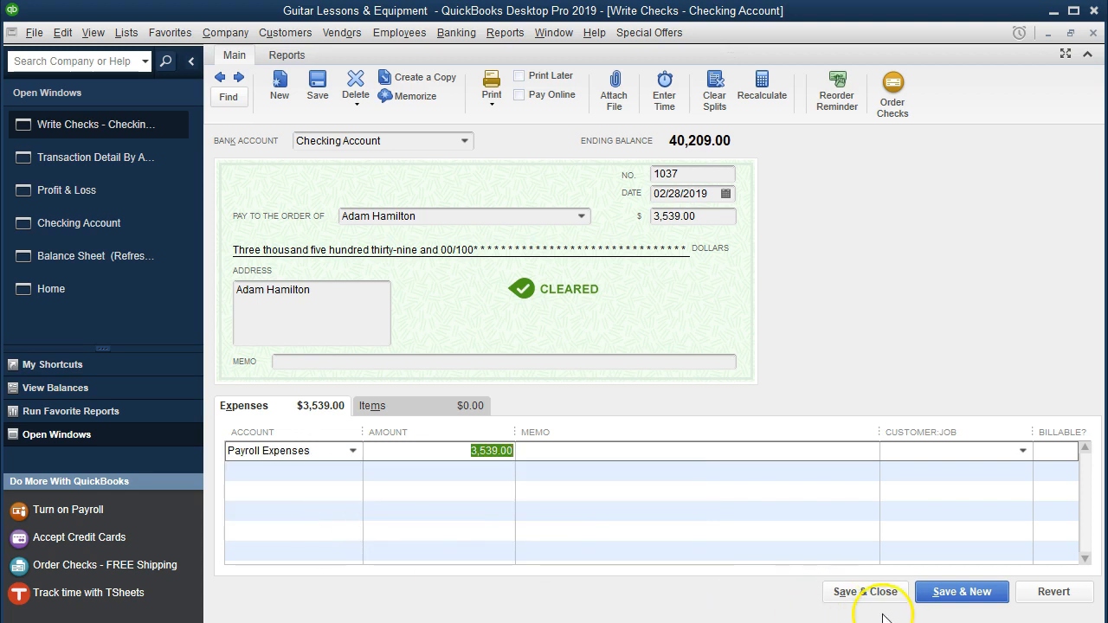
pyautogui.click(961, 592)
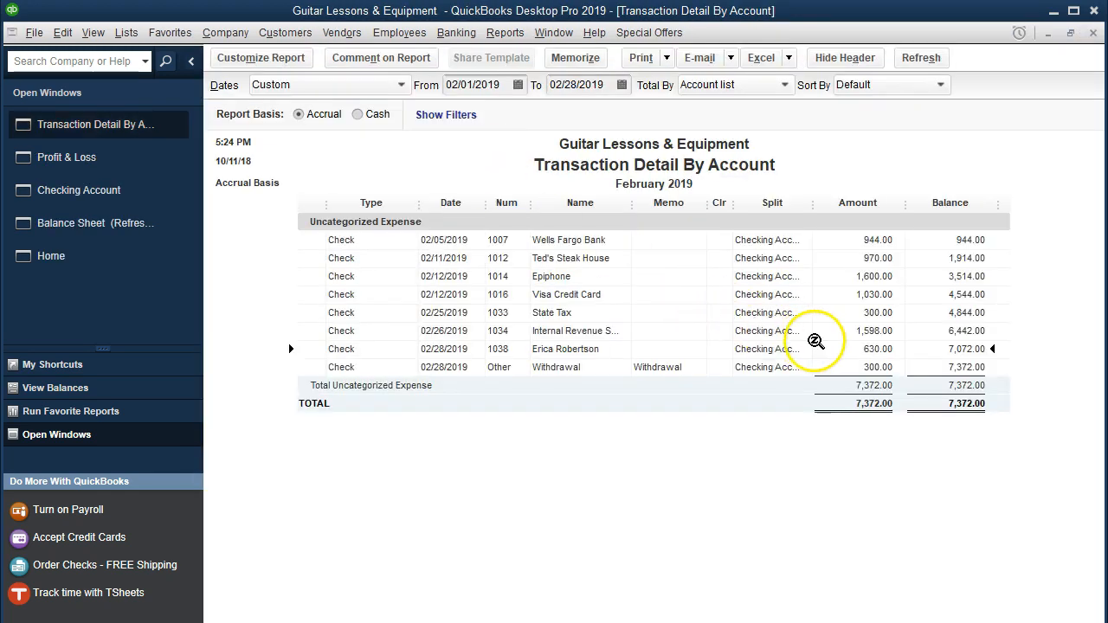
pyautogui.moveTo(848, 353)
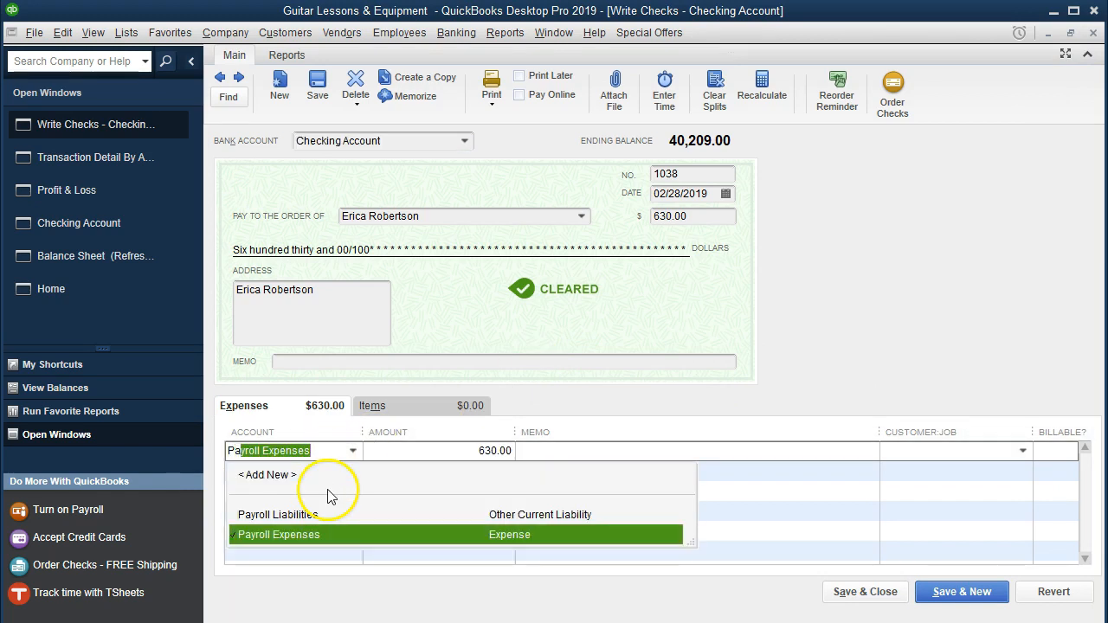
# Step: Set check 1038's account to Payroll Expenses, then save and confirm recording
pyautogui.click(278, 534)
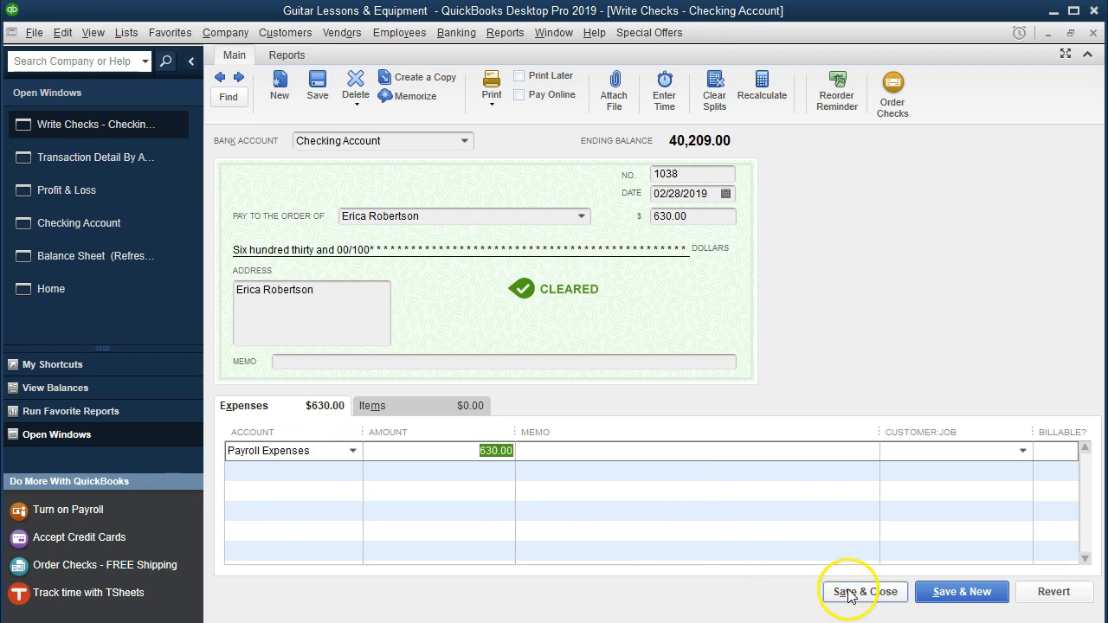
pyautogui.click(863, 592)
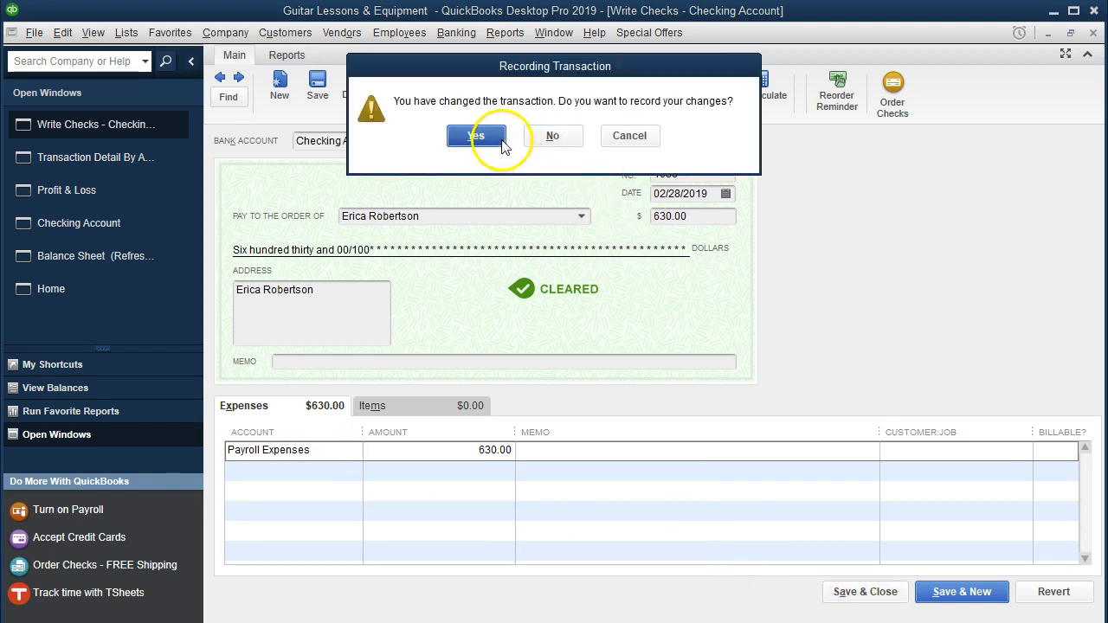
pyautogui.click(476, 136)
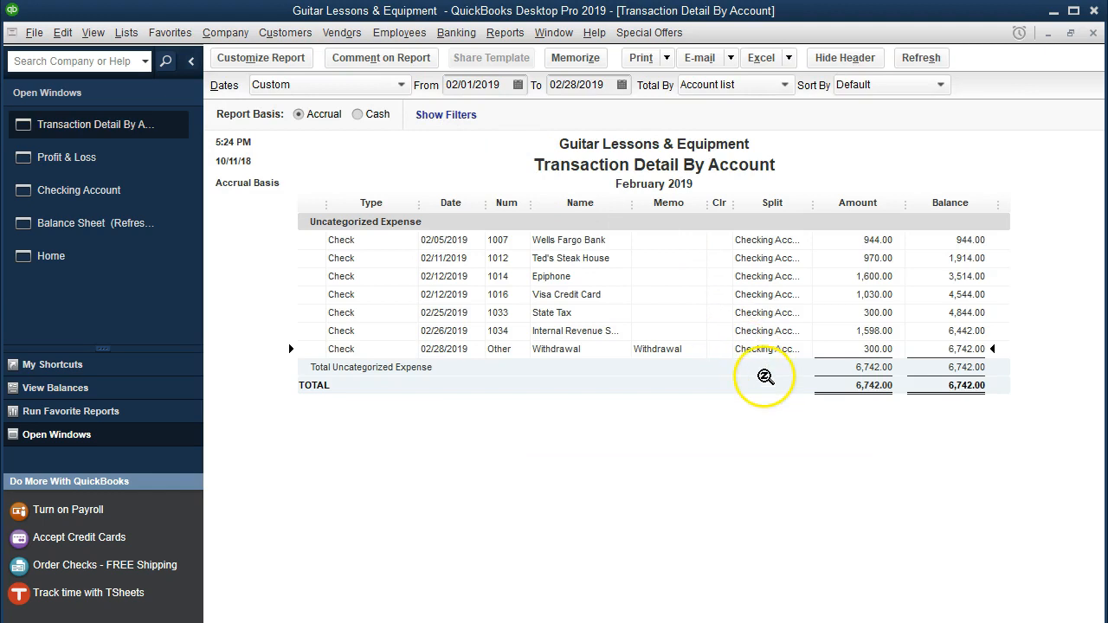
pyautogui.moveTo(1092, 47)
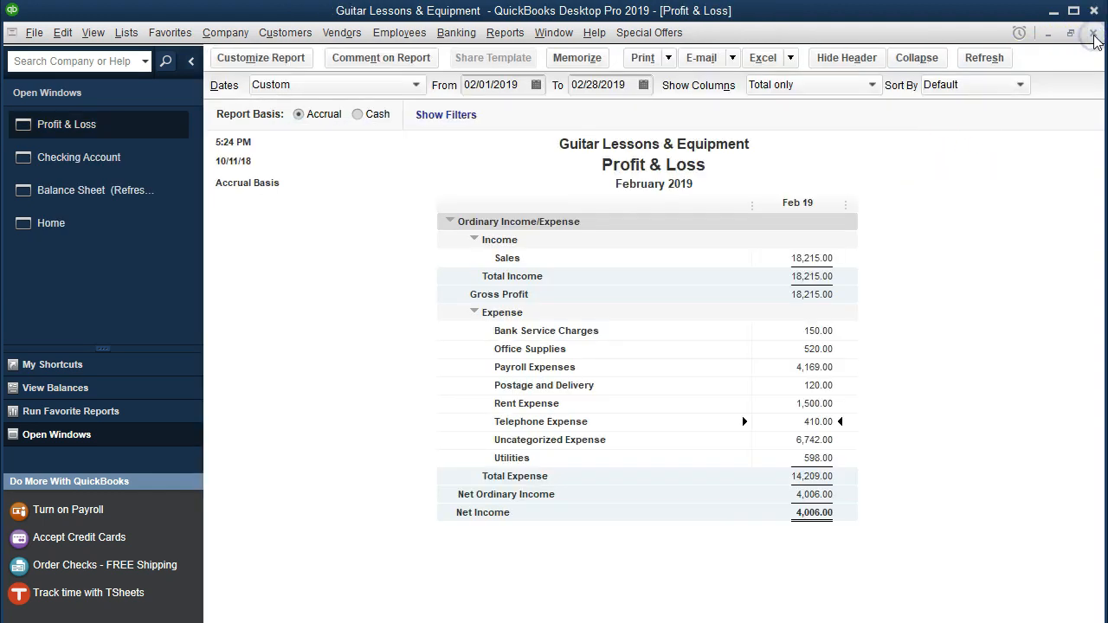
pyautogui.moveTo(809, 367)
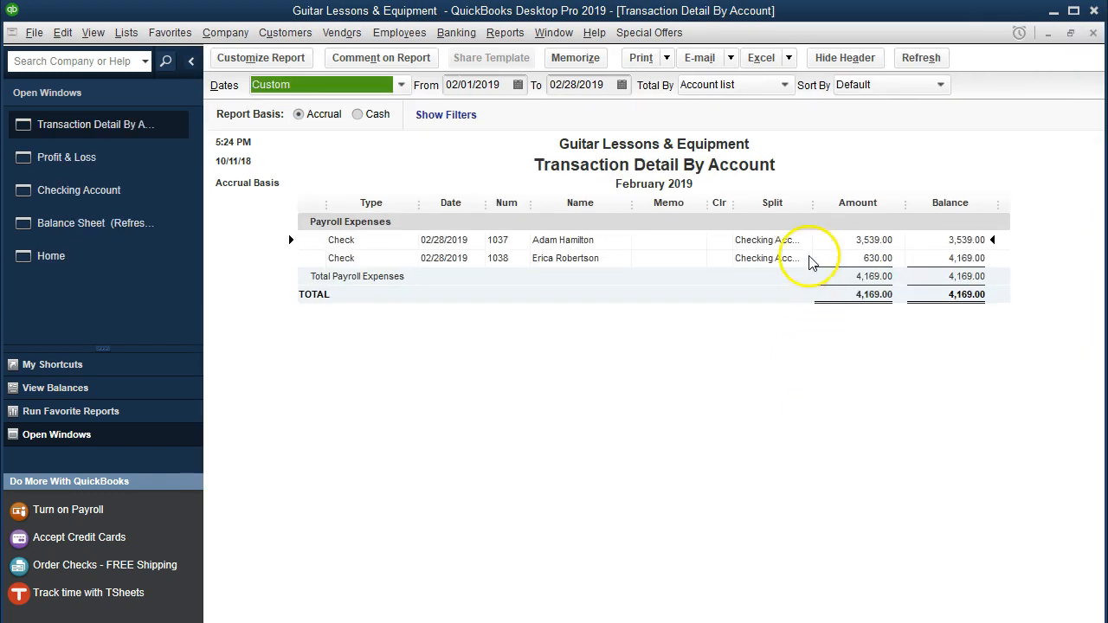
pyautogui.moveTo(1000, 112)
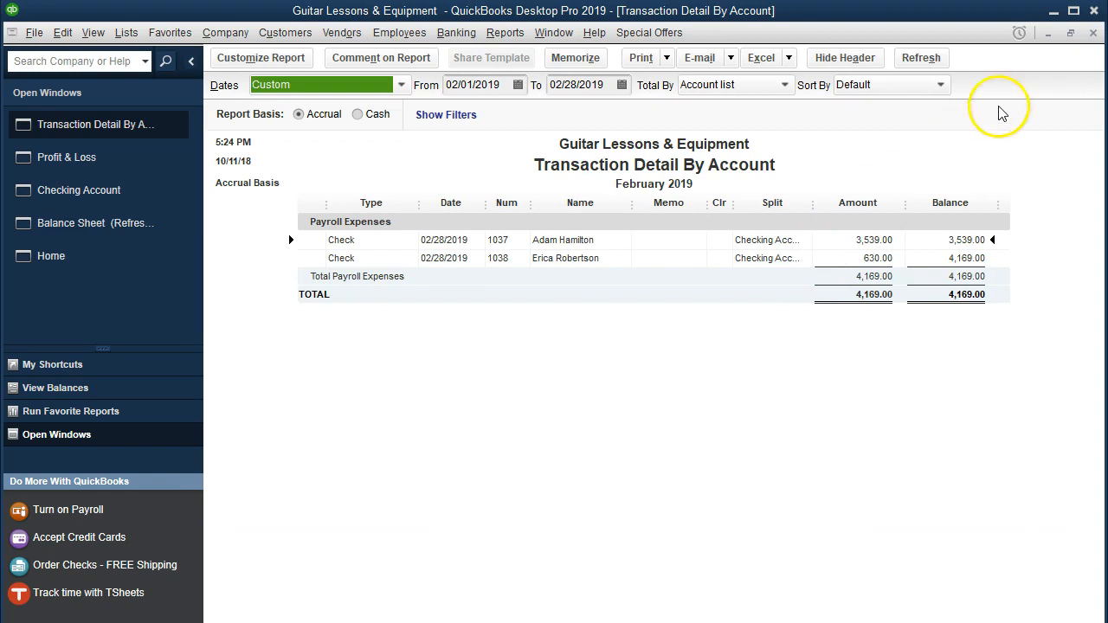
pyautogui.moveTo(1095, 43)
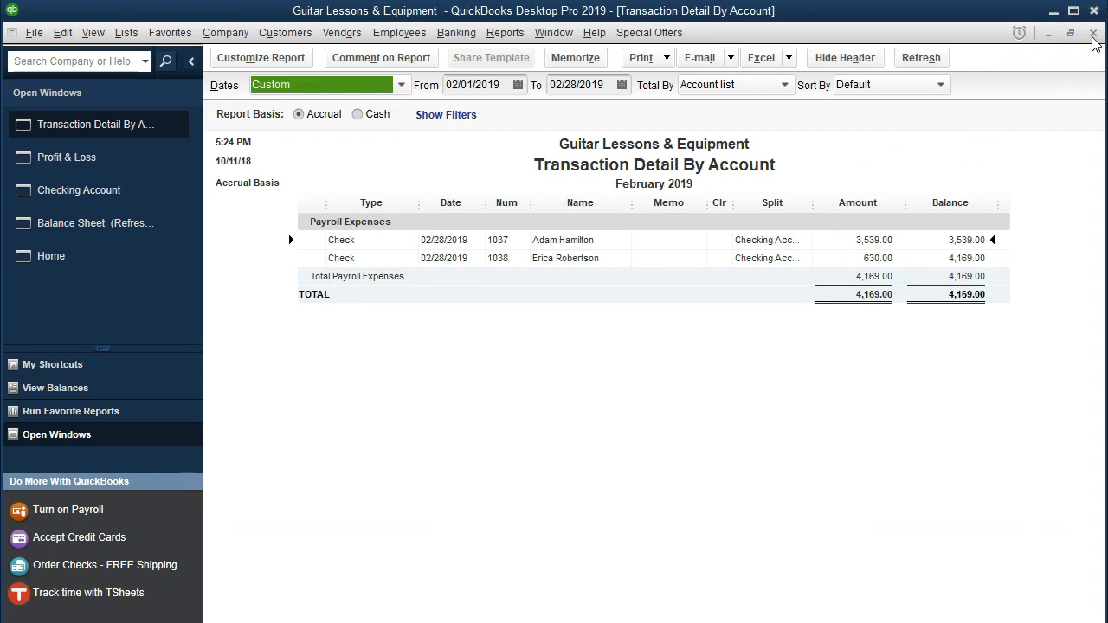
# Step: Close the February Payroll Expenses detail covering both $4,169 paychecks
pyautogui.click(67, 156)
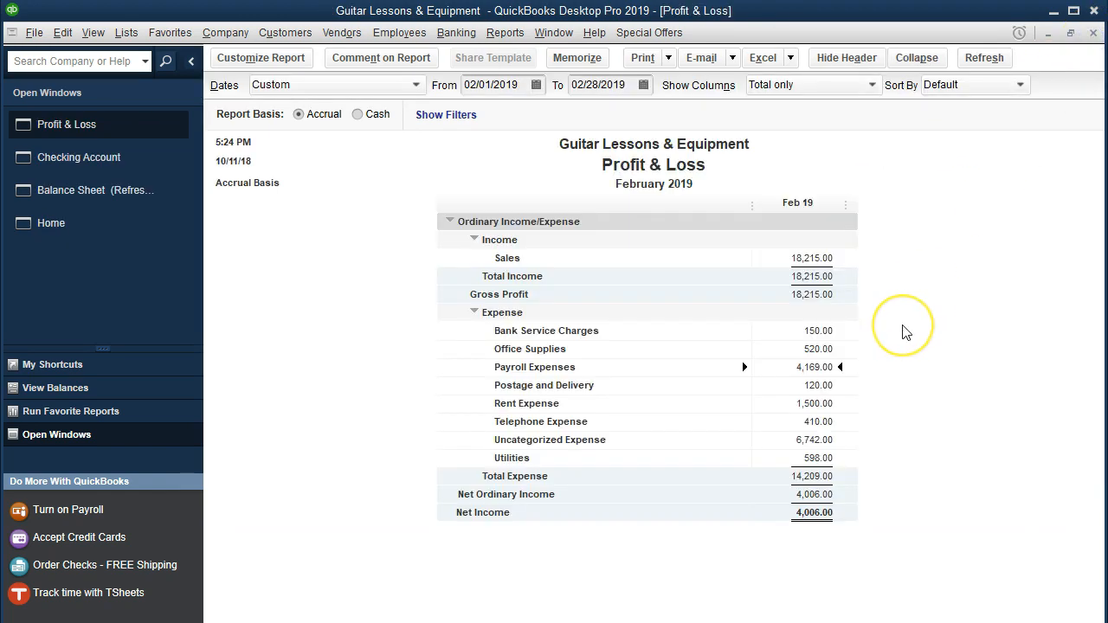
pyautogui.moveTo(906, 333)
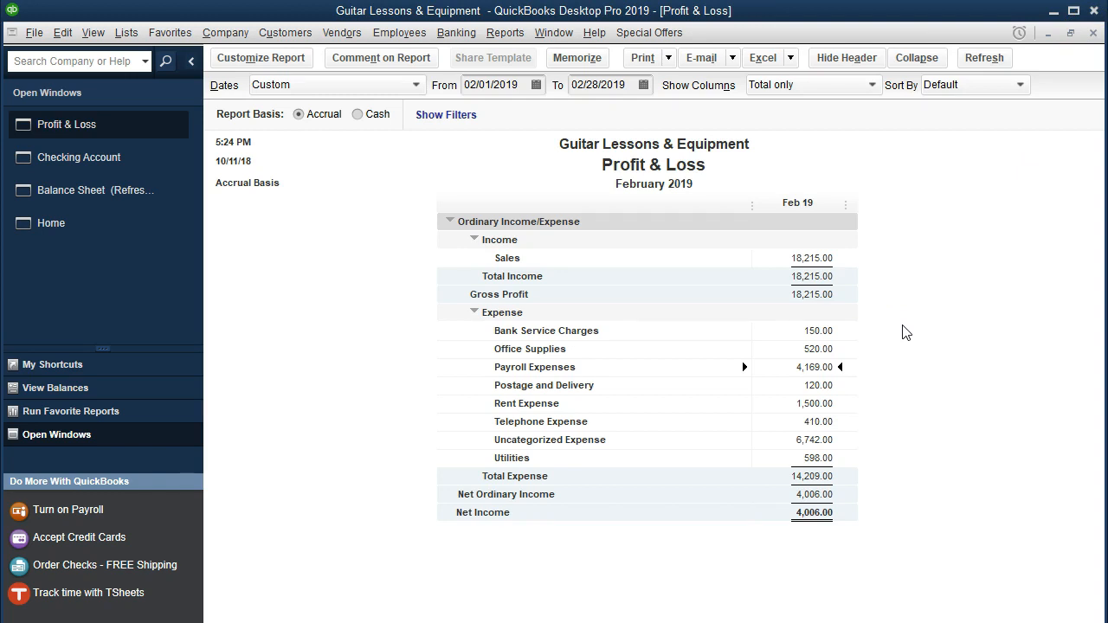